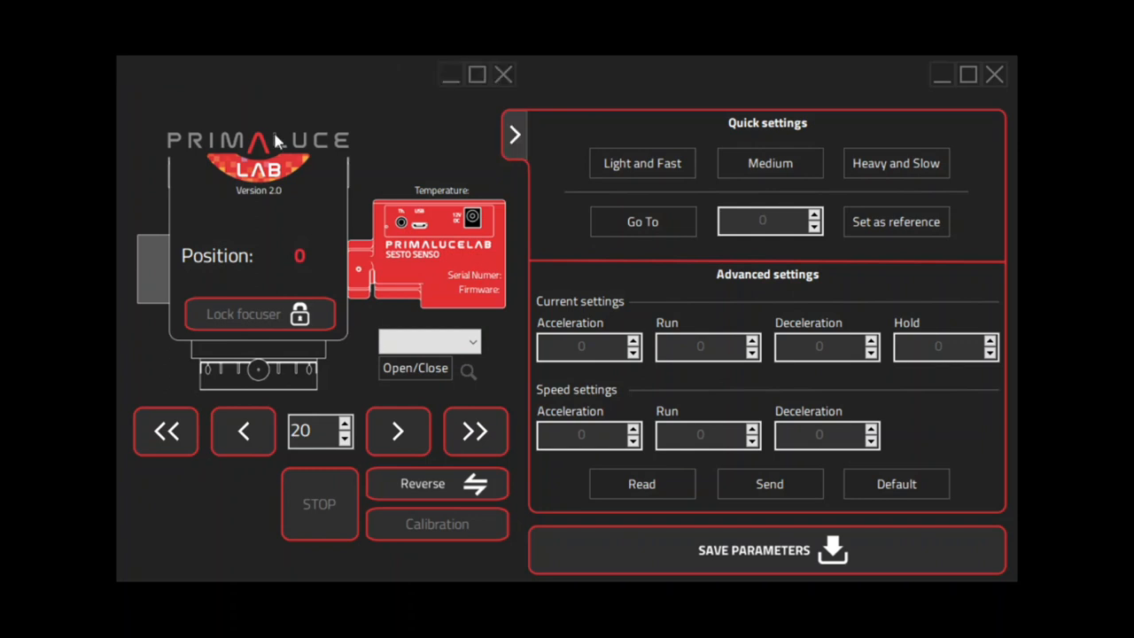
Connect to the focuser on COM7, loading position 69872 and its motor settings.
click(515, 134)
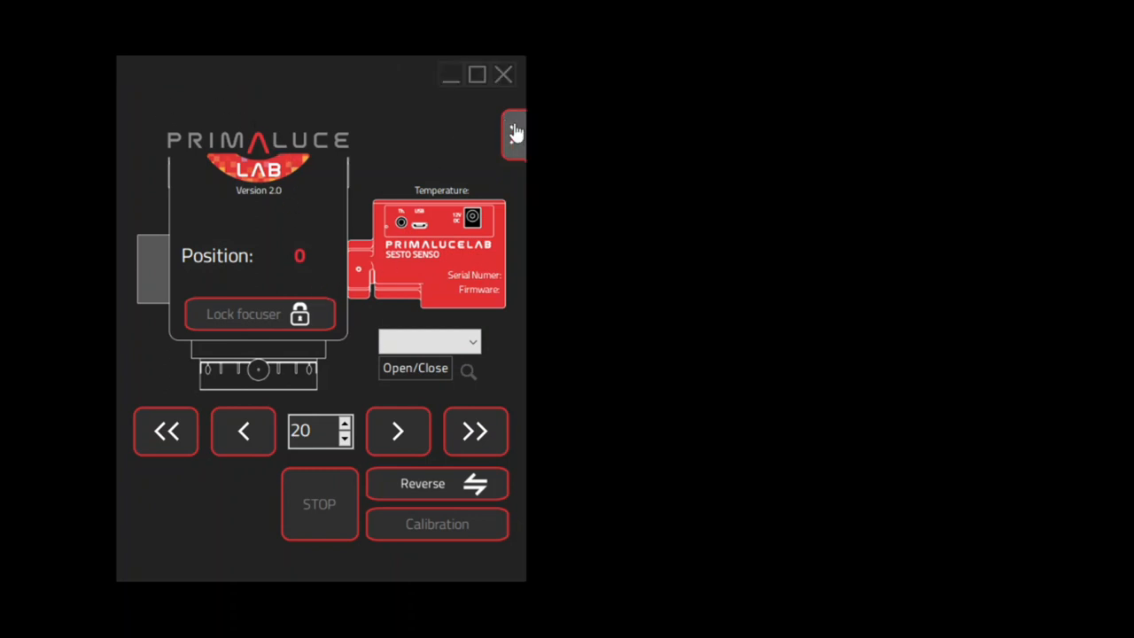
click(514, 133)
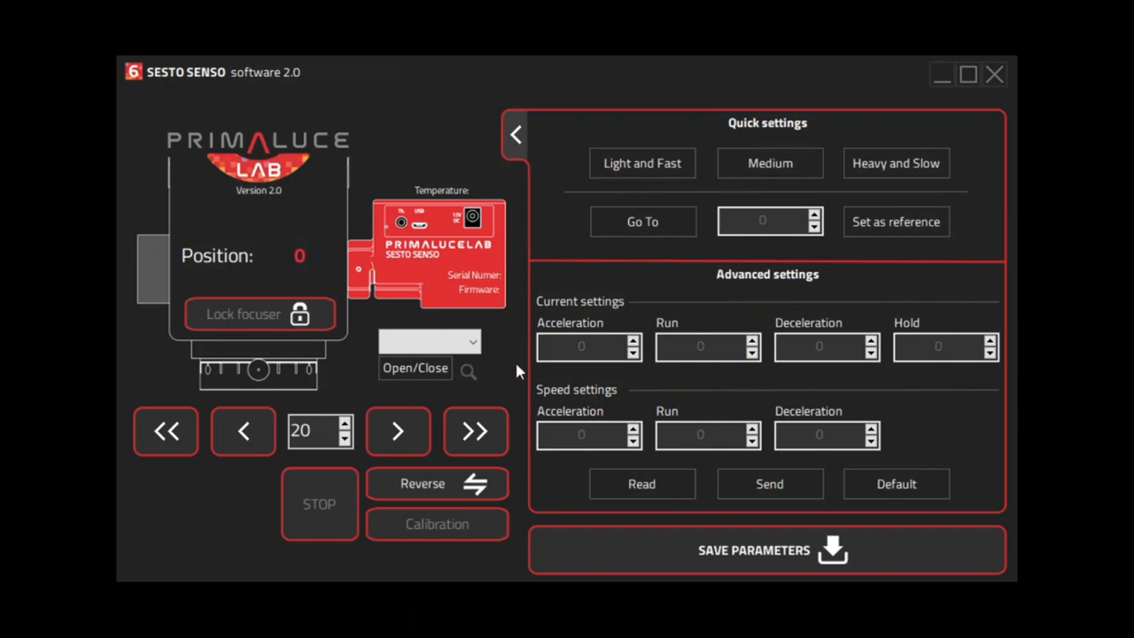
mouse_move(716, 401)
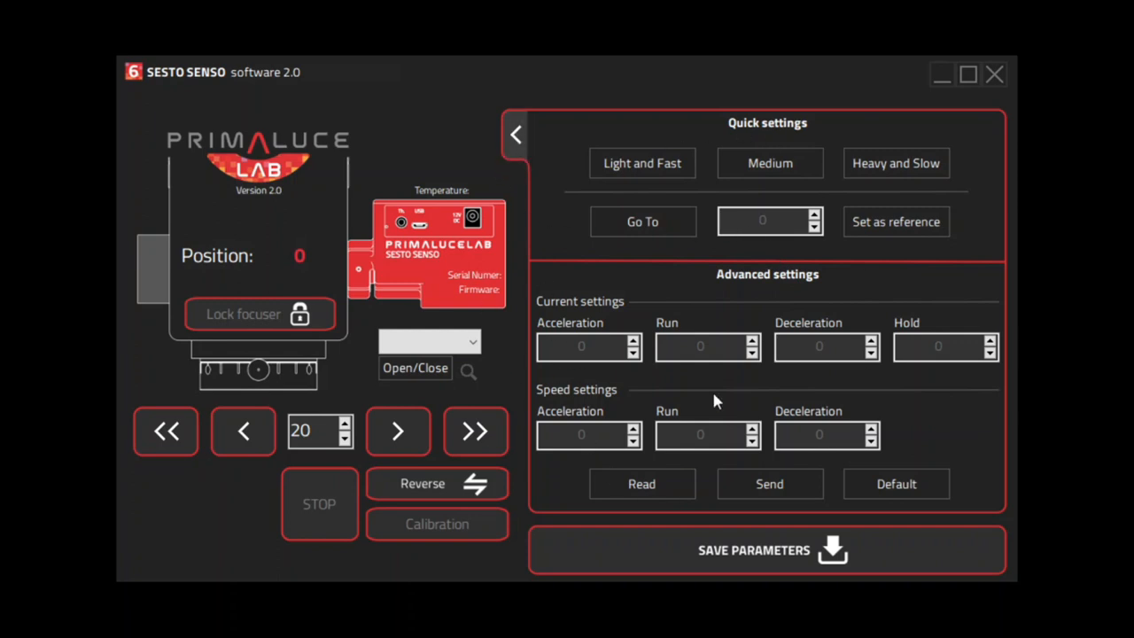
mouse_move(516, 337)
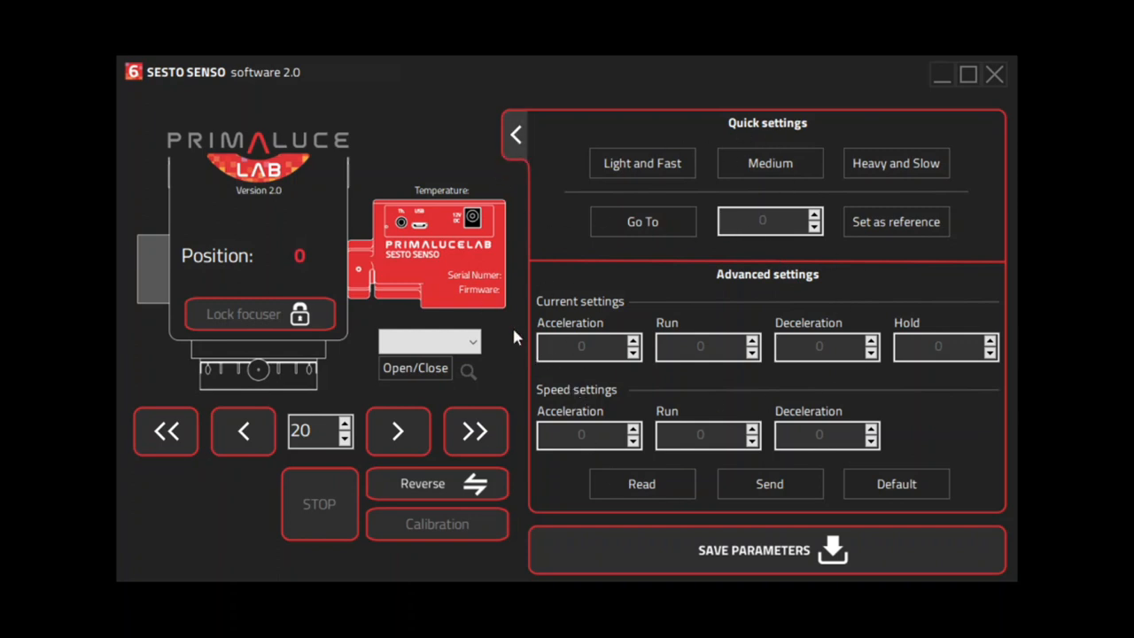
click(429, 341)
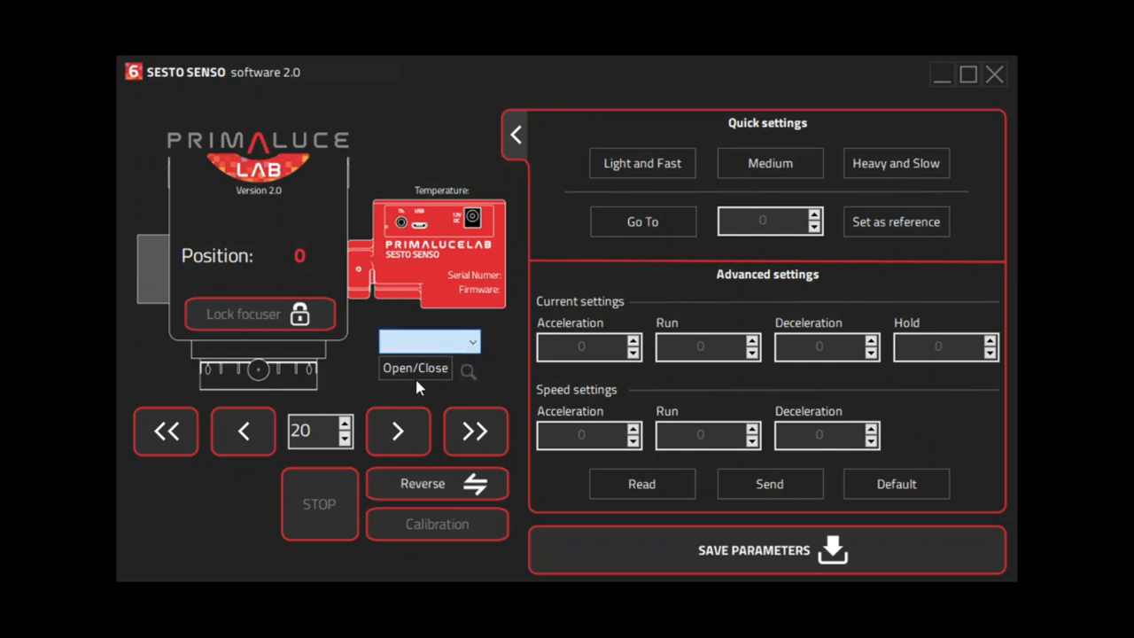
click(429, 341)
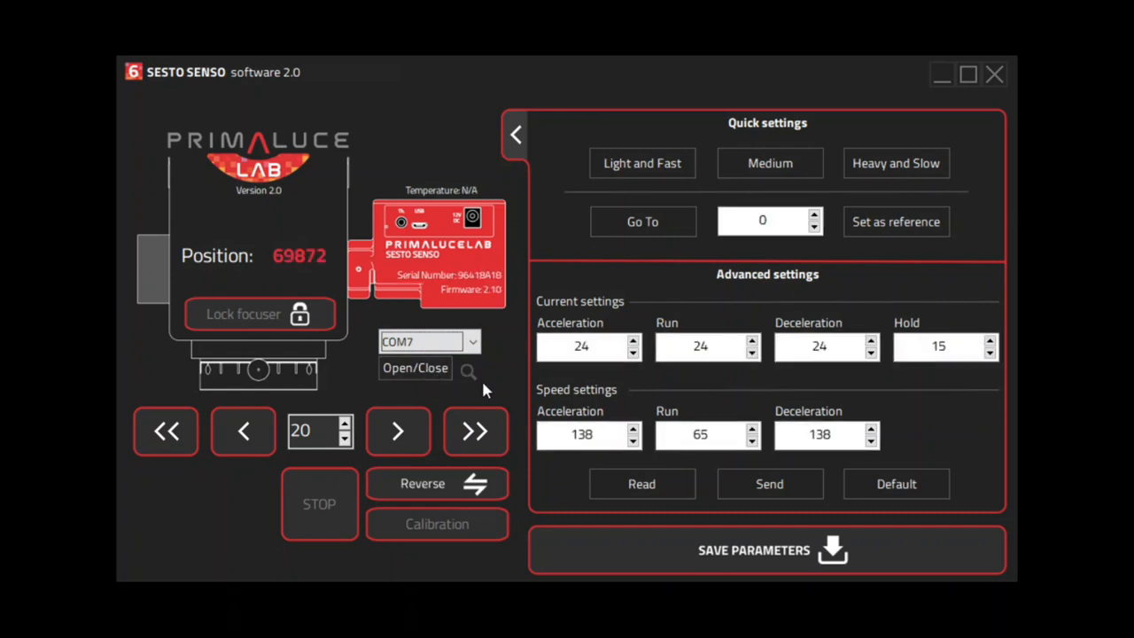
mouse_move(304, 288)
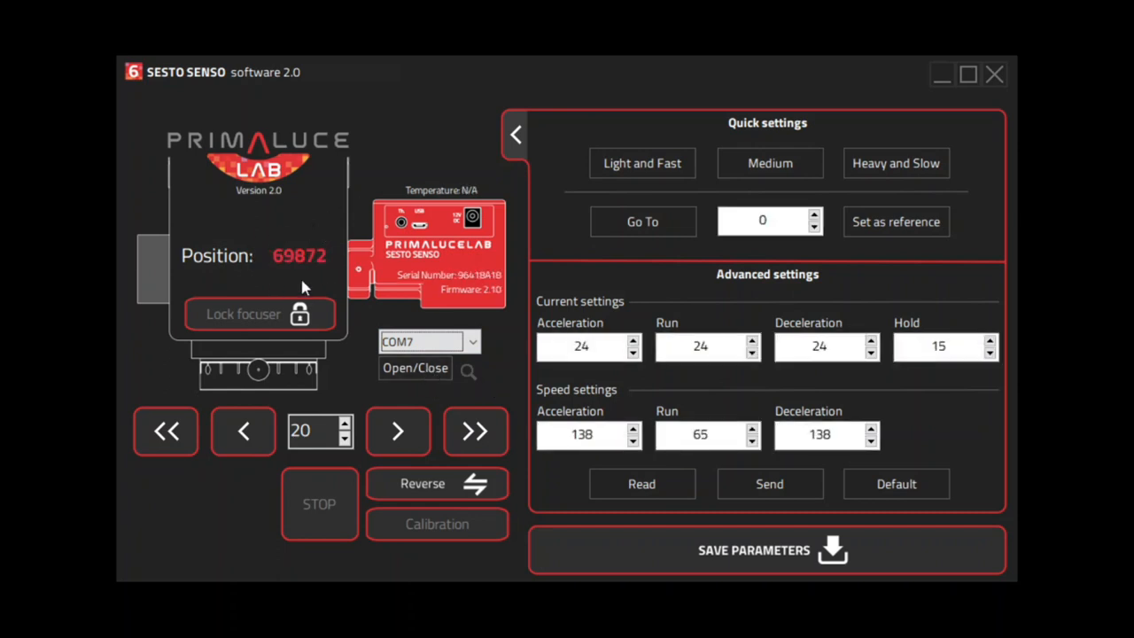
mouse_move(284, 268)
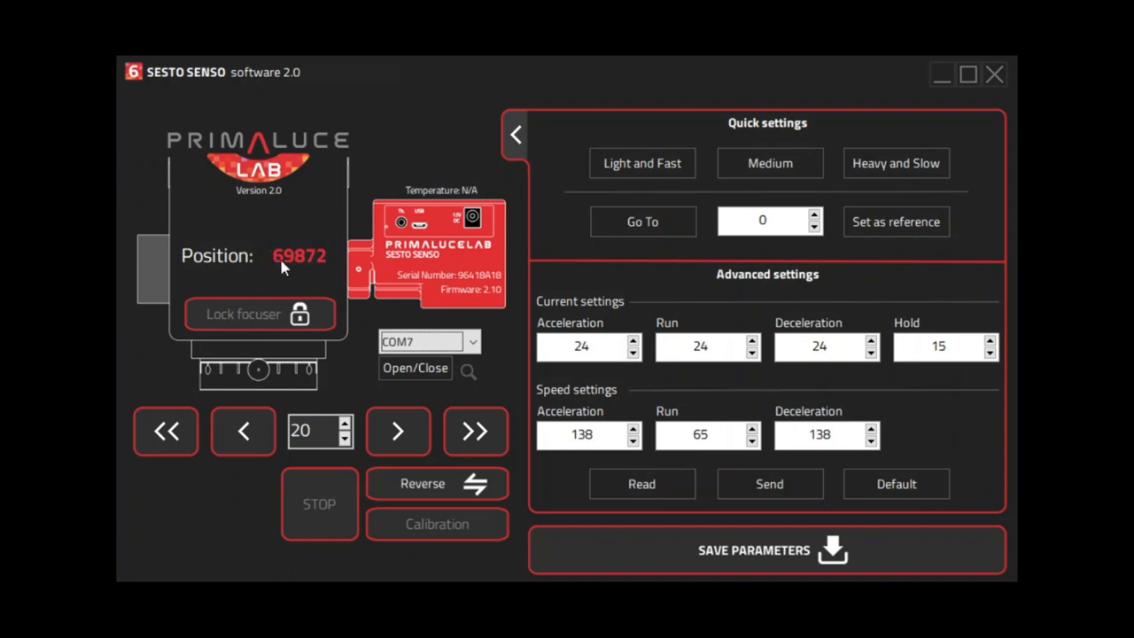
mouse_move(312, 238)
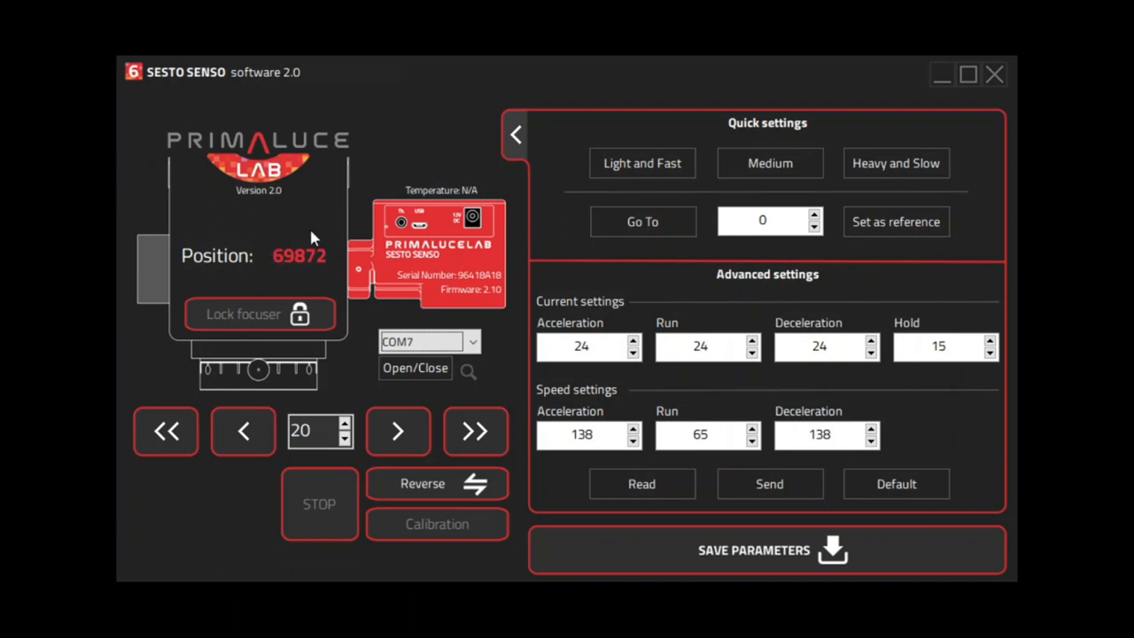
mouse_move(279, 252)
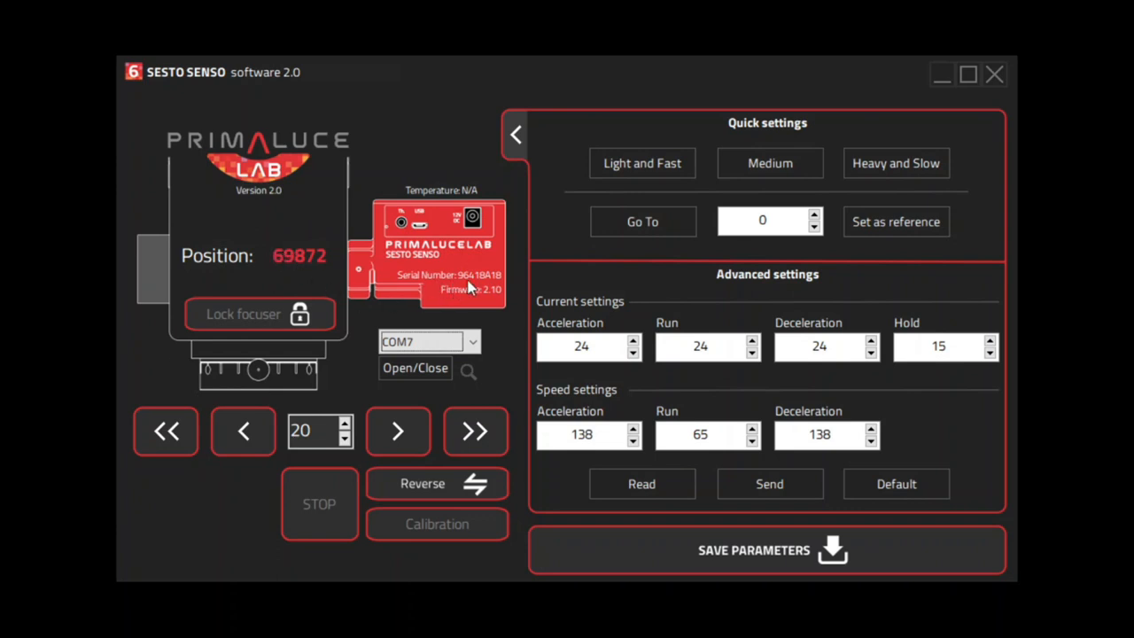
mouse_move(470, 306)
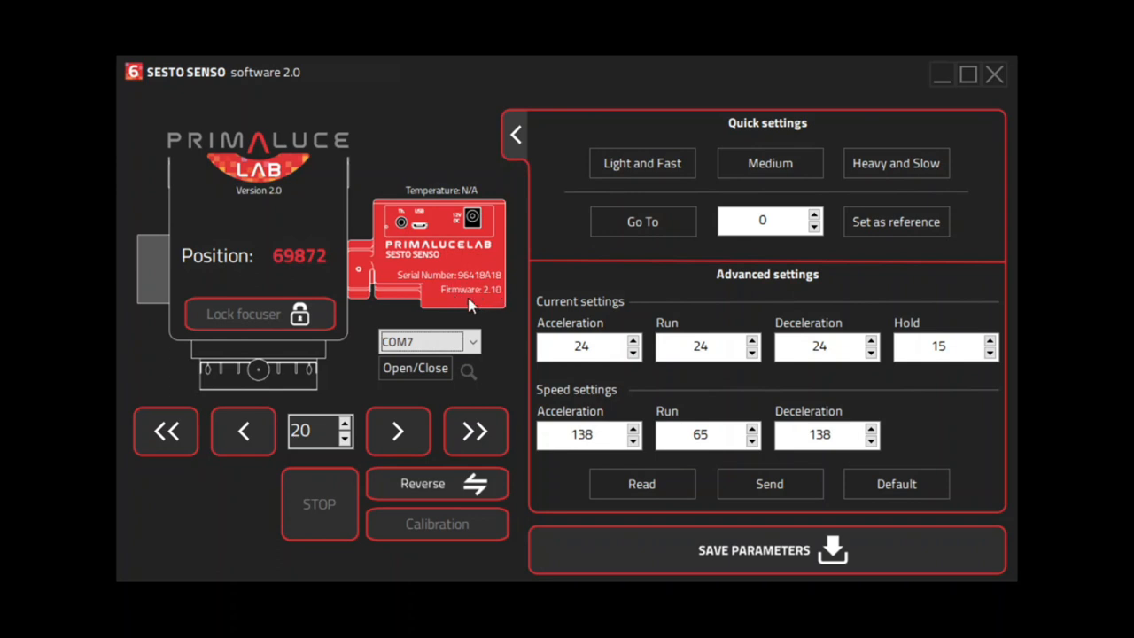
mouse_move(460, 279)
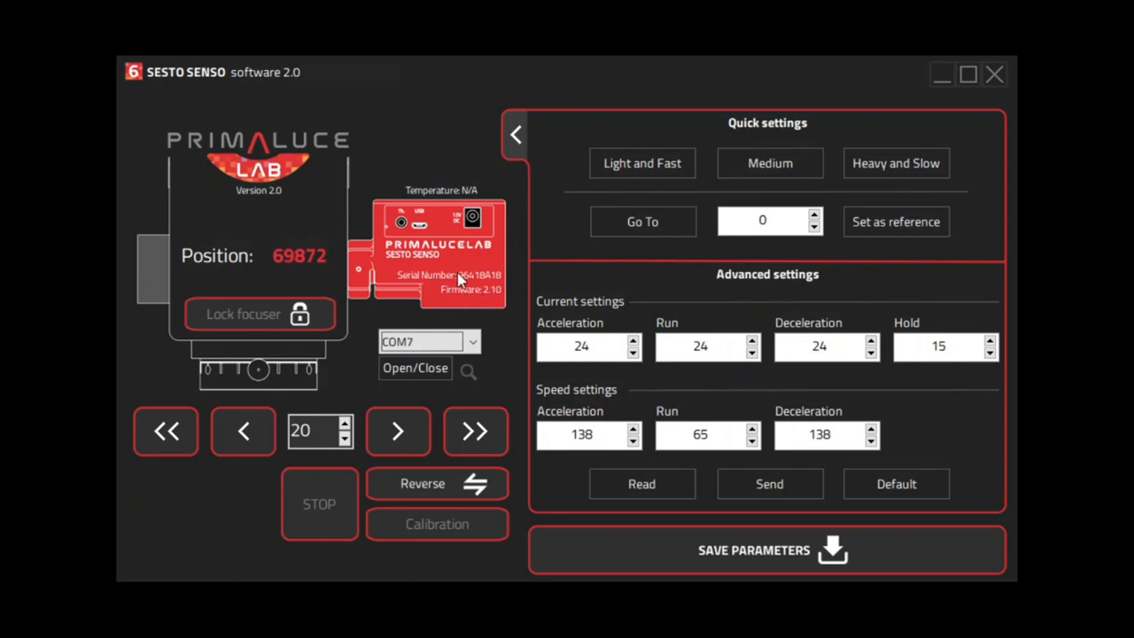
mouse_move(397, 224)
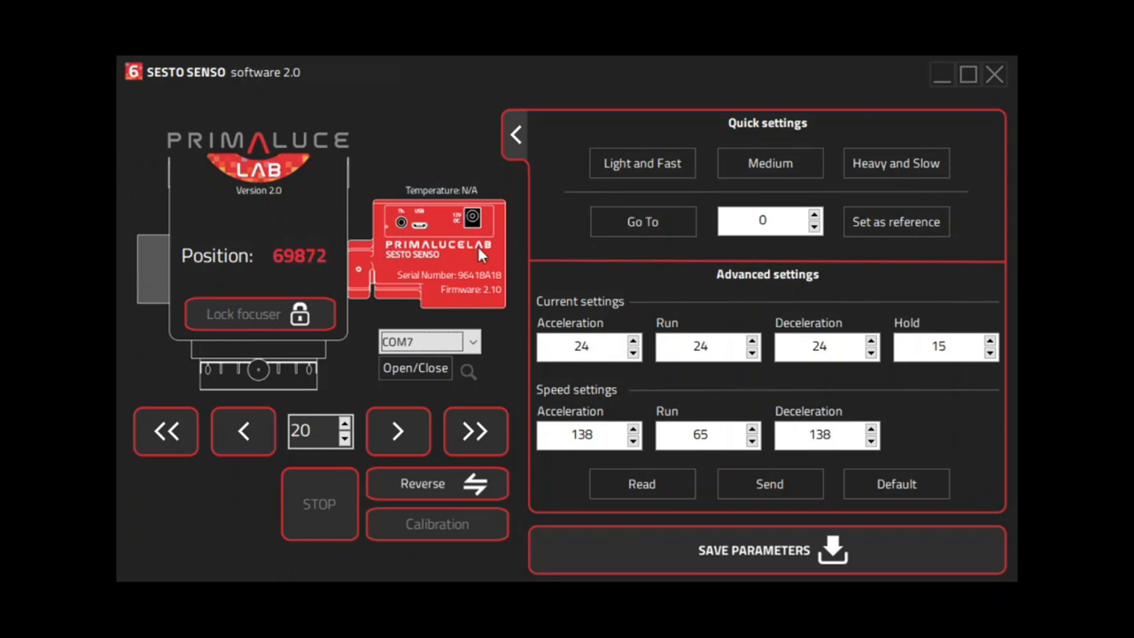
mouse_move(485, 213)
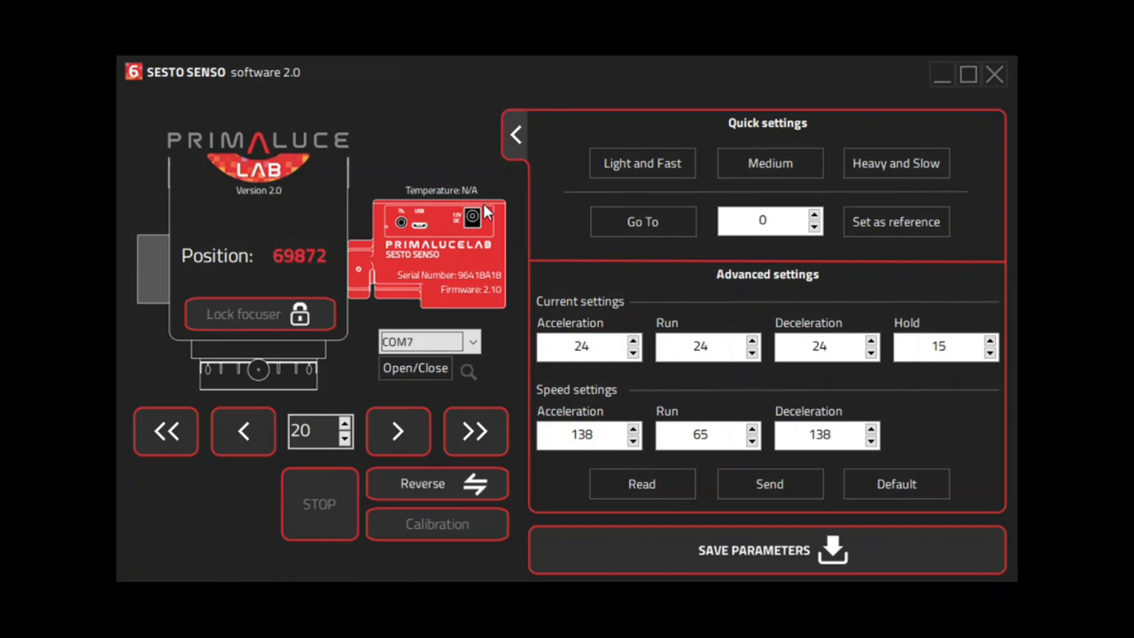
mouse_move(460, 248)
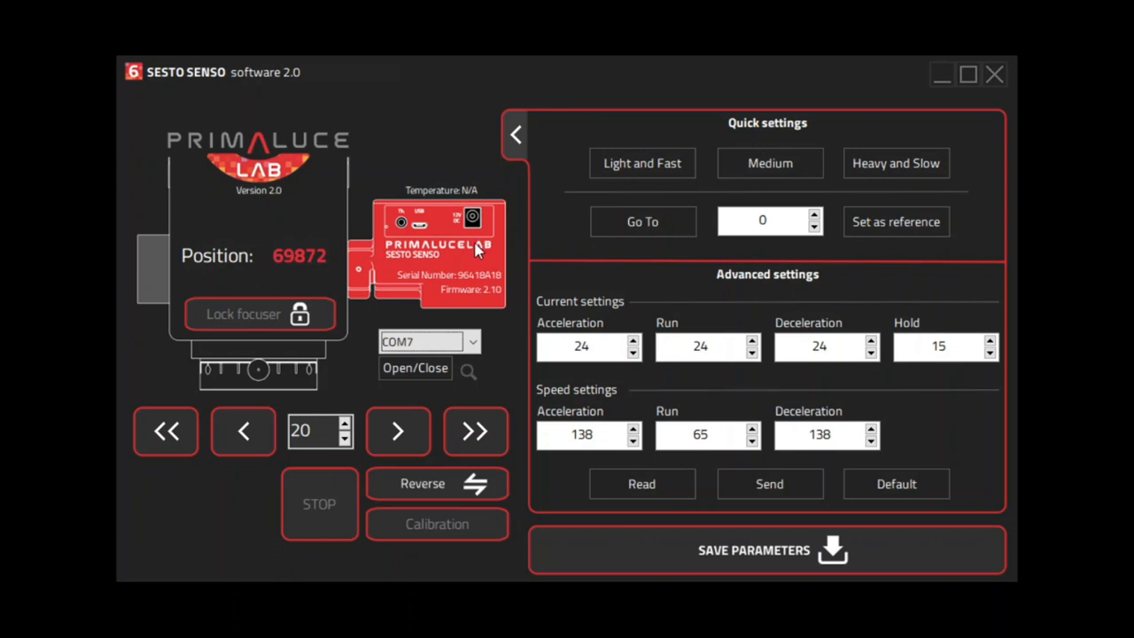
mouse_move(468, 273)
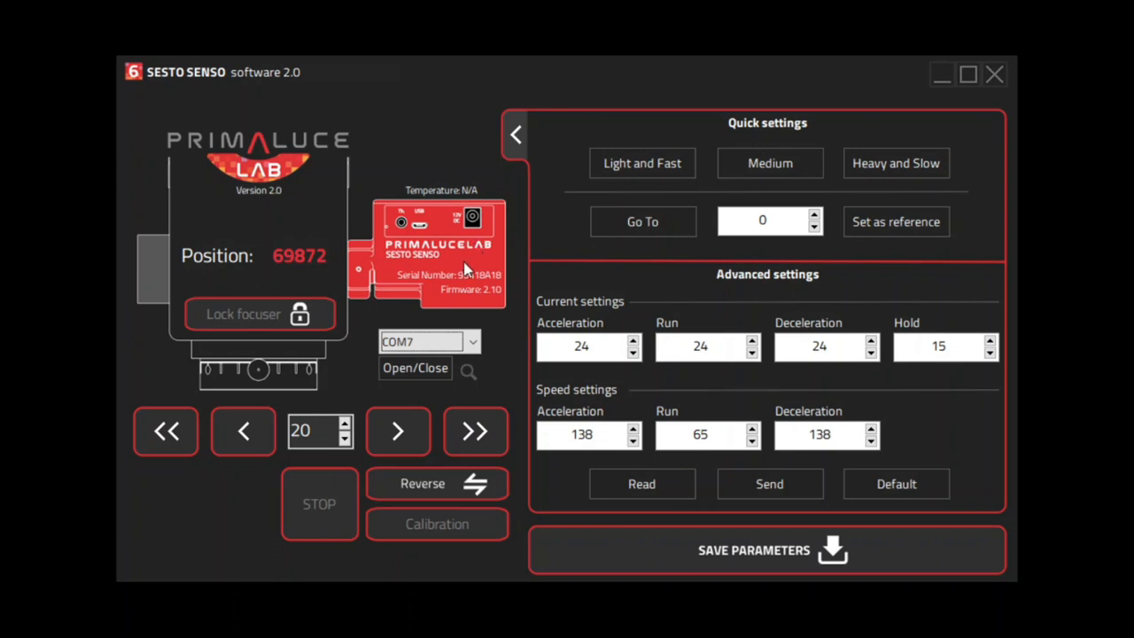
mouse_move(470, 374)
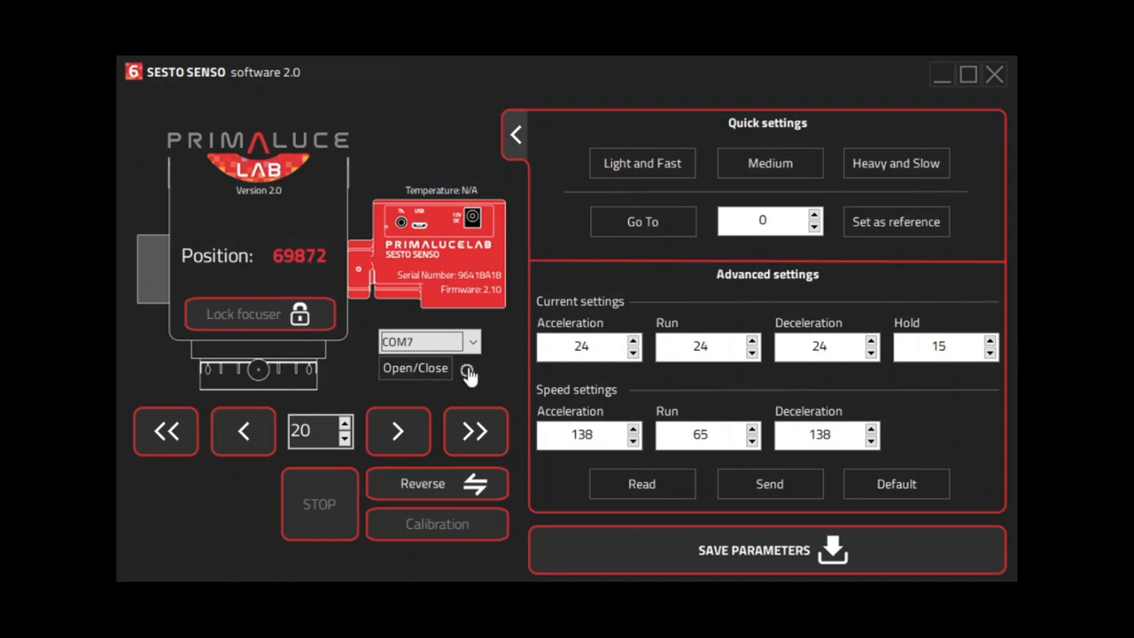
mouse_move(518, 359)
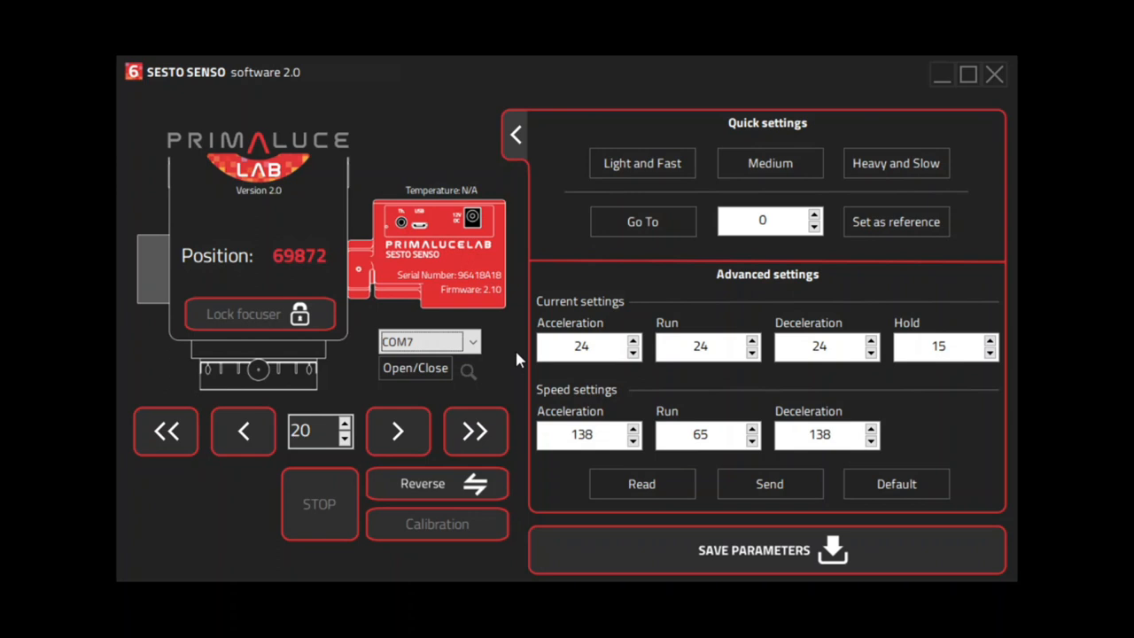
mouse_move(523, 250)
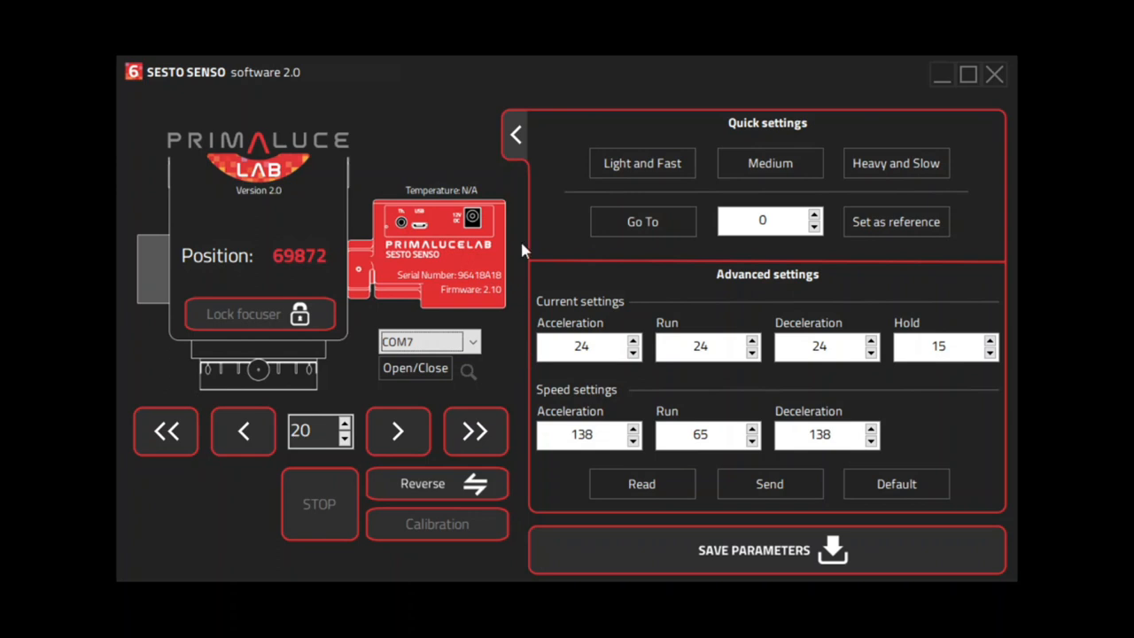
mouse_move(542, 388)
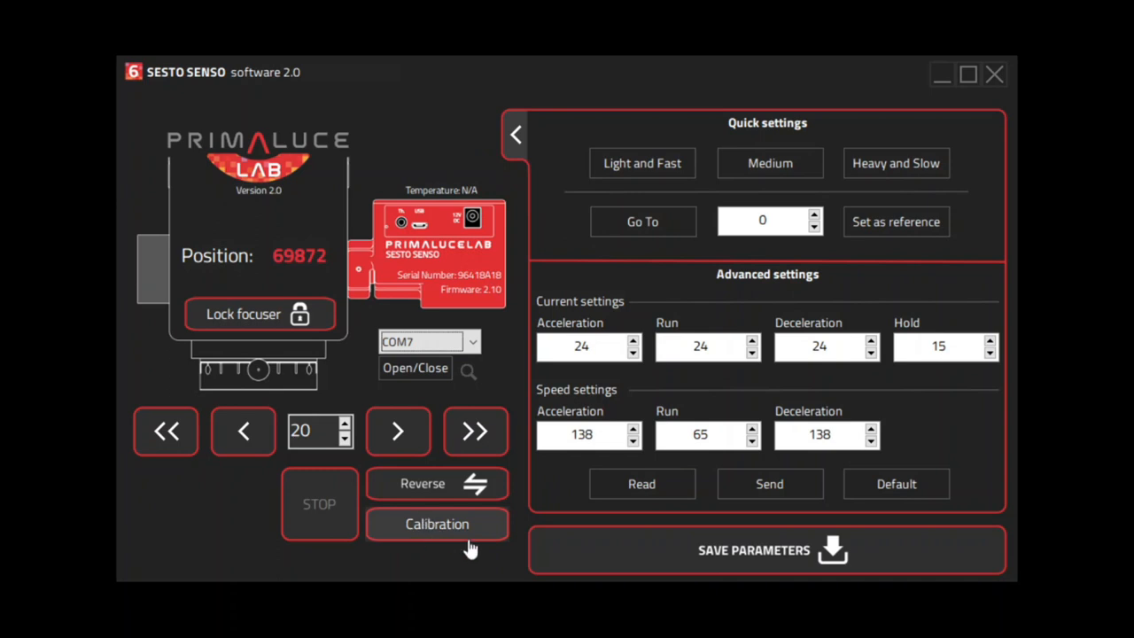
mouse_move(452, 538)
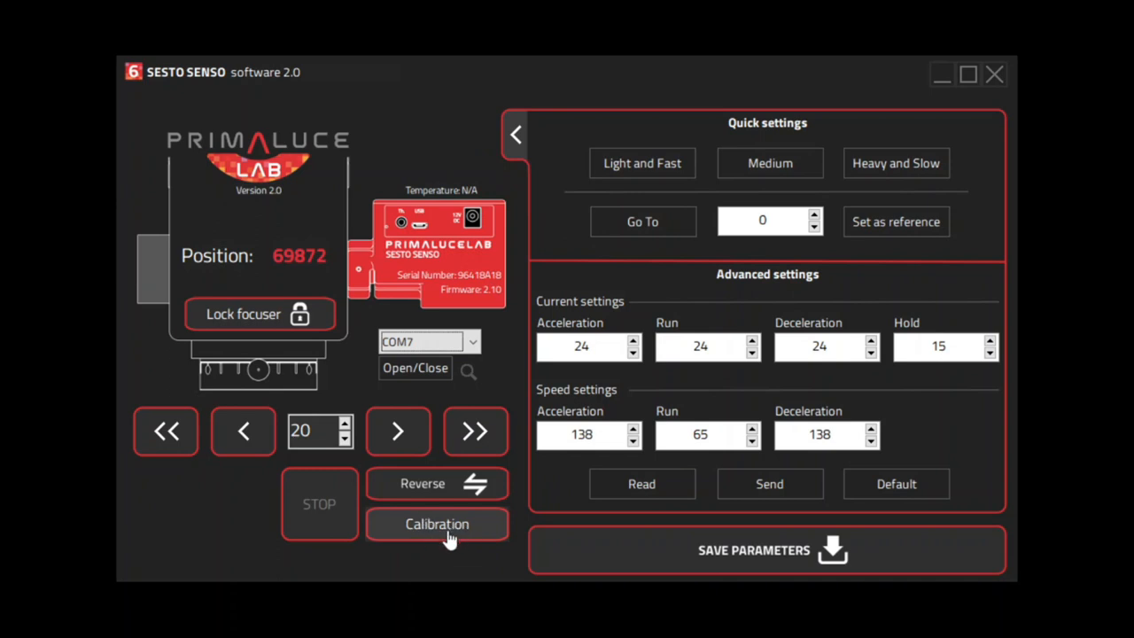
mouse_move(460, 563)
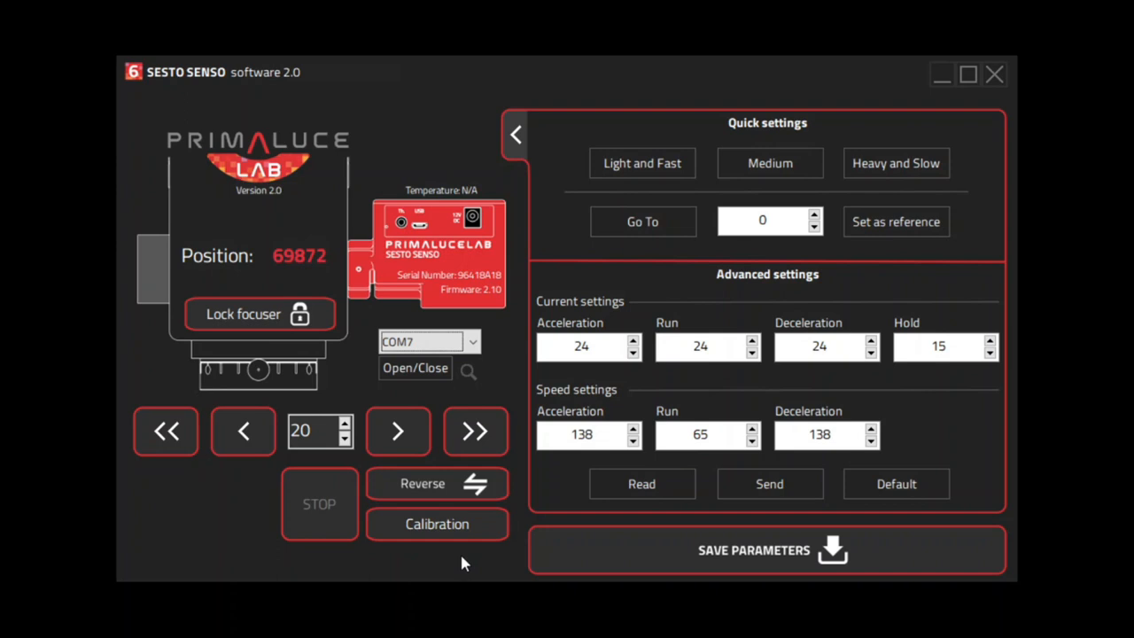
mouse_move(488, 561)
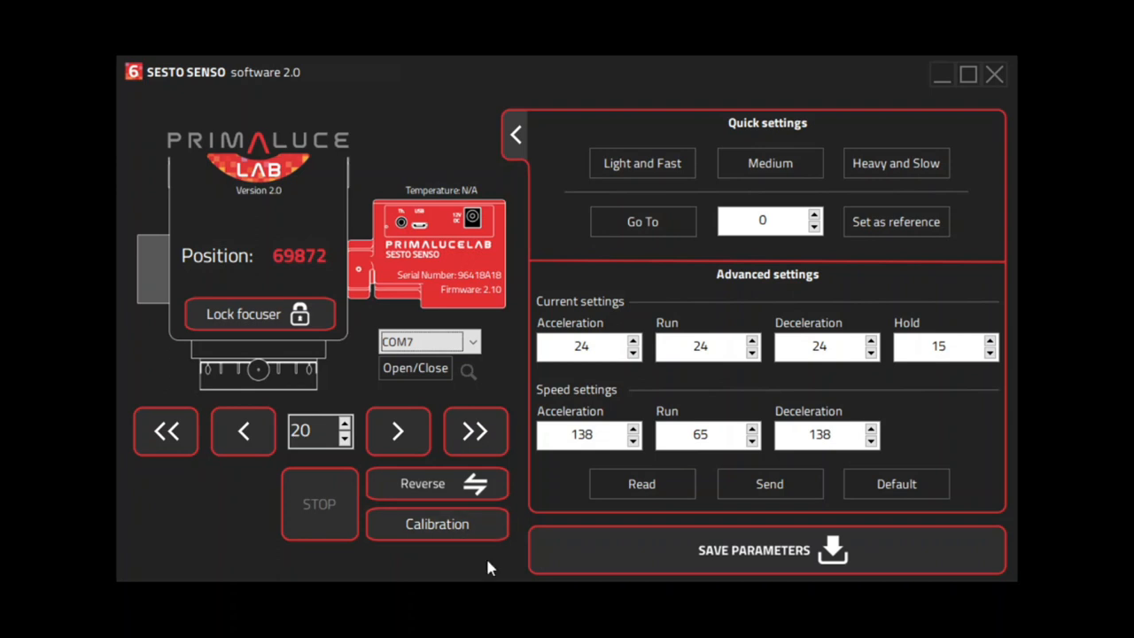
mouse_move(502, 555)
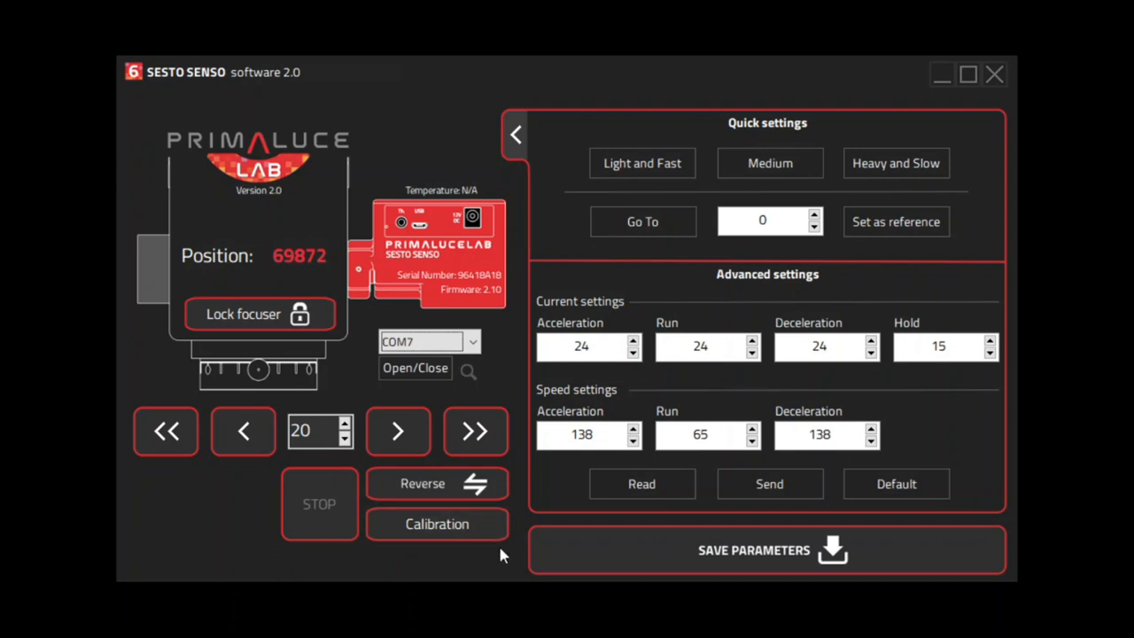
mouse_move(496, 553)
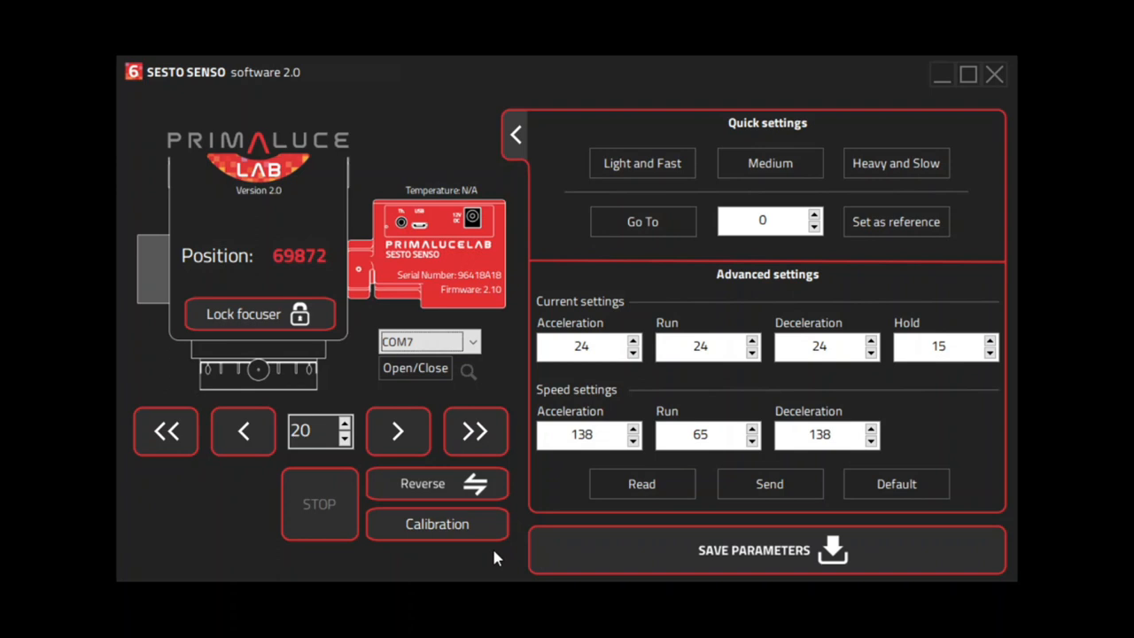
mouse_move(505, 564)
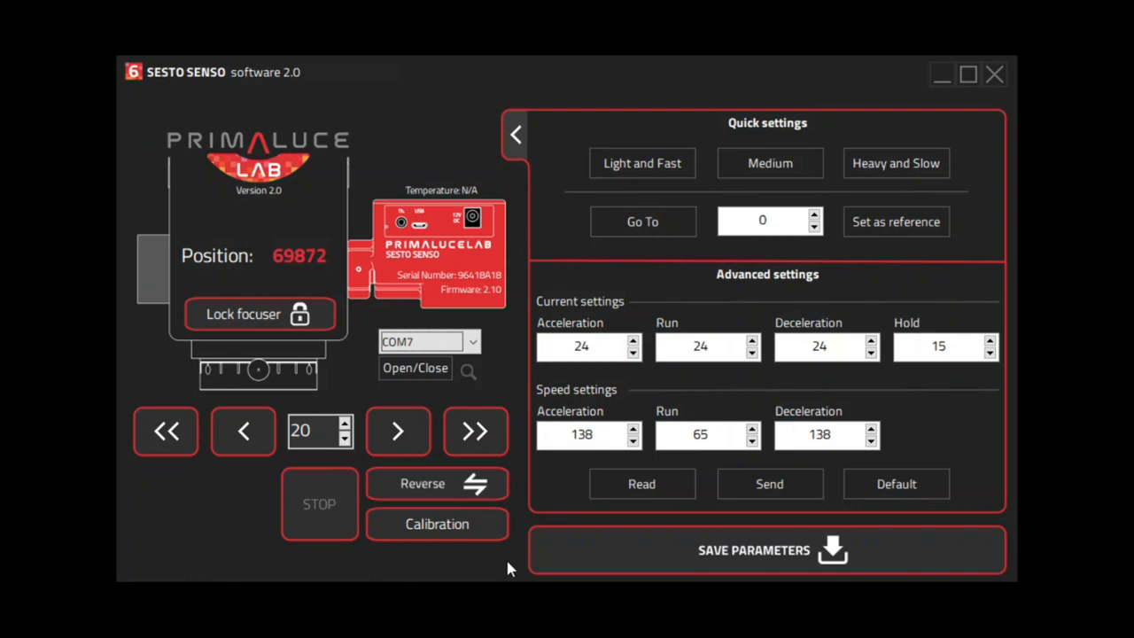
mouse_move(515, 567)
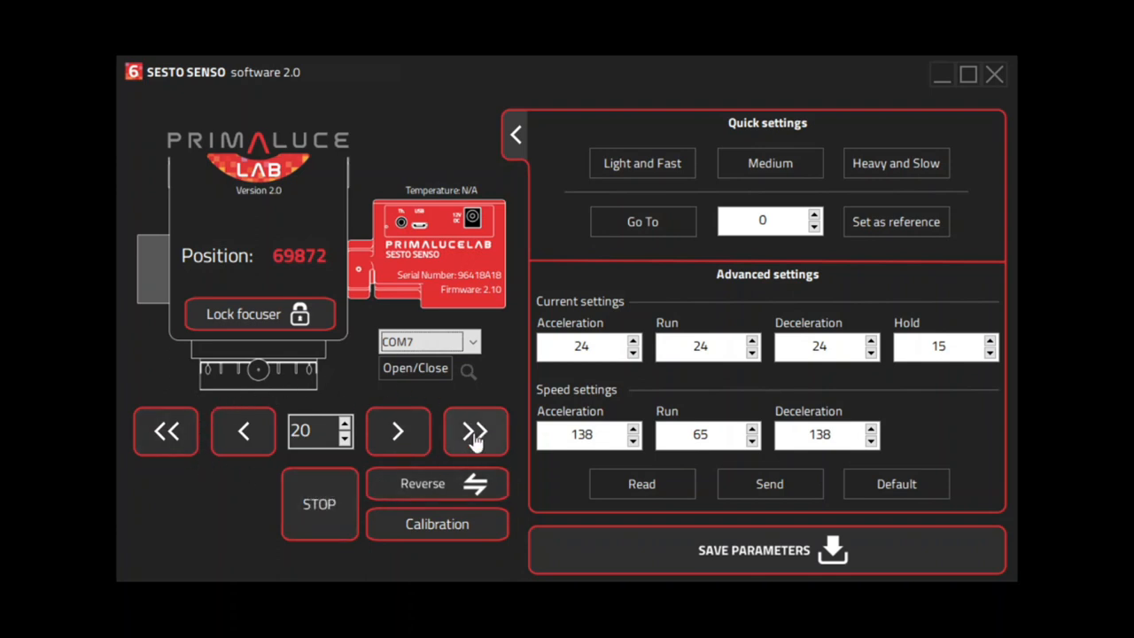
click(315, 430)
text(100)
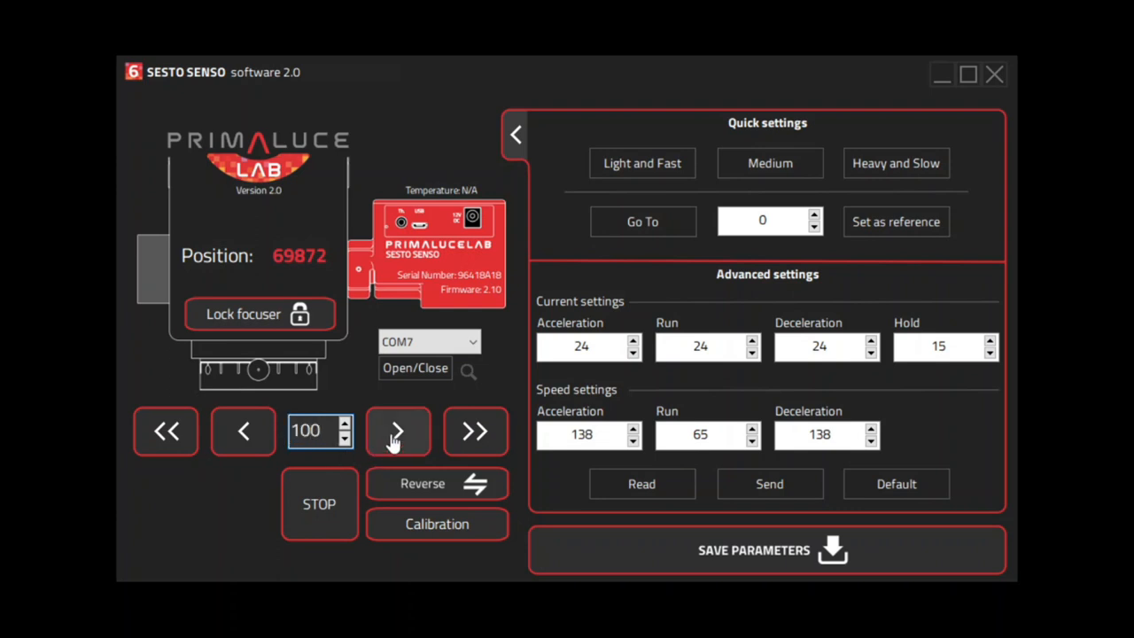
click(243, 431)
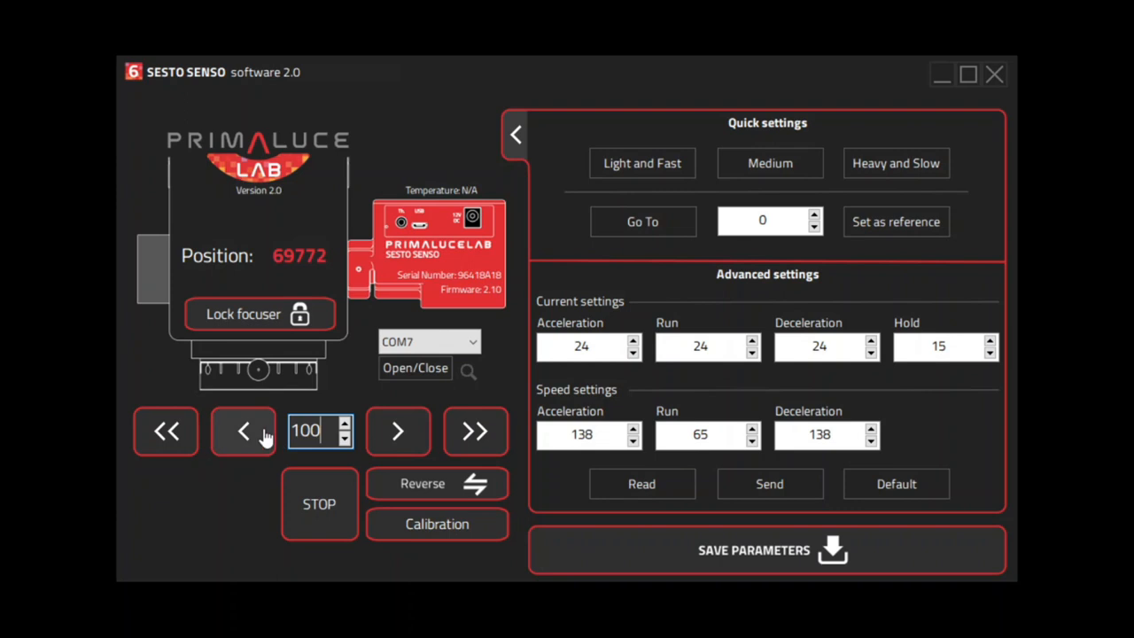
click(243, 431)
text(0)
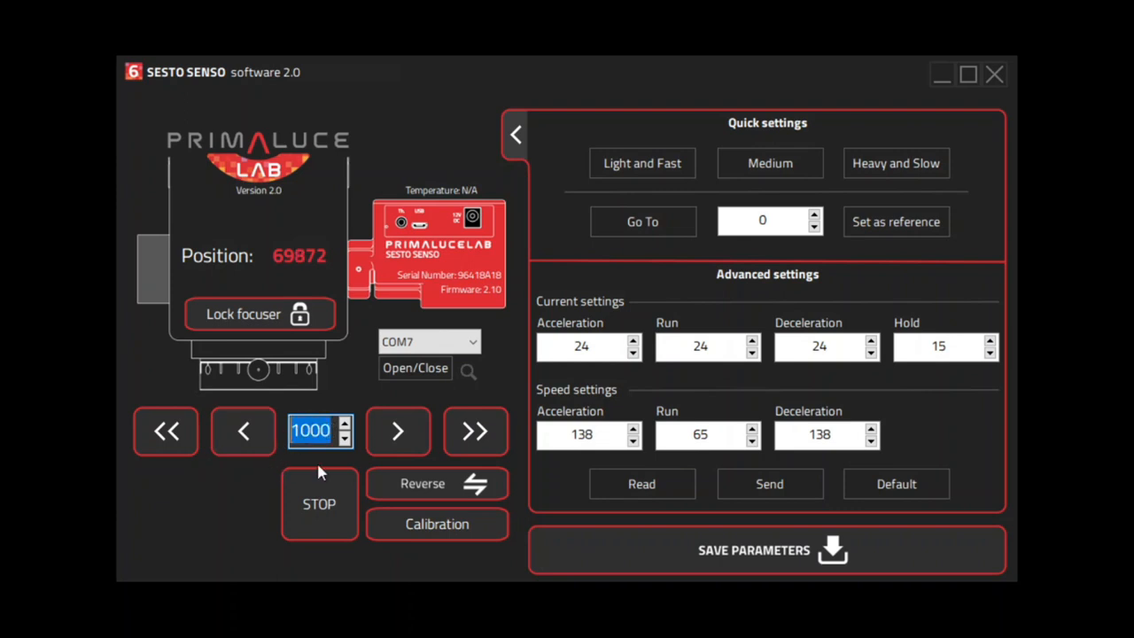
mouse_move(475, 431)
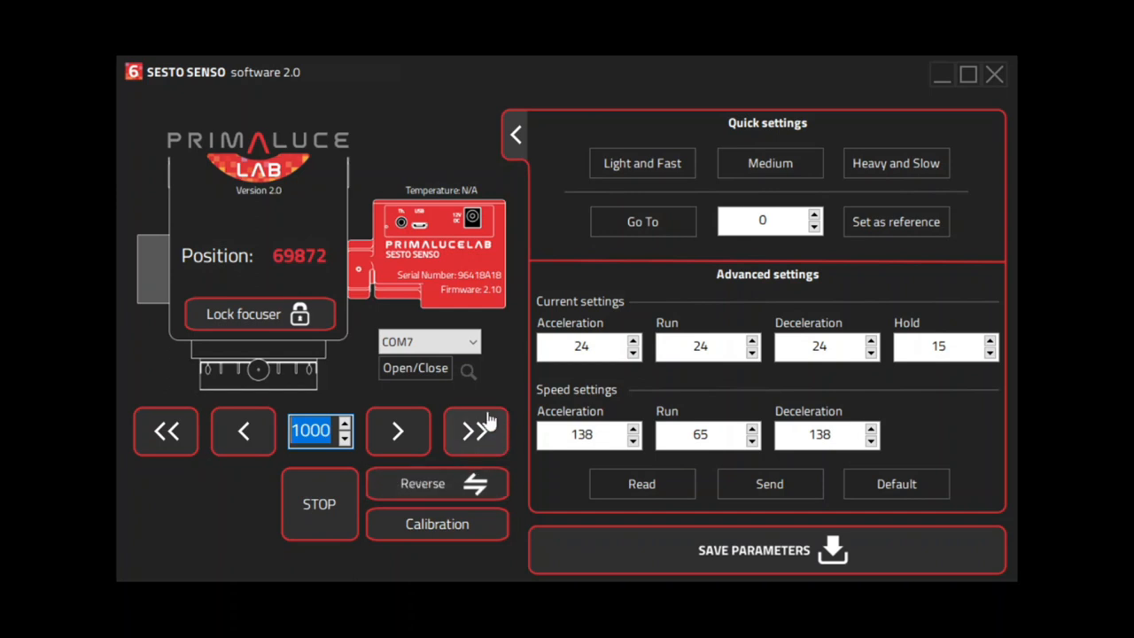
mouse_move(518, 416)
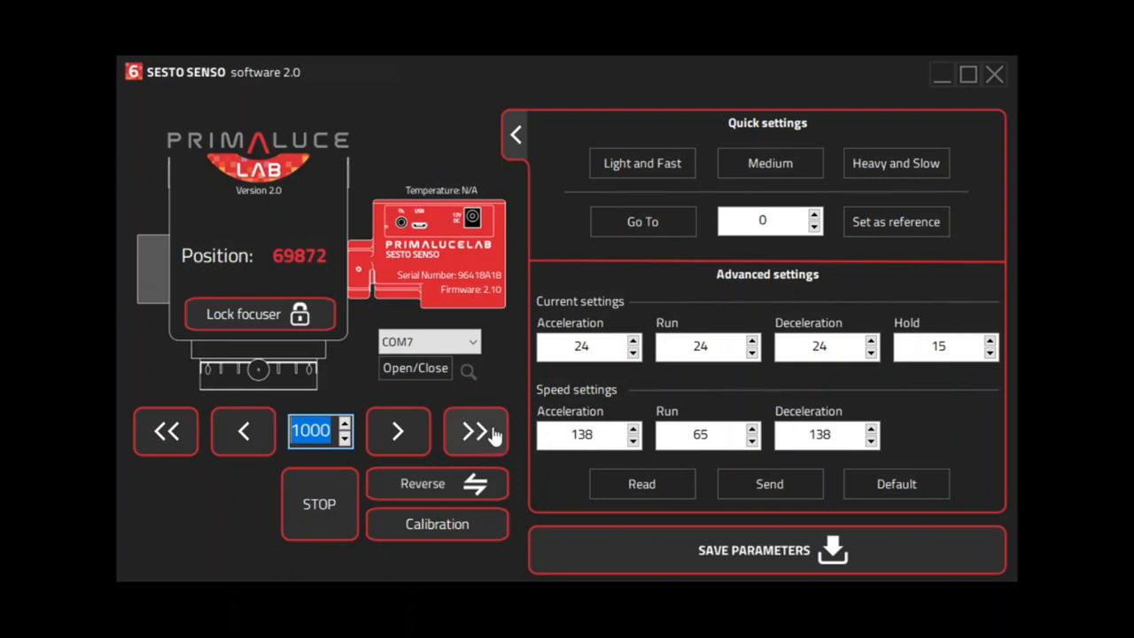
mouse_move(476, 431)
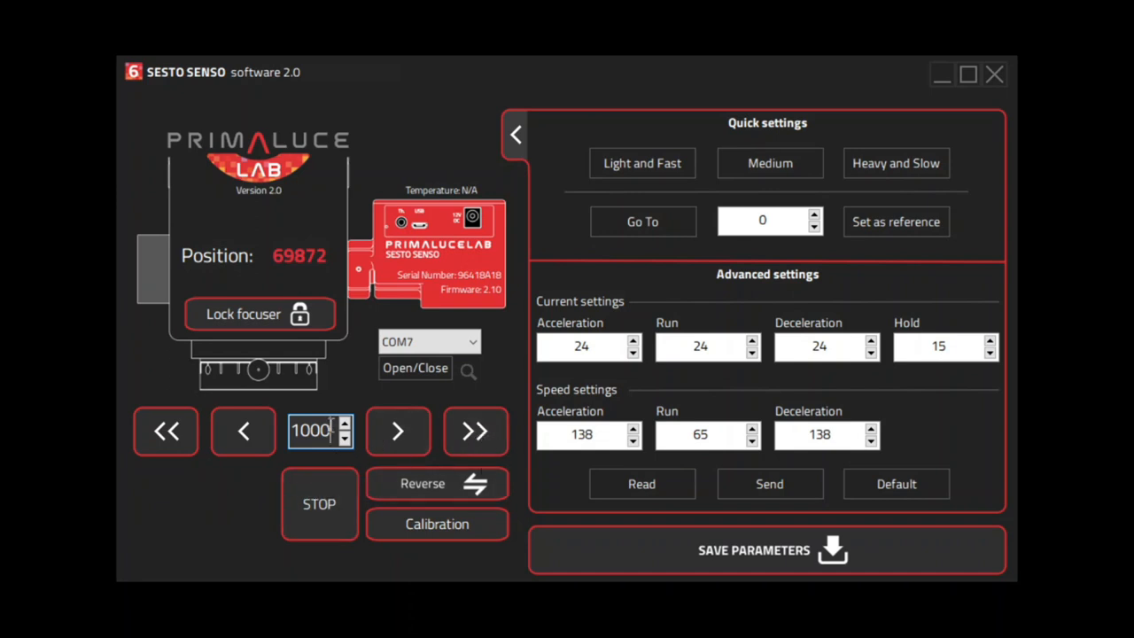
mouse_move(549, 300)
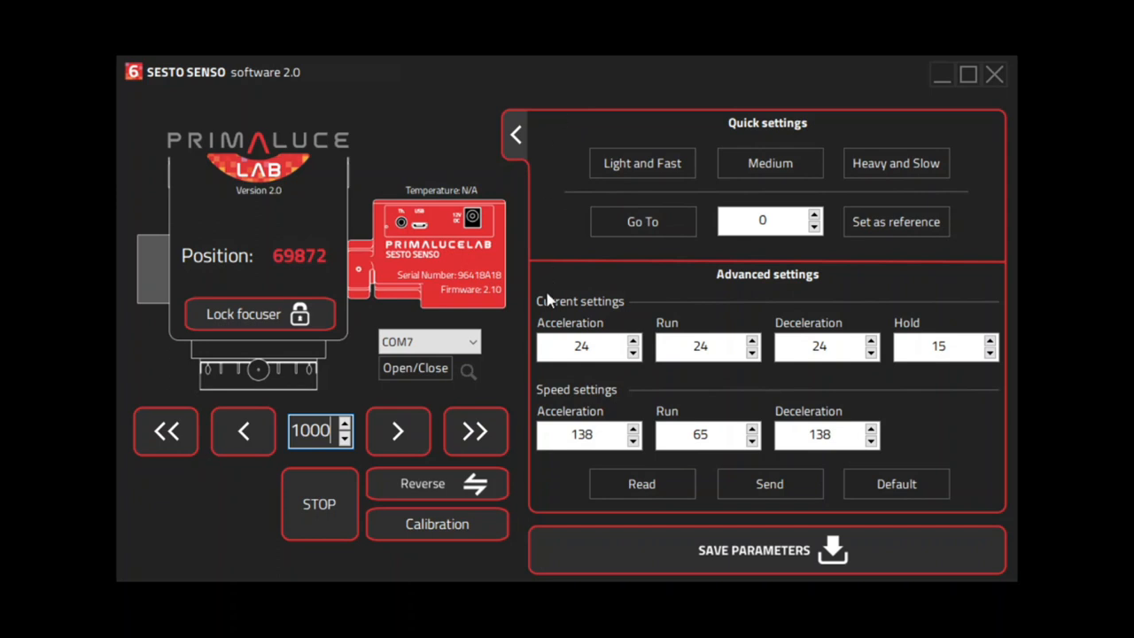
mouse_move(896, 163)
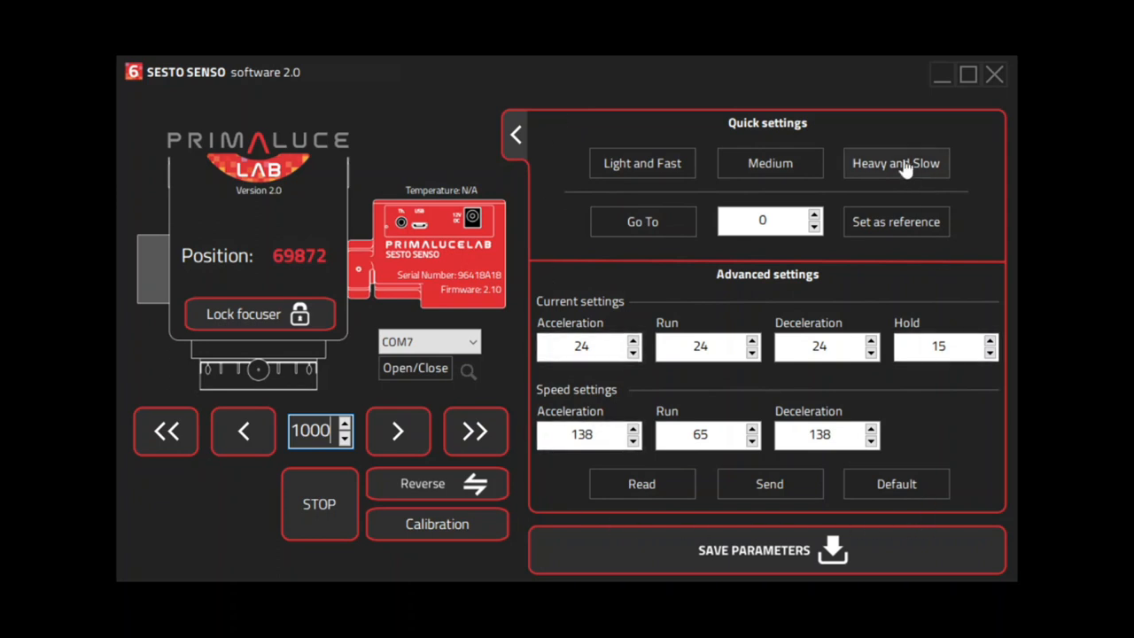
mouse_move(637, 120)
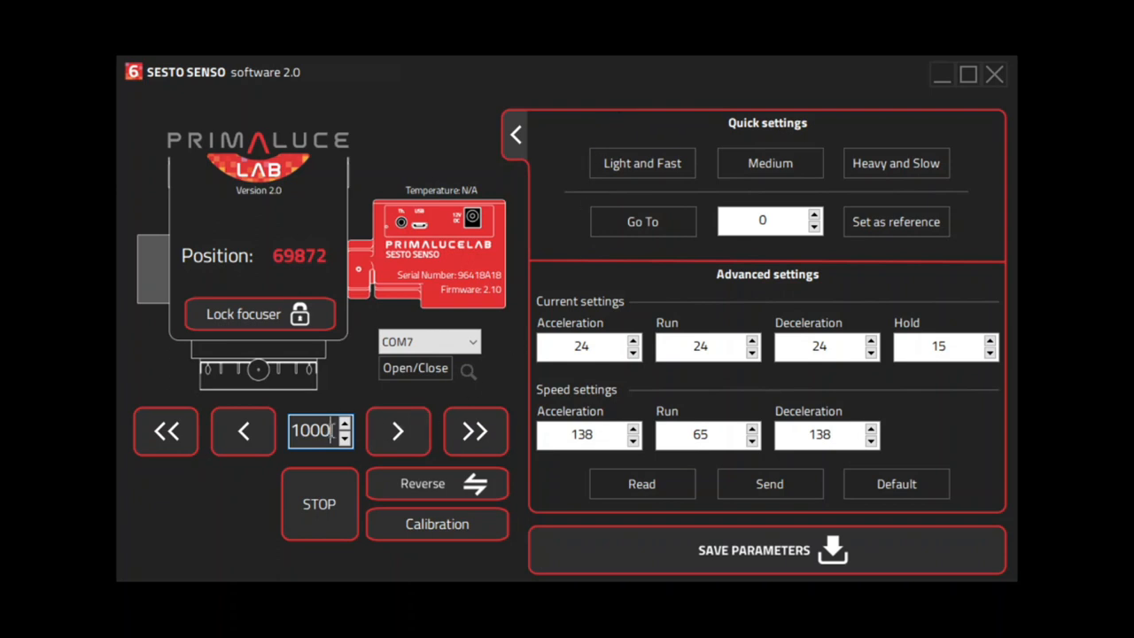
mouse_move(366, 425)
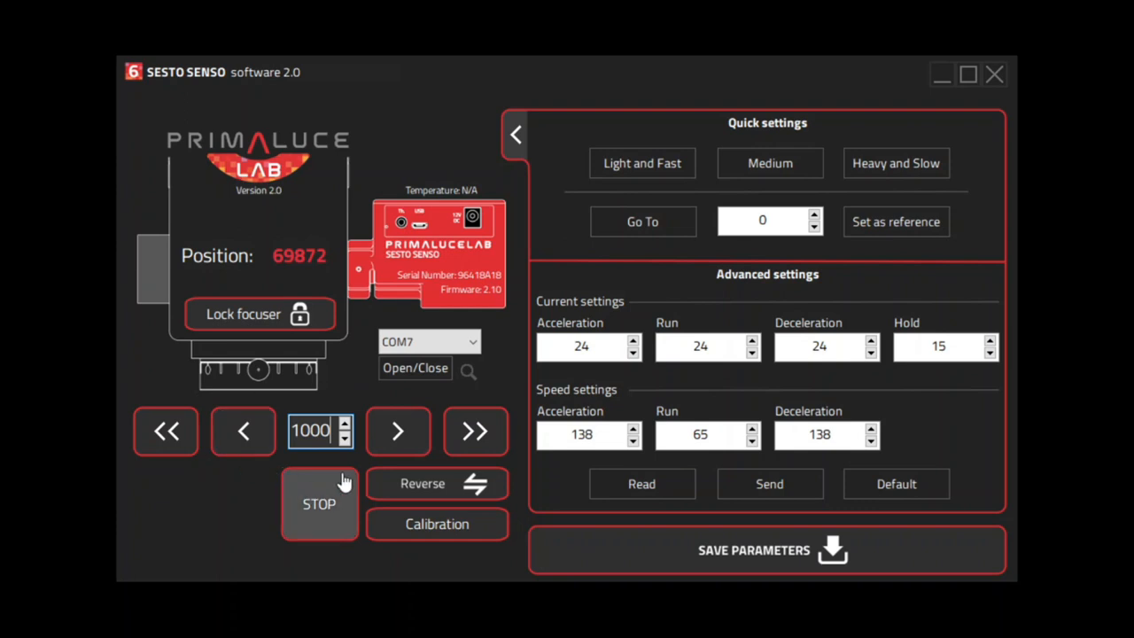
mouse_move(398, 430)
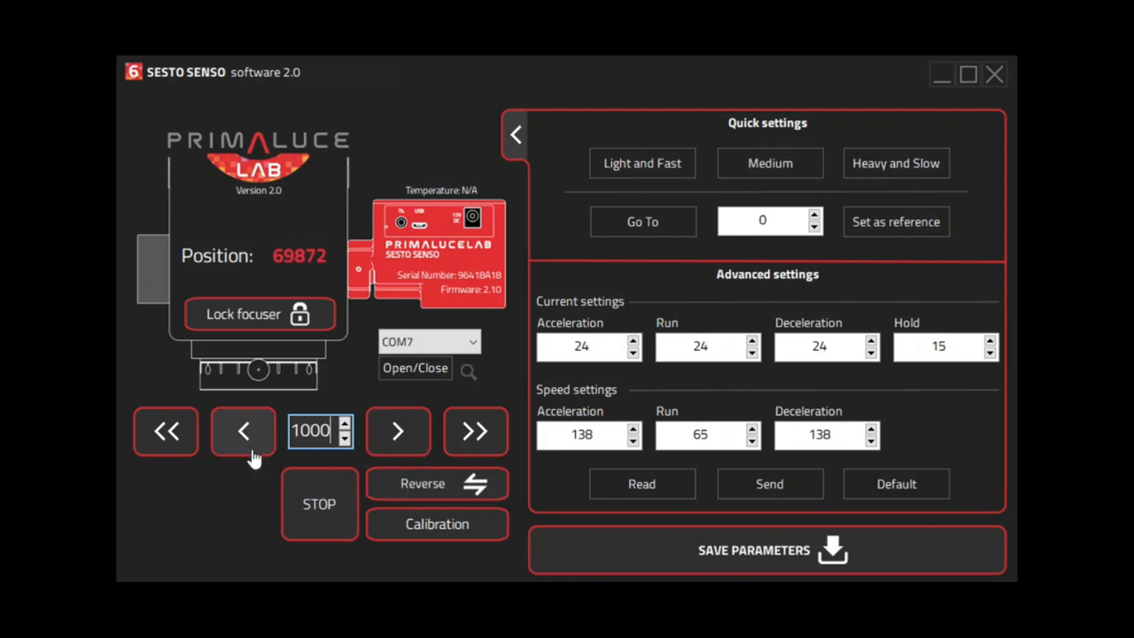
mouse_move(363, 397)
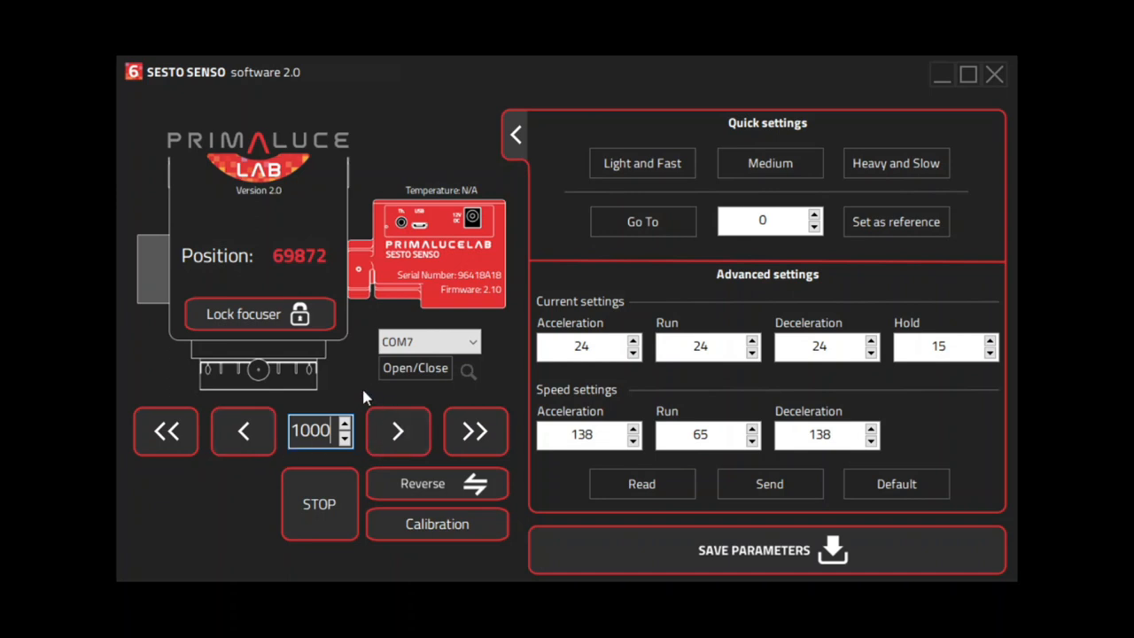
mouse_move(362, 392)
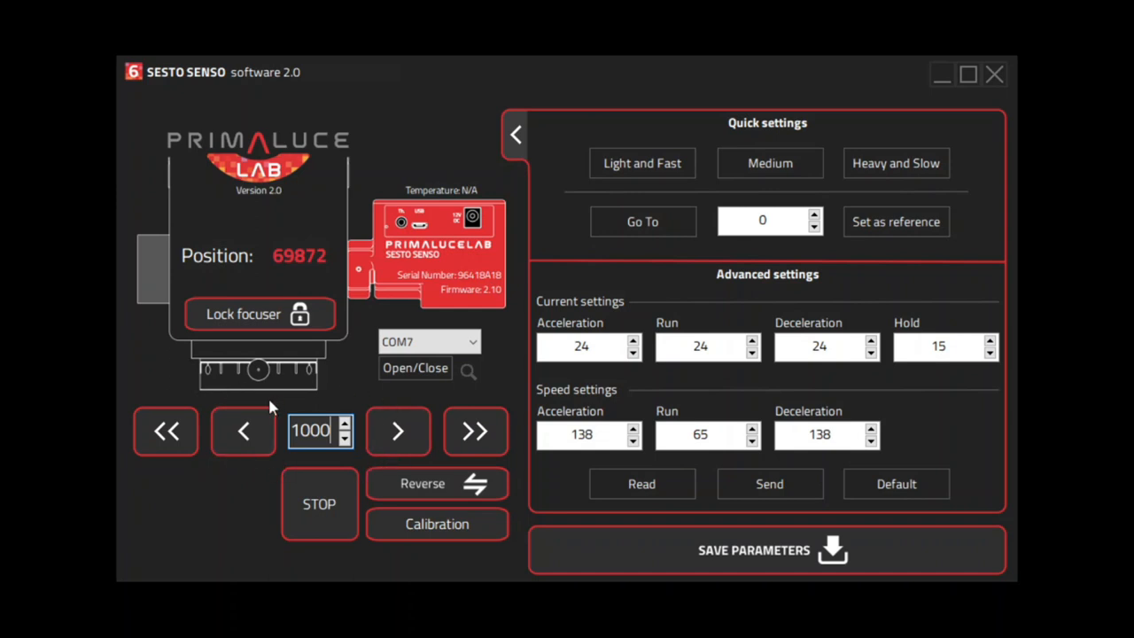
mouse_move(300, 274)
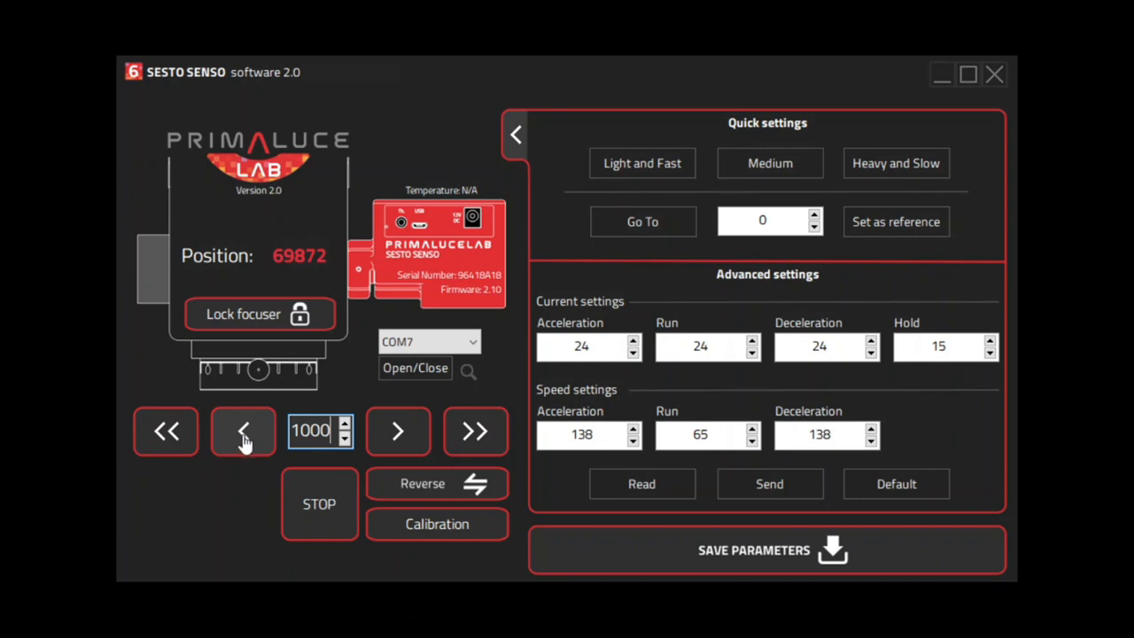
mouse_move(398, 433)
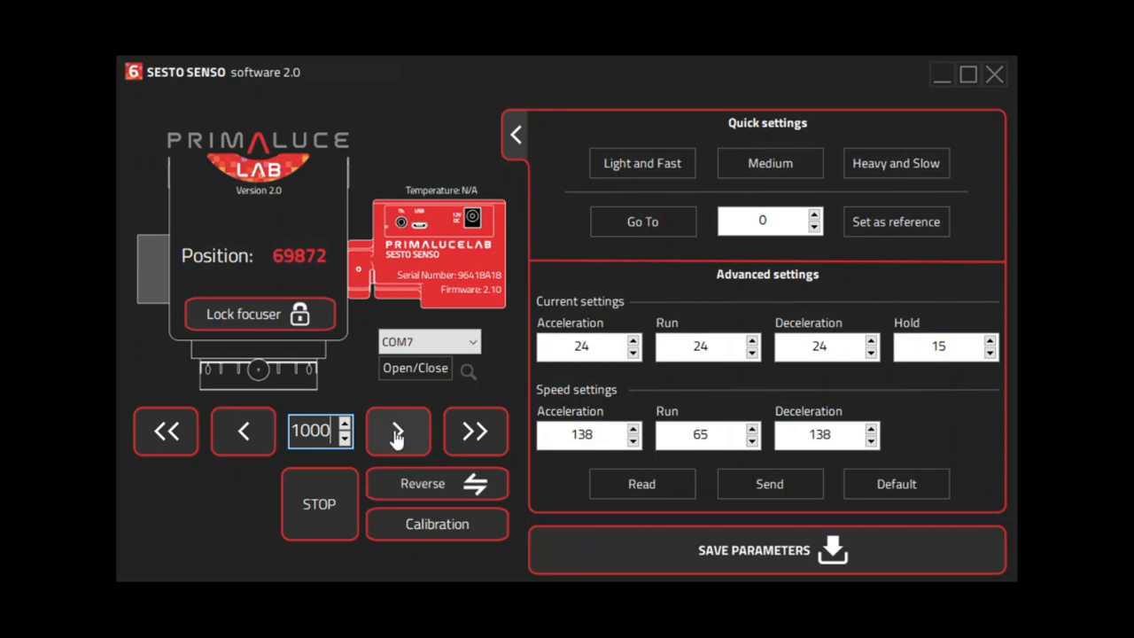
mouse_move(398, 433)
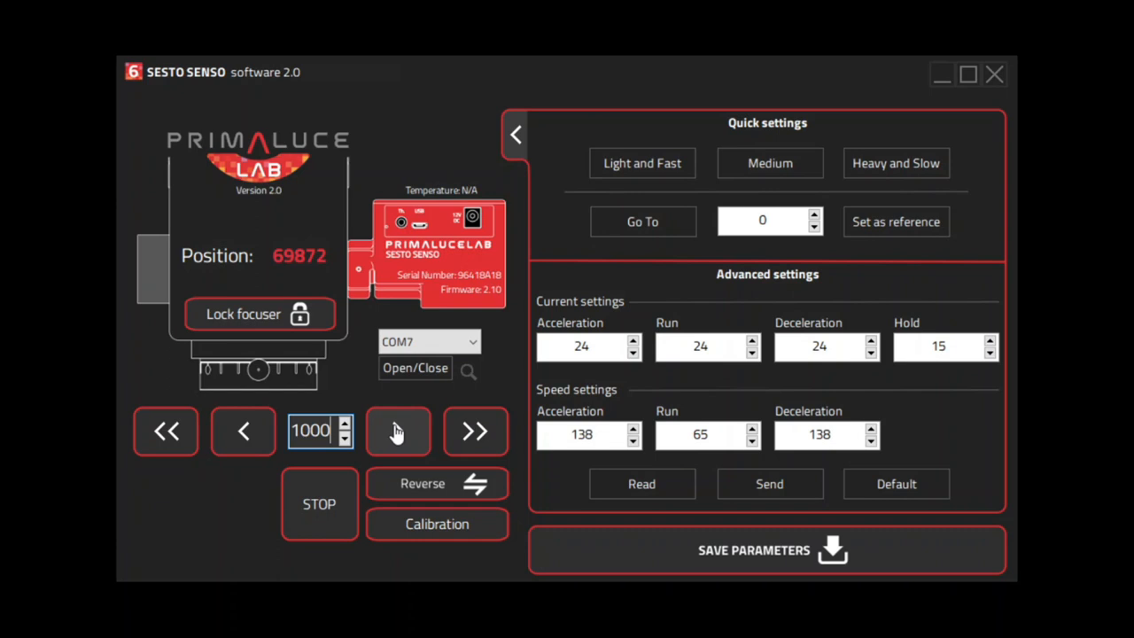
mouse_move(505, 478)
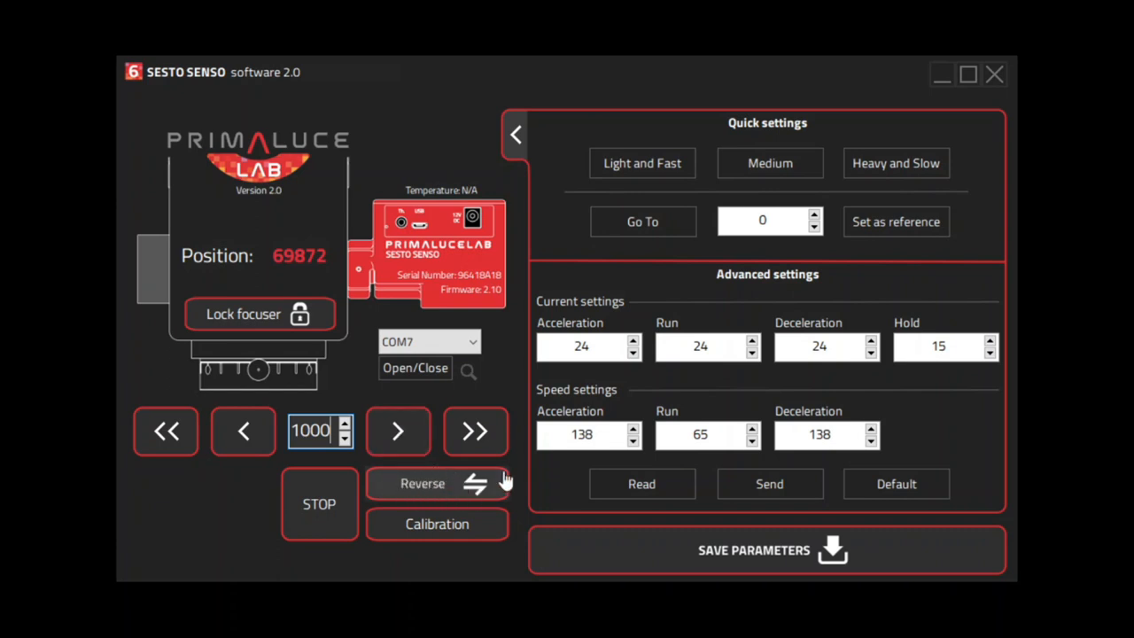
mouse_move(380, 403)
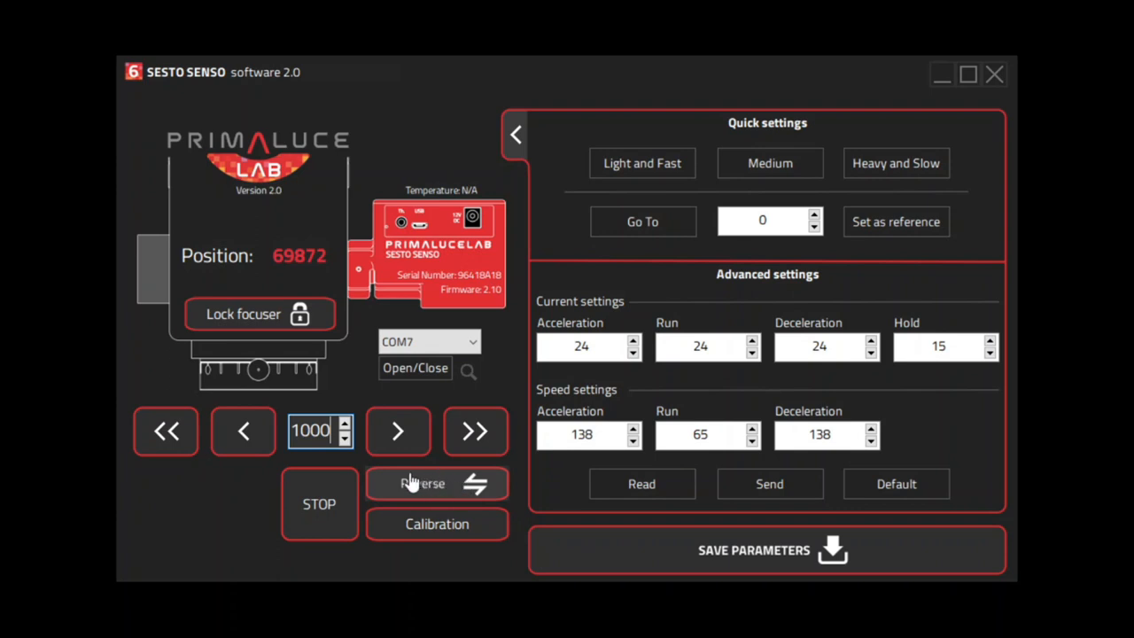
mouse_move(398, 429)
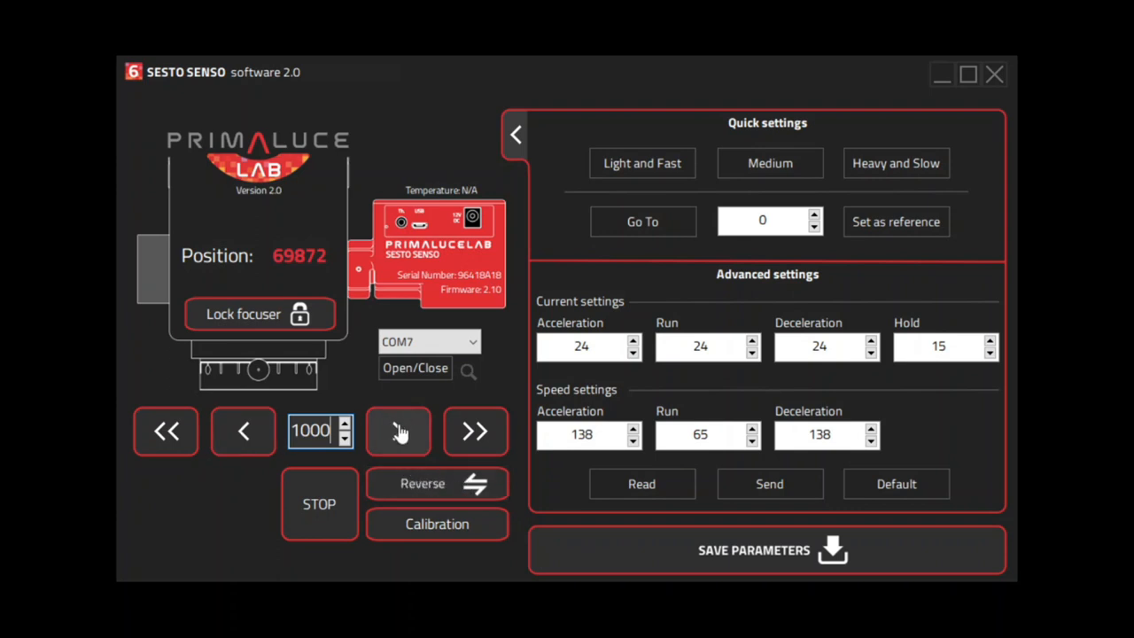
mouse_move(503, 373)
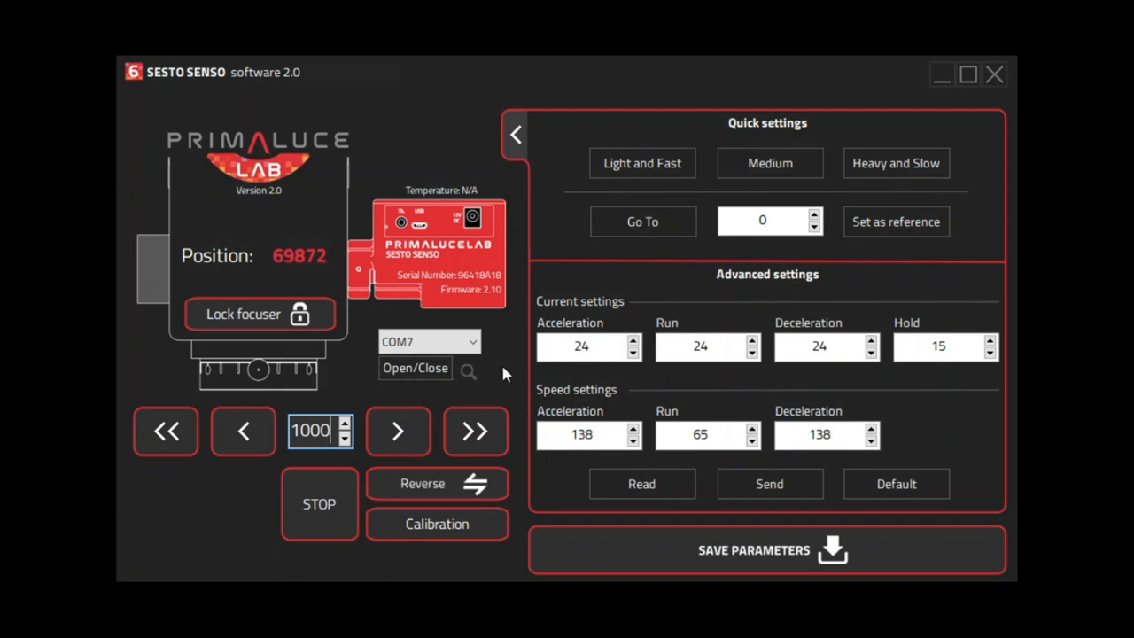
mouse_move(832, 131)
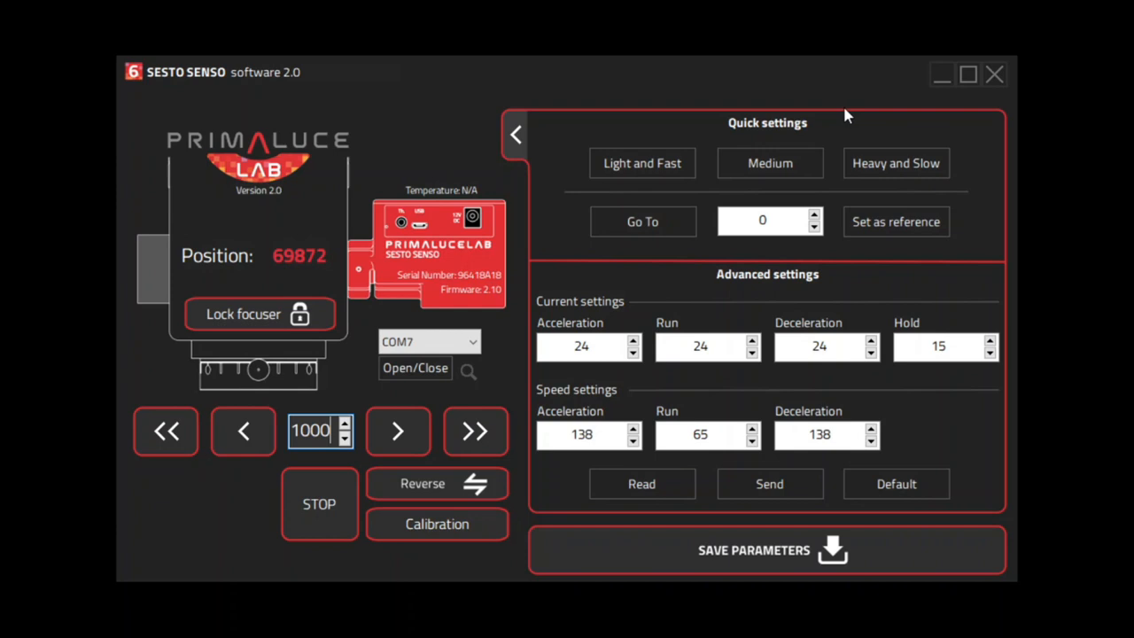
mouse_move(894, 173)
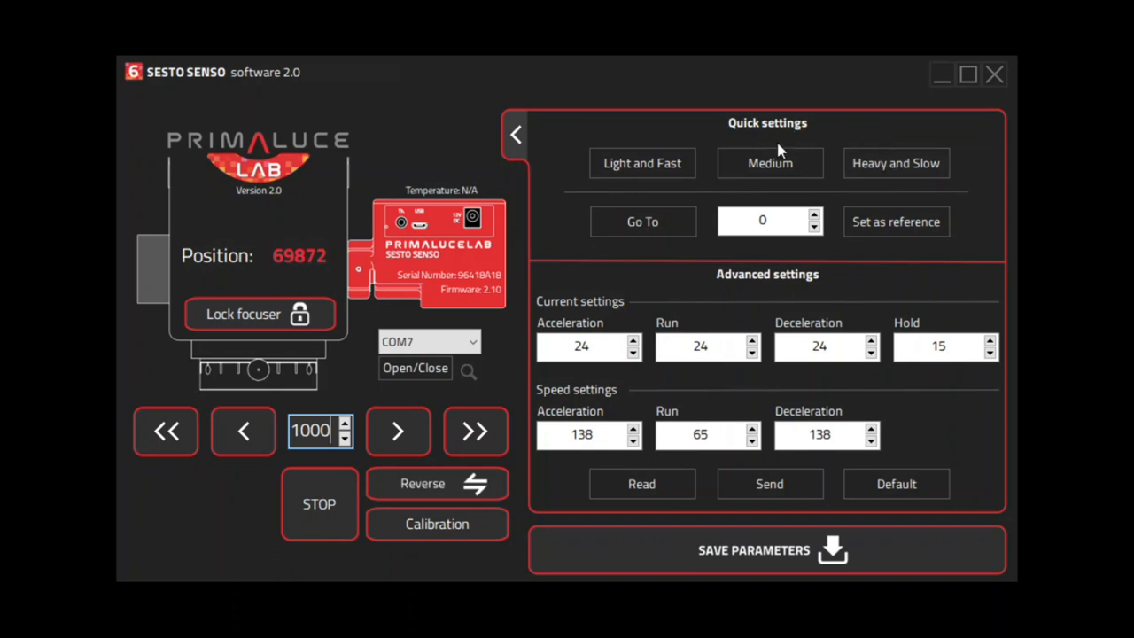
mouse_move(746, 136)
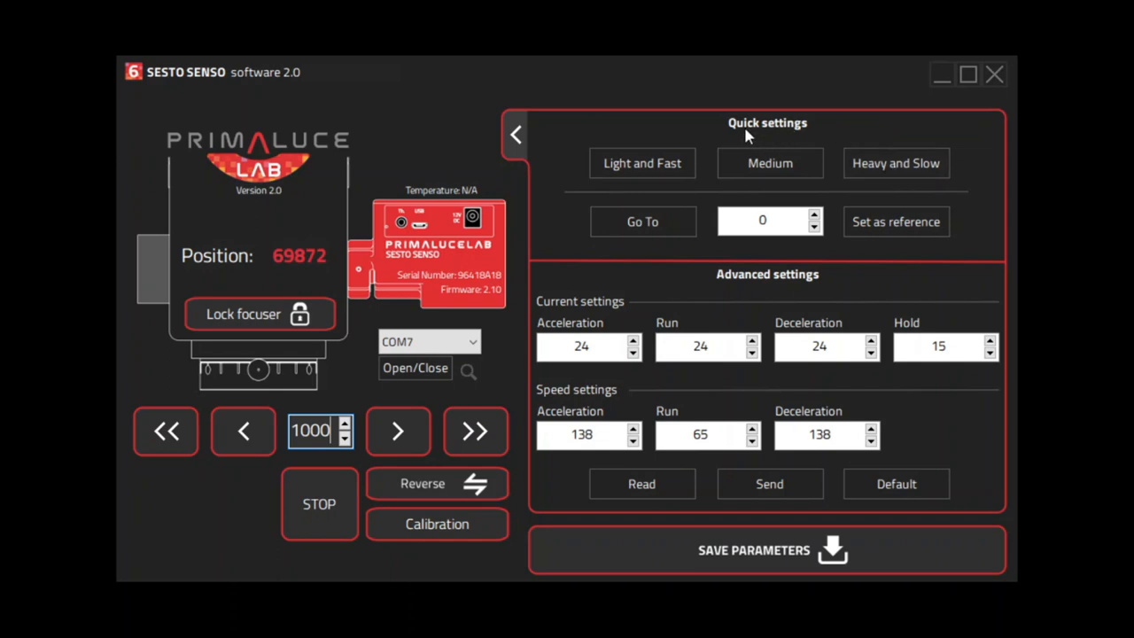
mouse_move(620, 155)
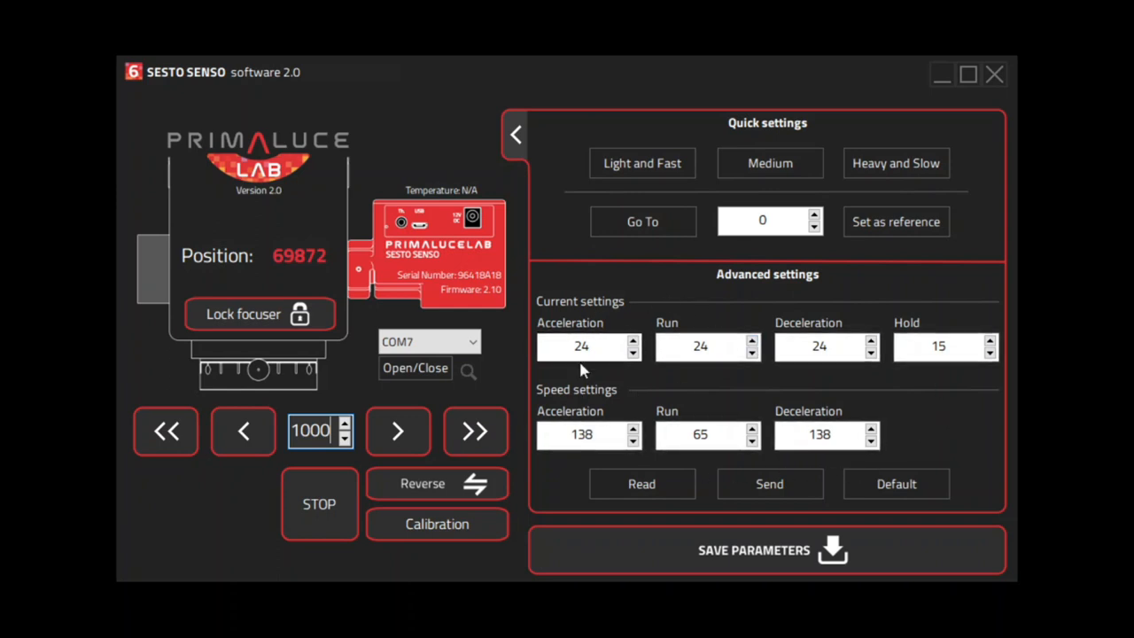
mouse_move(921, 332)
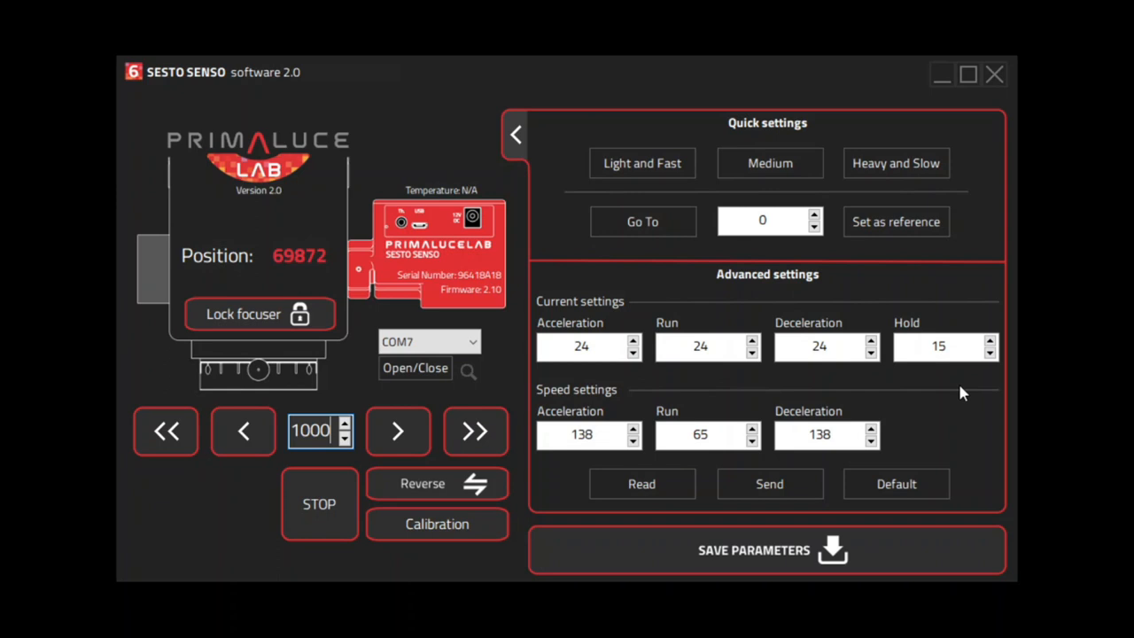
click(937, 346)
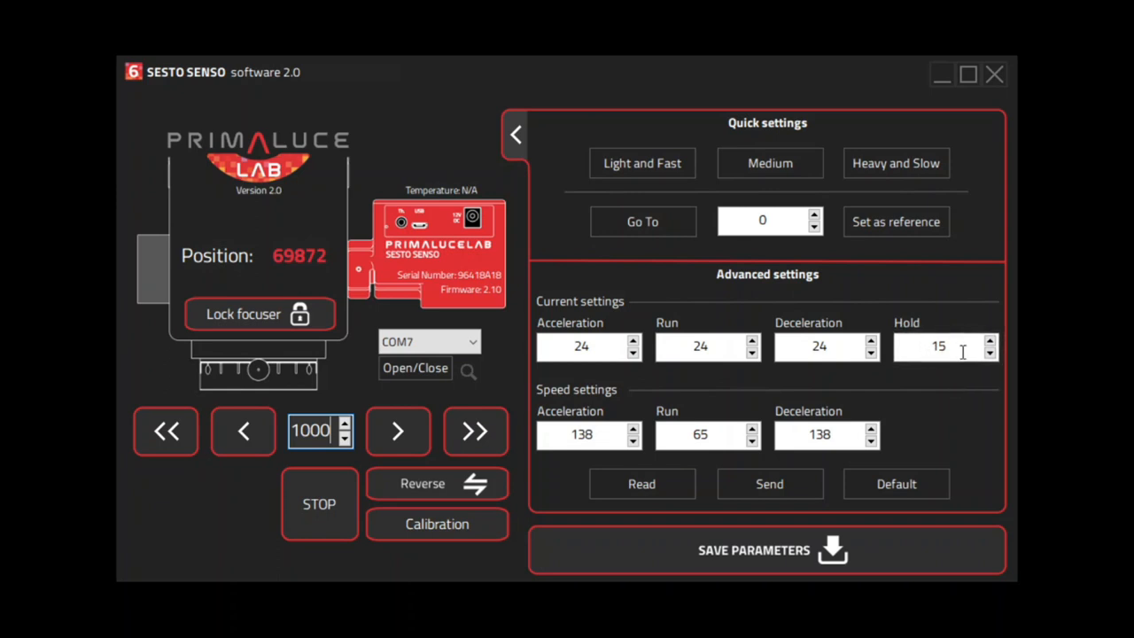
mouse_move(955, 374)
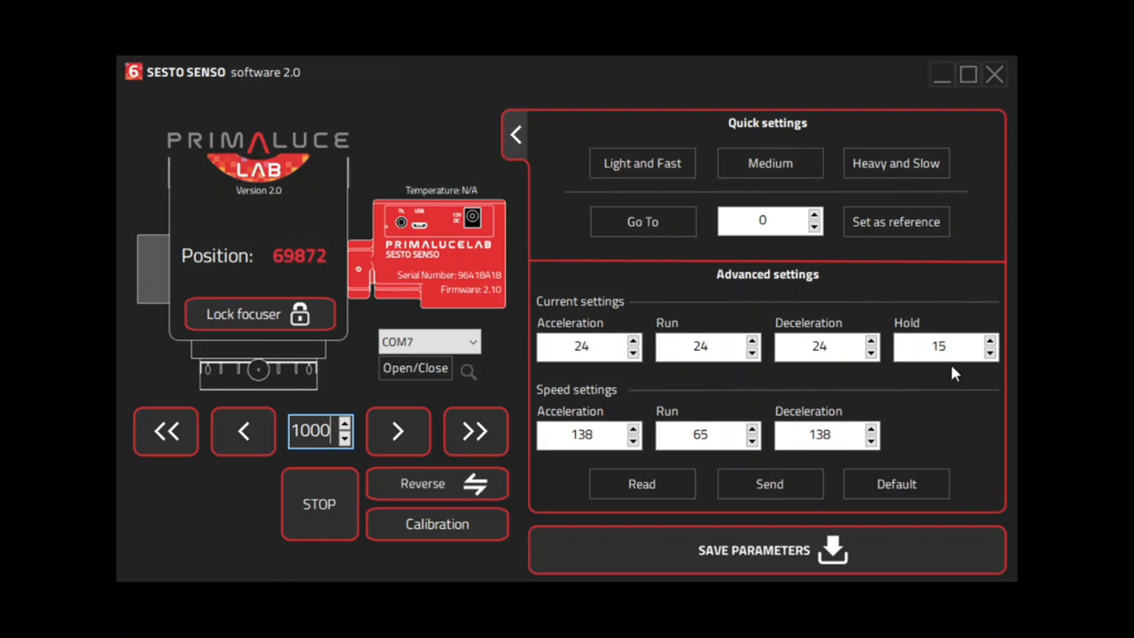
mouse_move(956, 435)
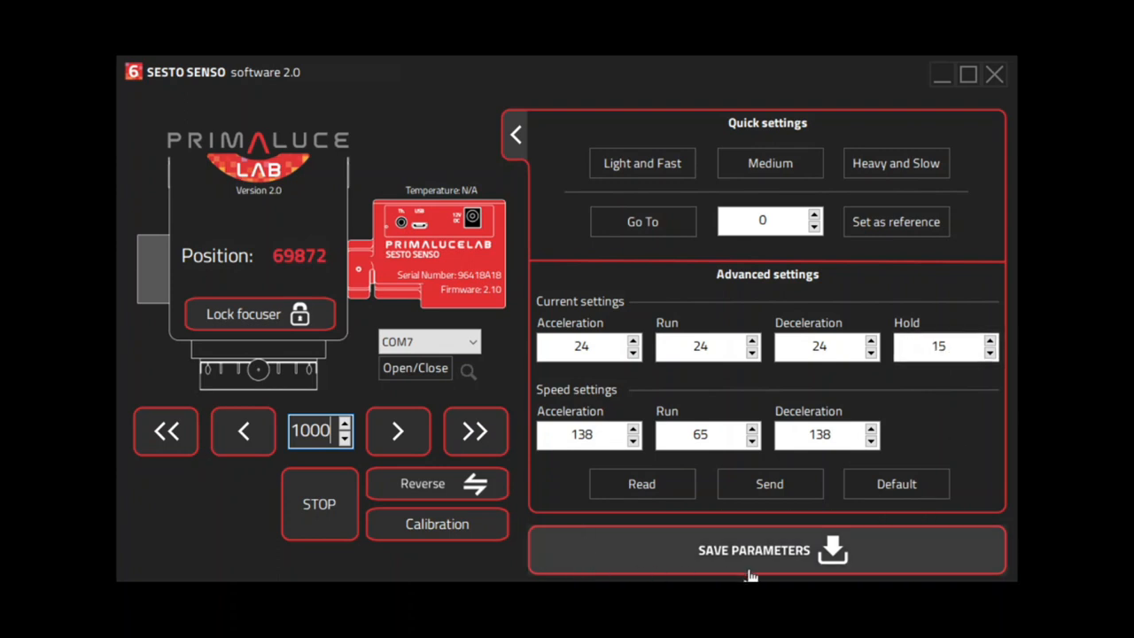
mouse_move(804, 530)
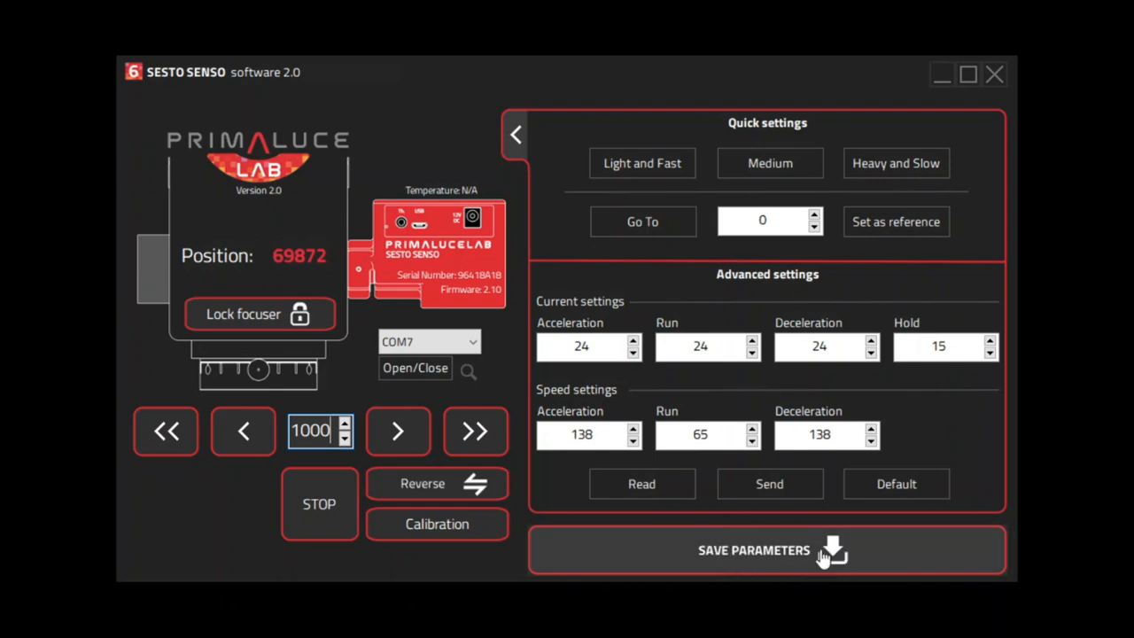
mouse_move(779, 558)
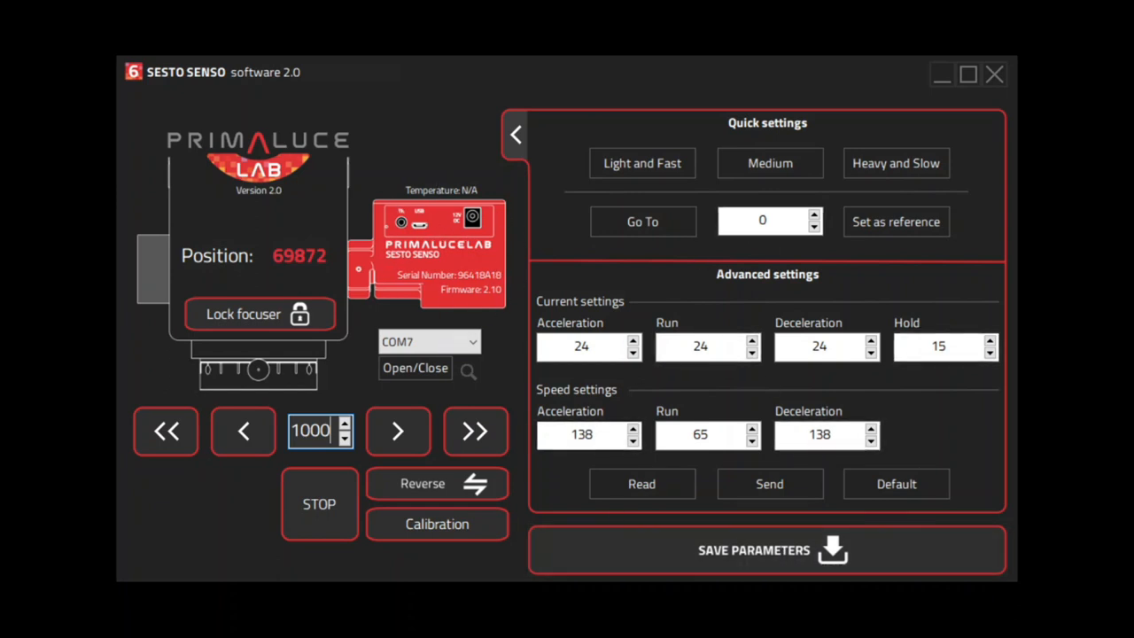
mouse_move(609, 286)
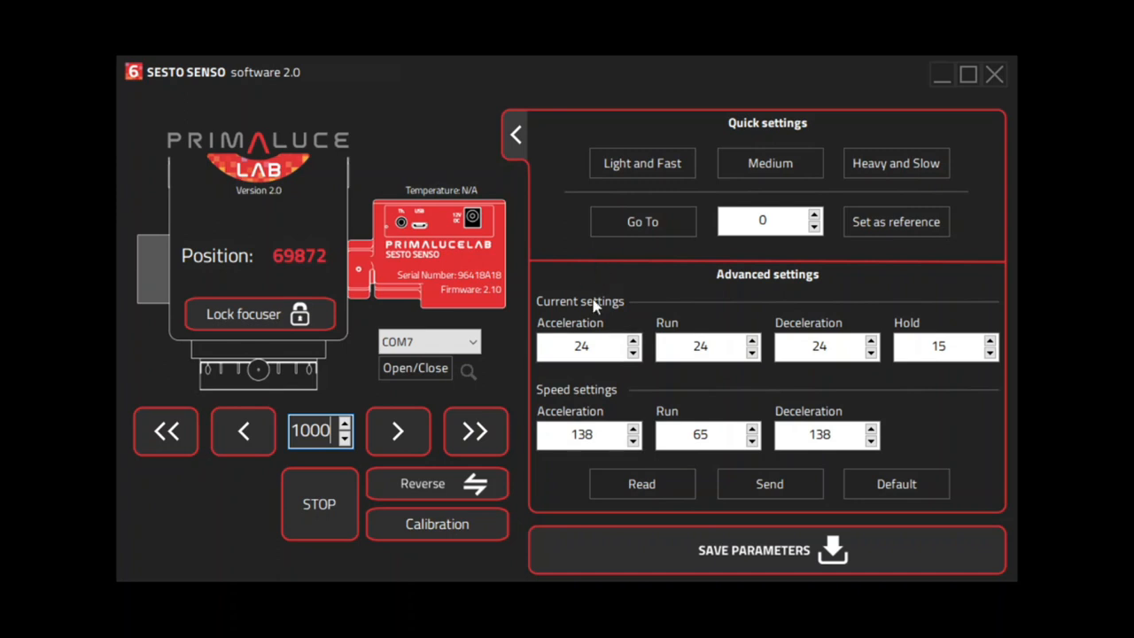
mouse_move(440, 270)
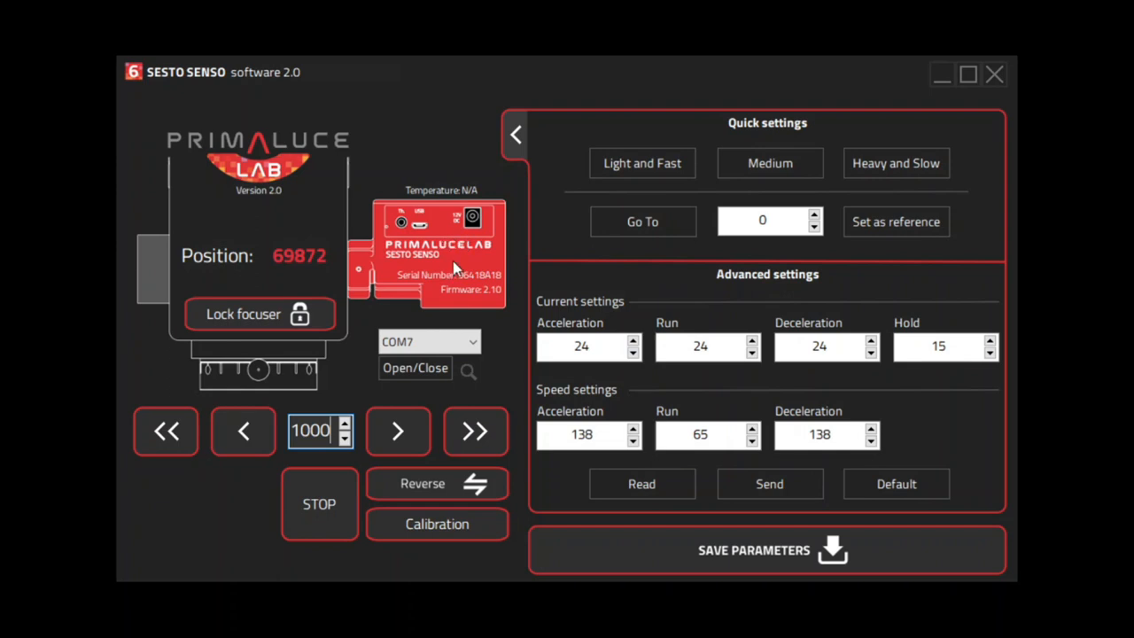
mouse_move(461, 259)
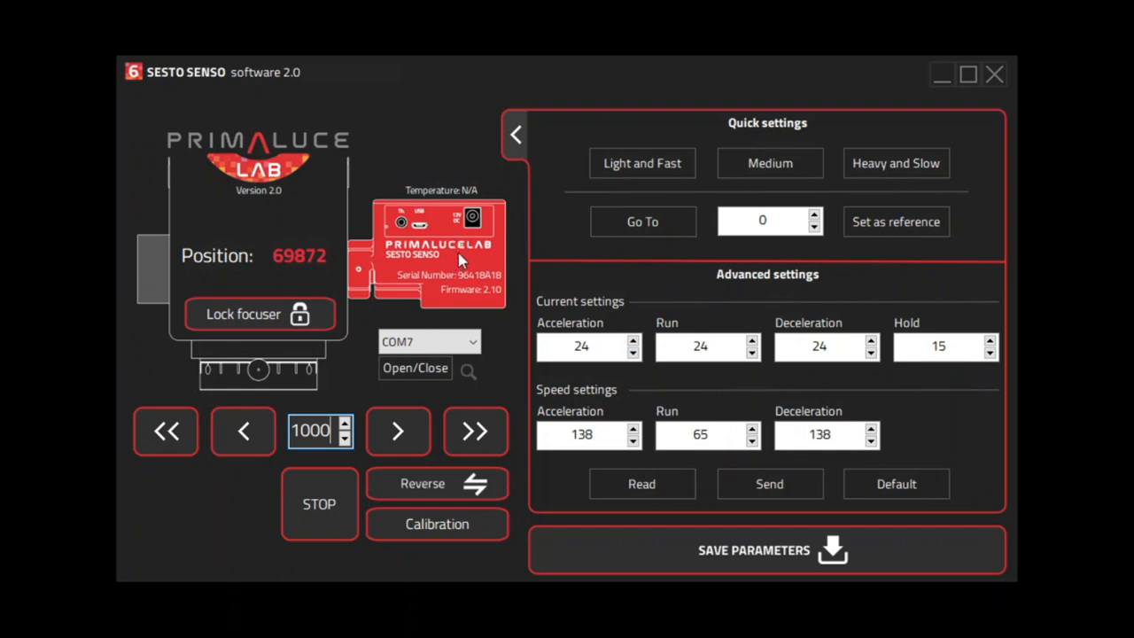
mouse_move(469, 265)
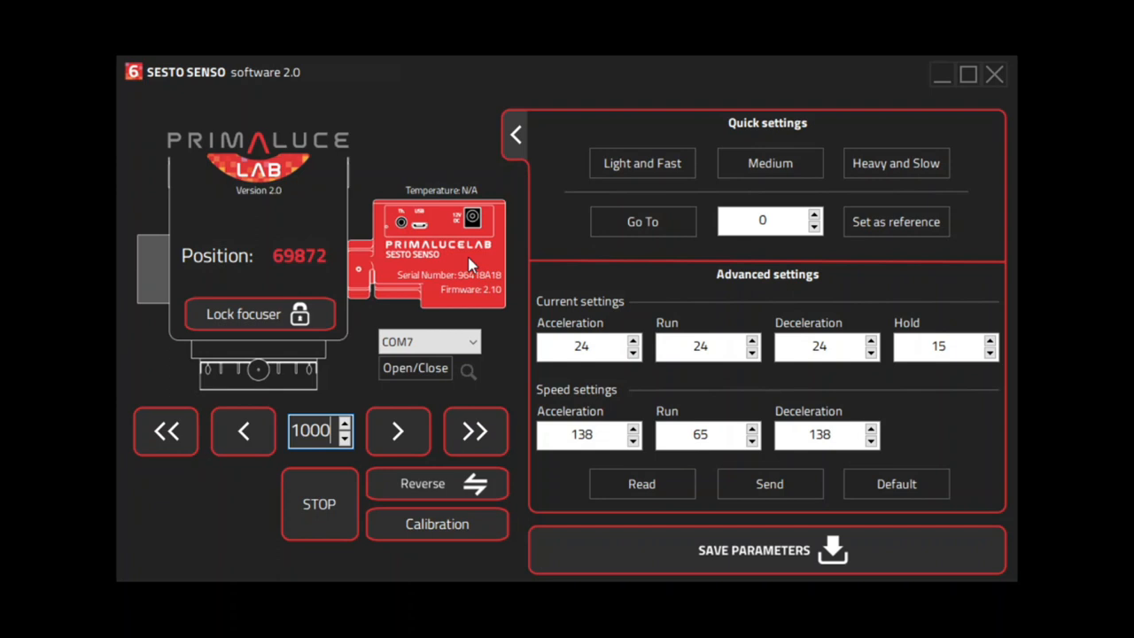
mouse_move(459, 385)
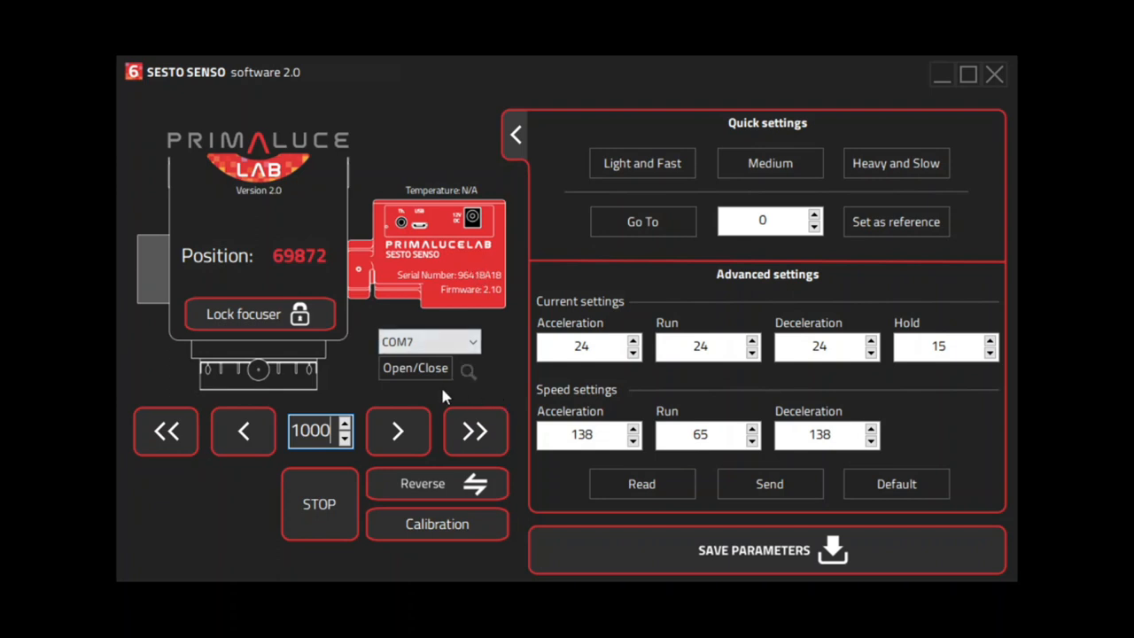
mouse_move(259, 391)
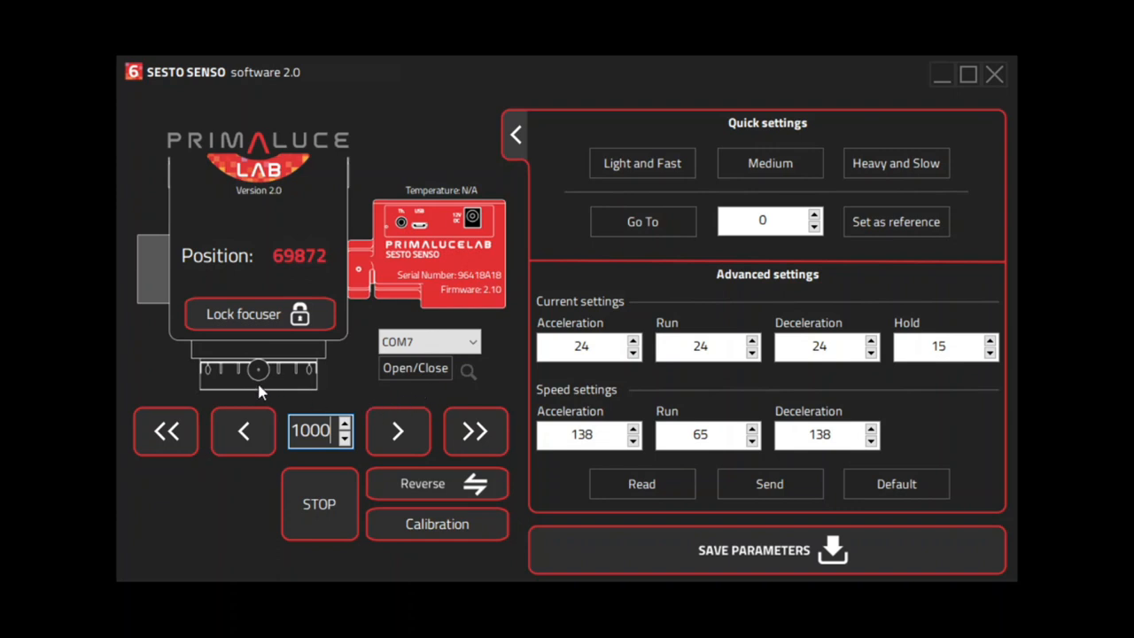
mouse_move(258, 79)
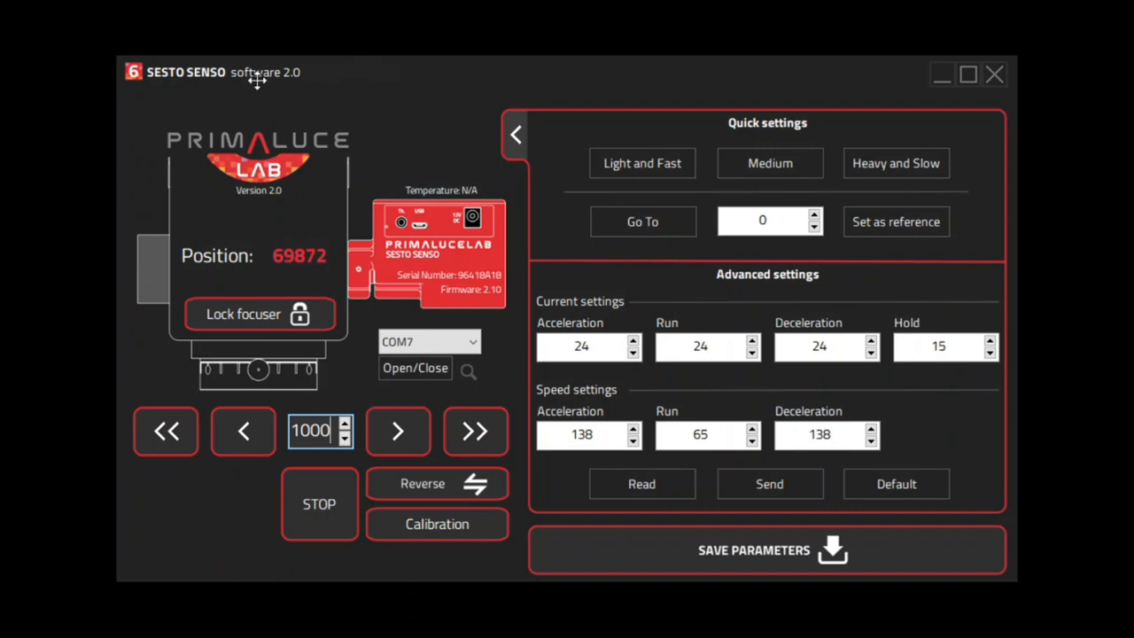
mouse_move(274, 83)
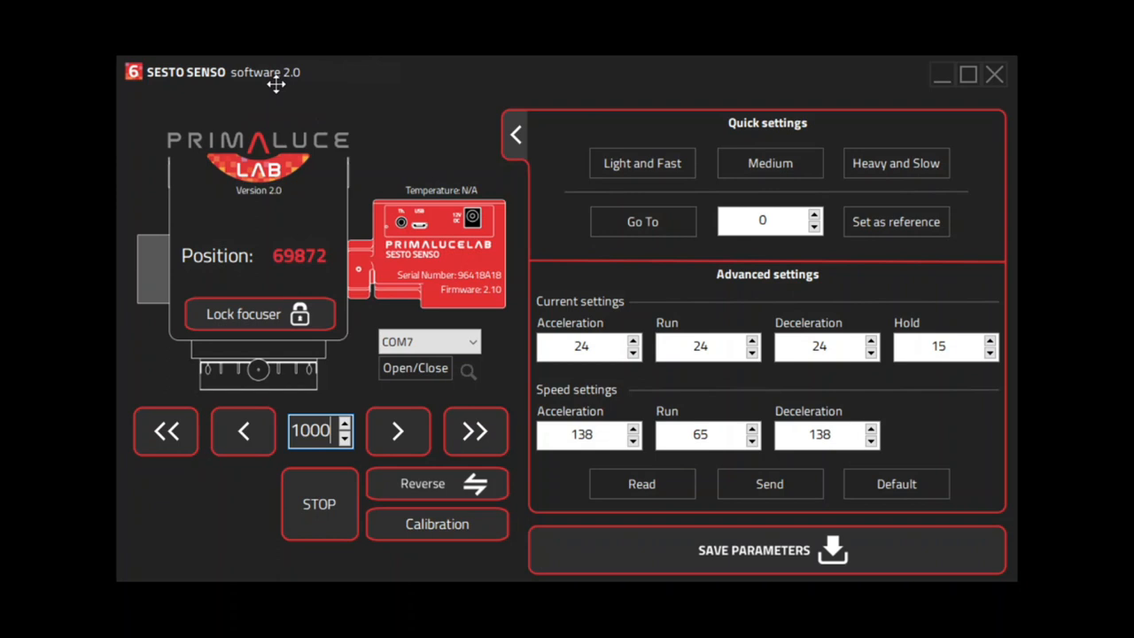
mouse_move(397, 410)
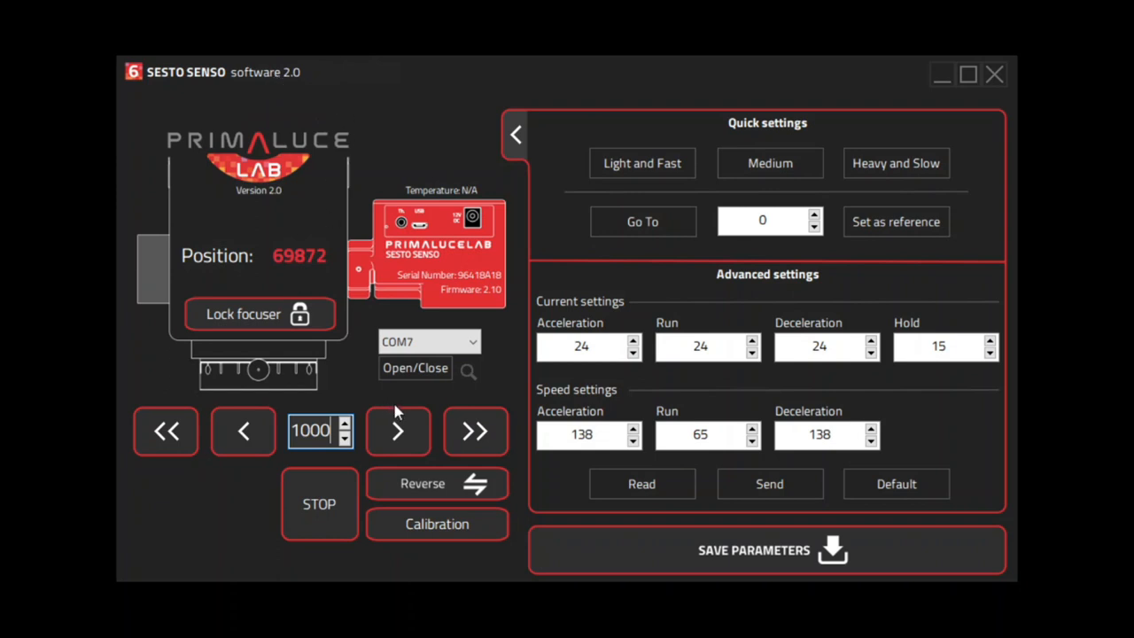
mouse_move(321, 454)
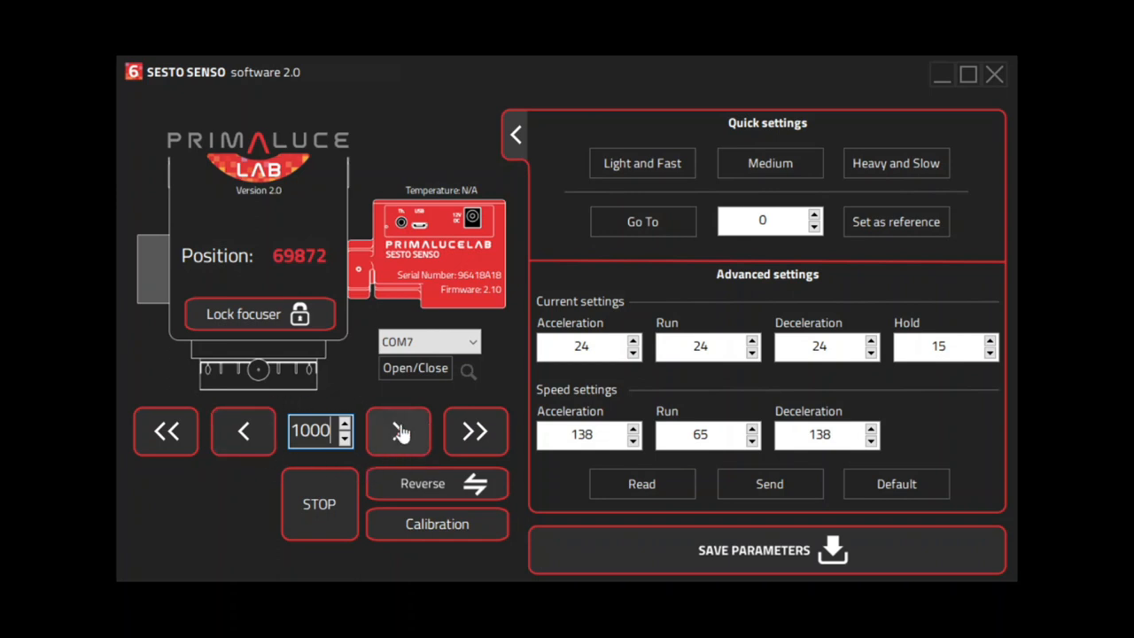
mouse_move(343, 469)
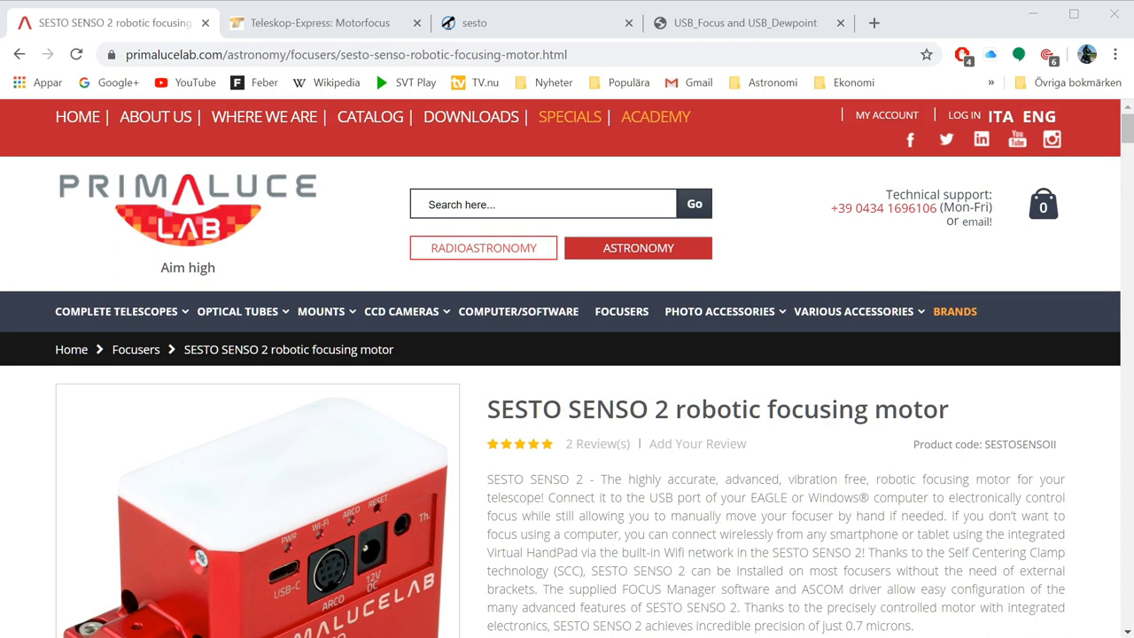
scroll(down, 3)
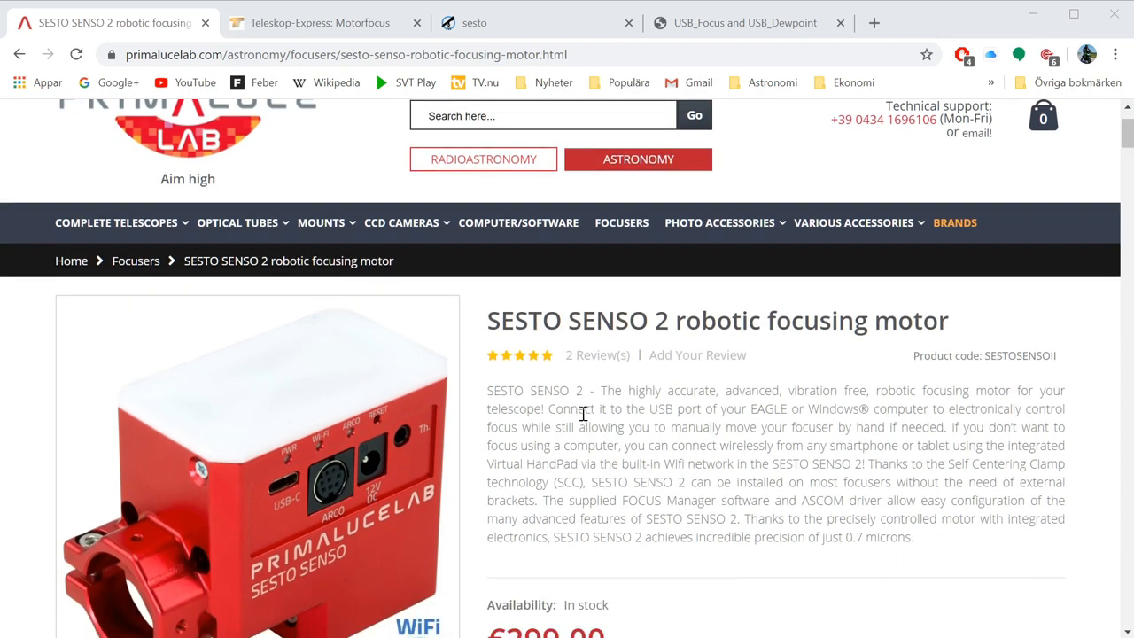
scroll(down, 3)
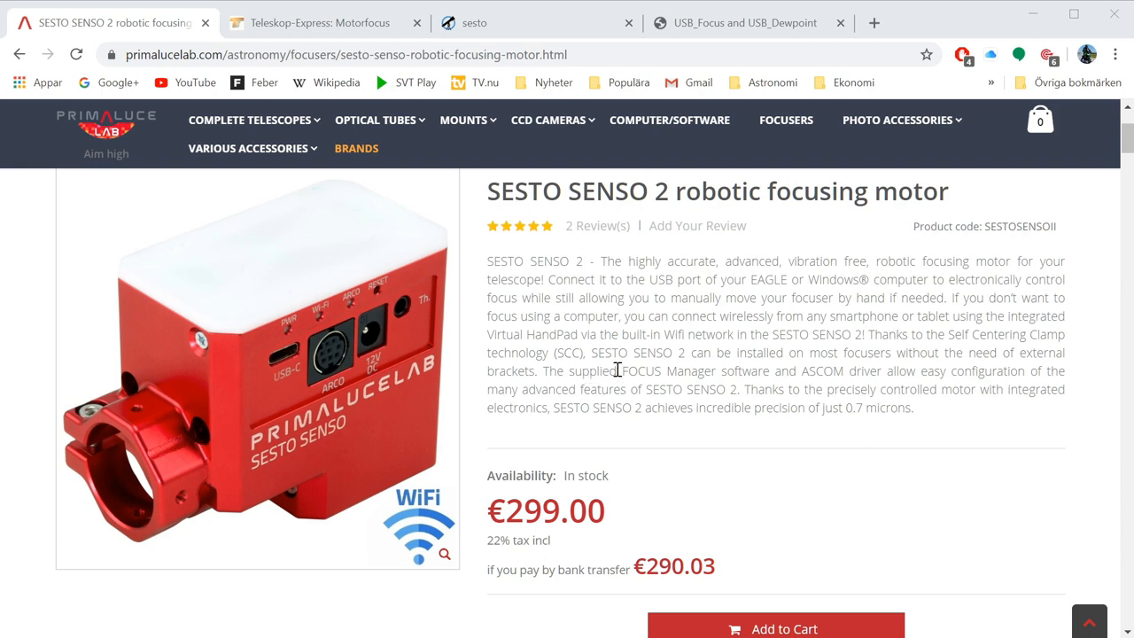
mouse_move(340, 494)
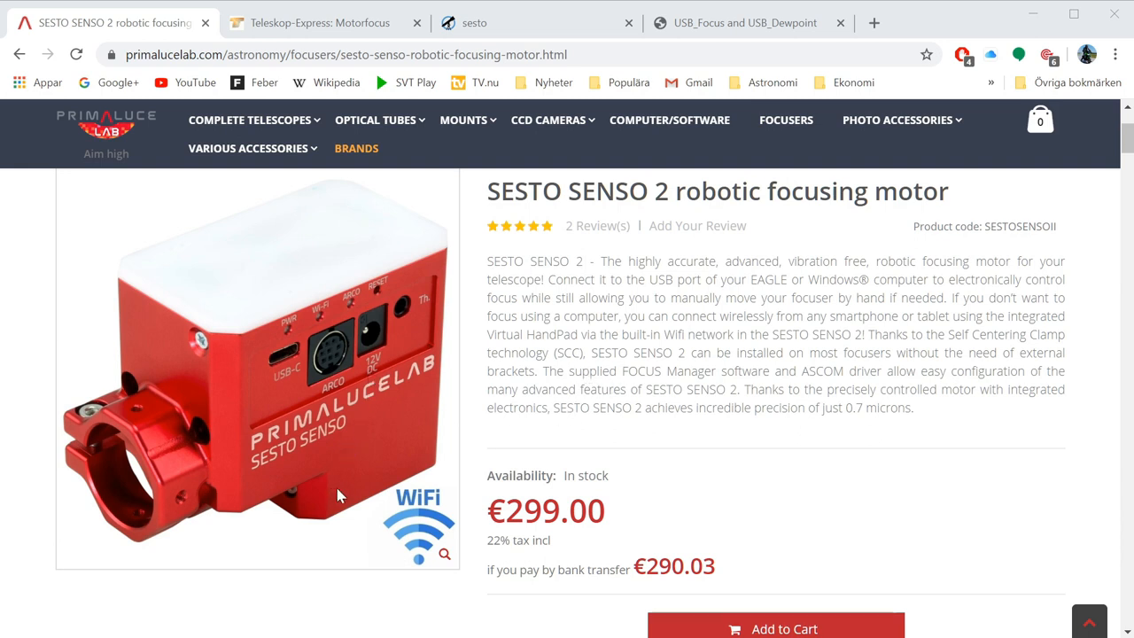
mouse_move(409, 496)
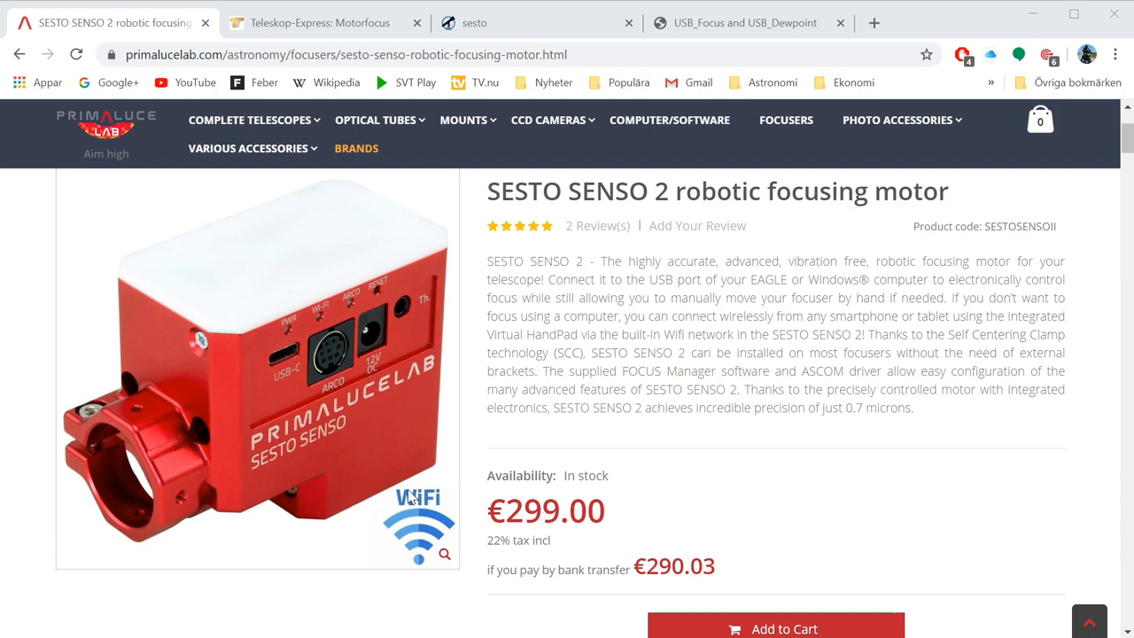
mouse_move(571, 385)
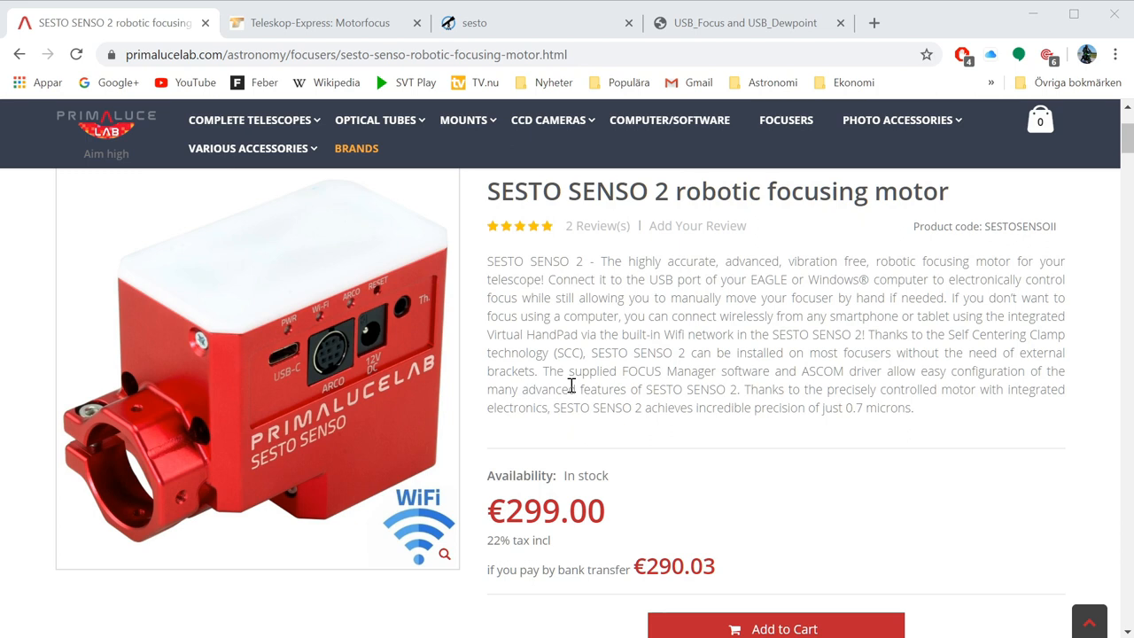
mouse_move(565, 340)
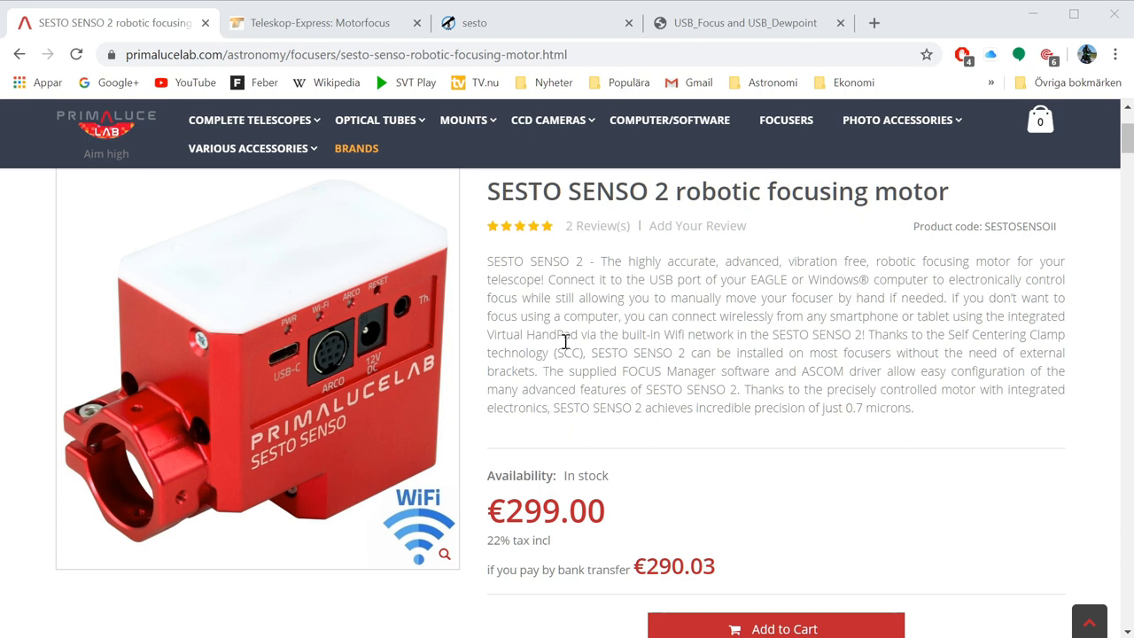
mouse_move(642, 296)
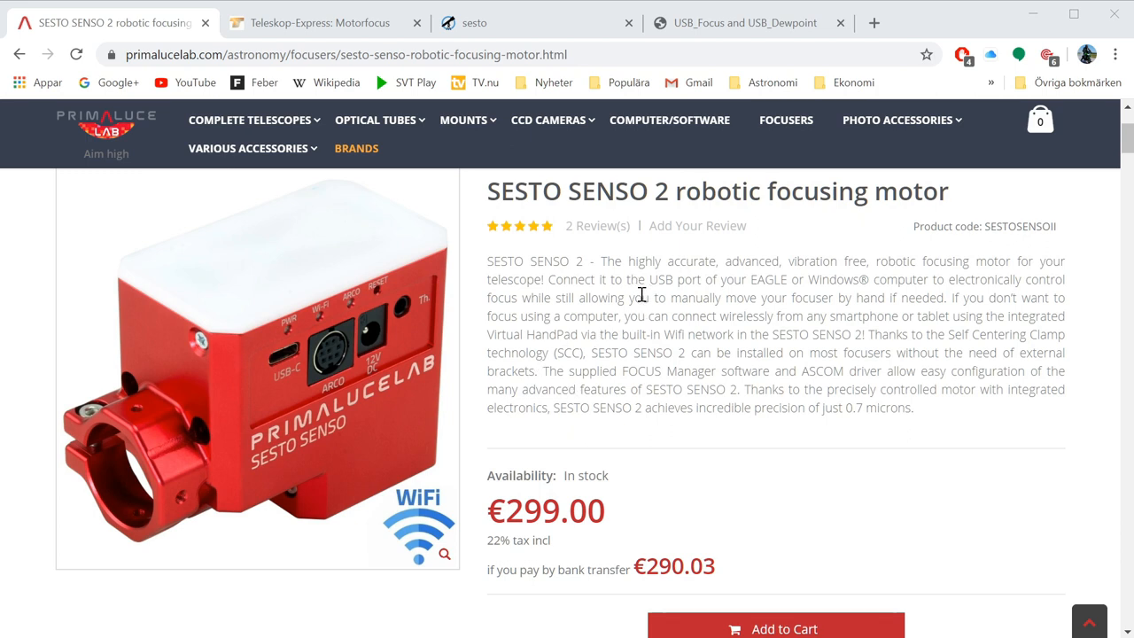
mouse_move(272, 373)
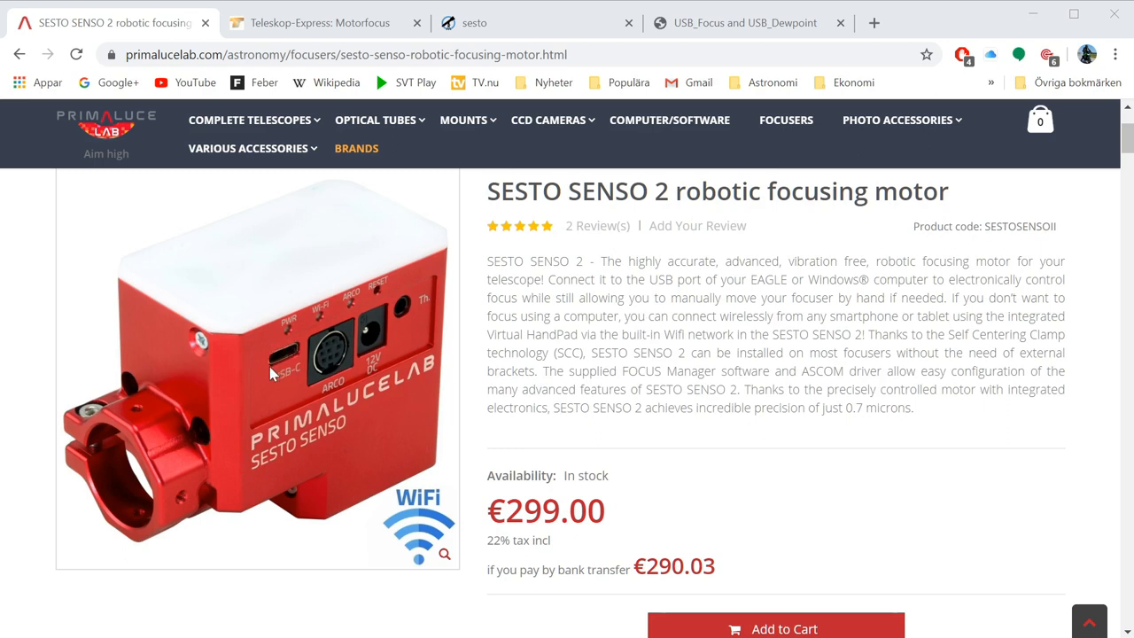
mouse_move(620, 423)
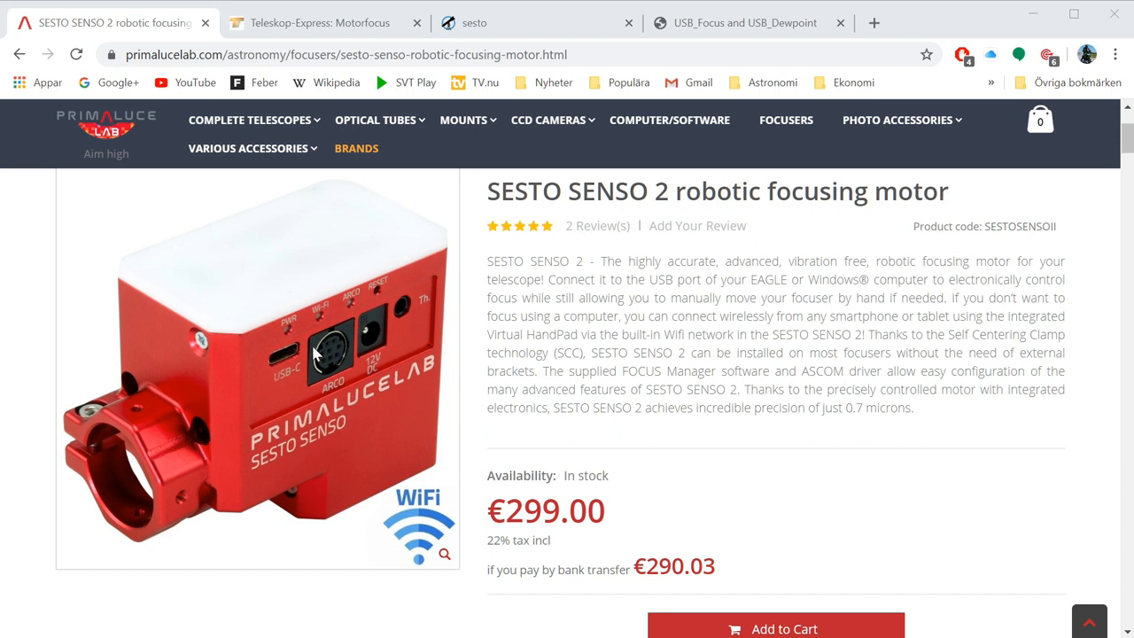
mouse_move(638, 365)
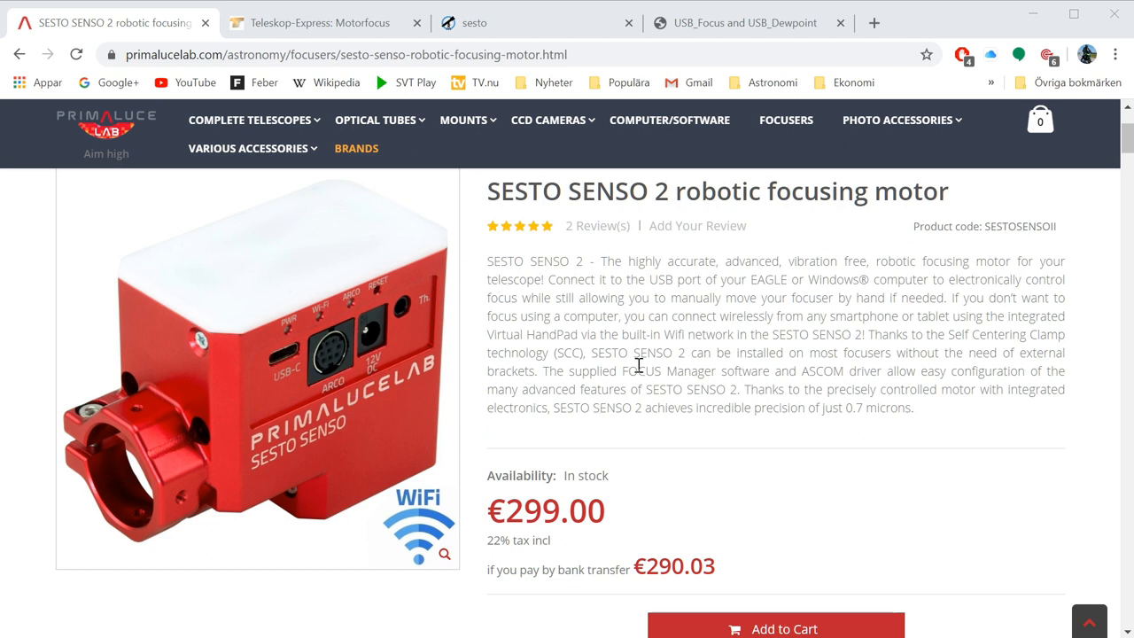
mouse_move(625, 356)
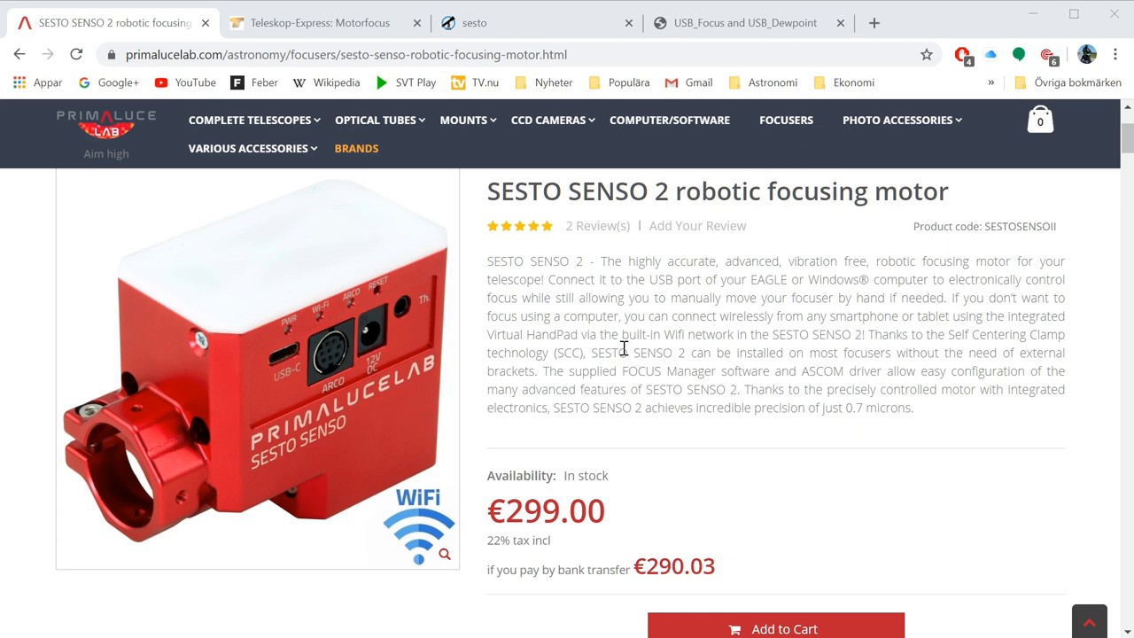
mouse_move(623, 346)
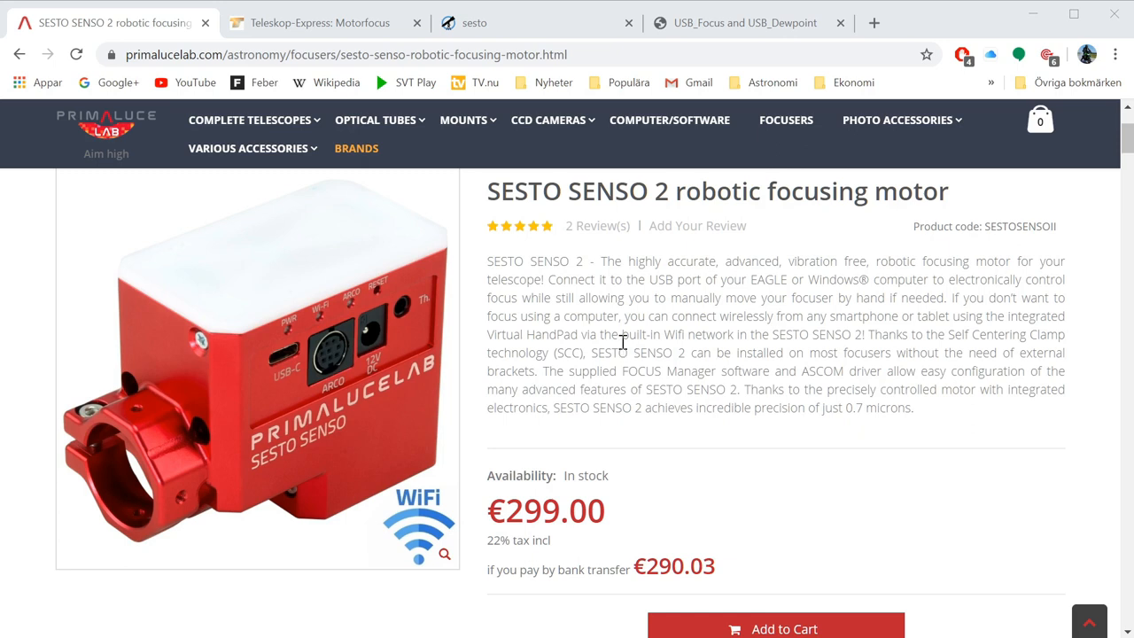
mouse_move(344, 305)
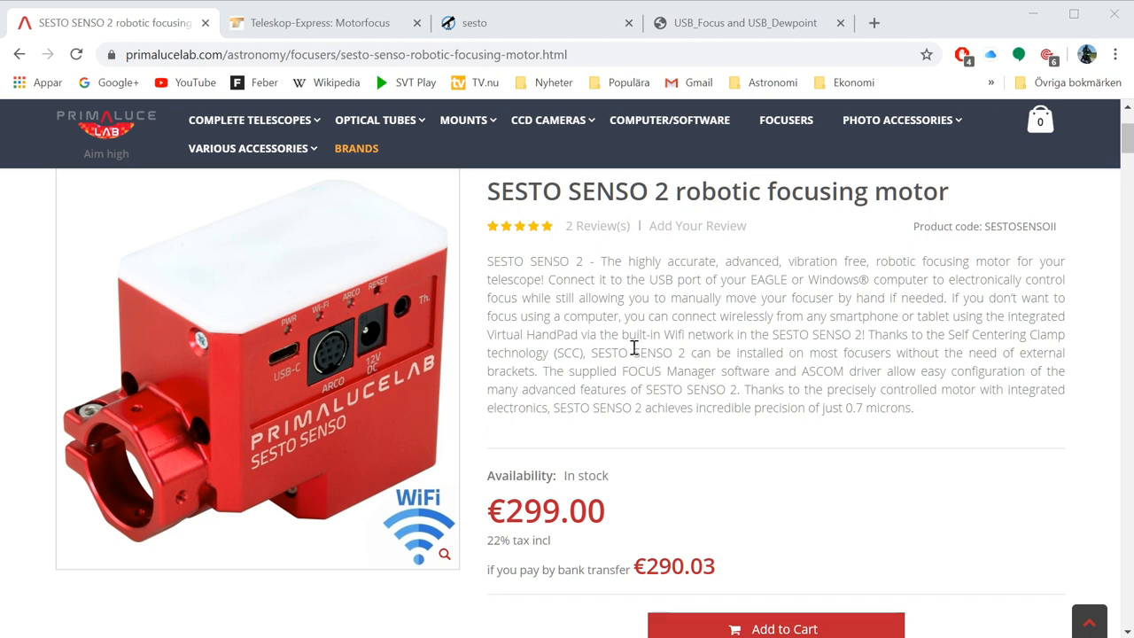
mouse_move(605, 333)
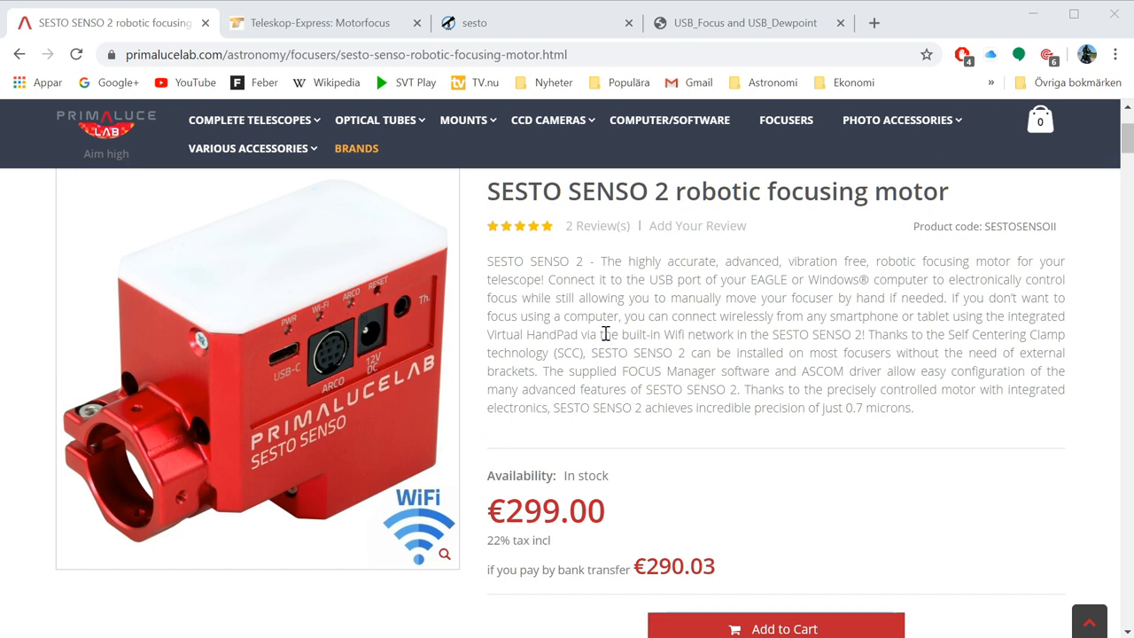
mouse_move(592, 496)
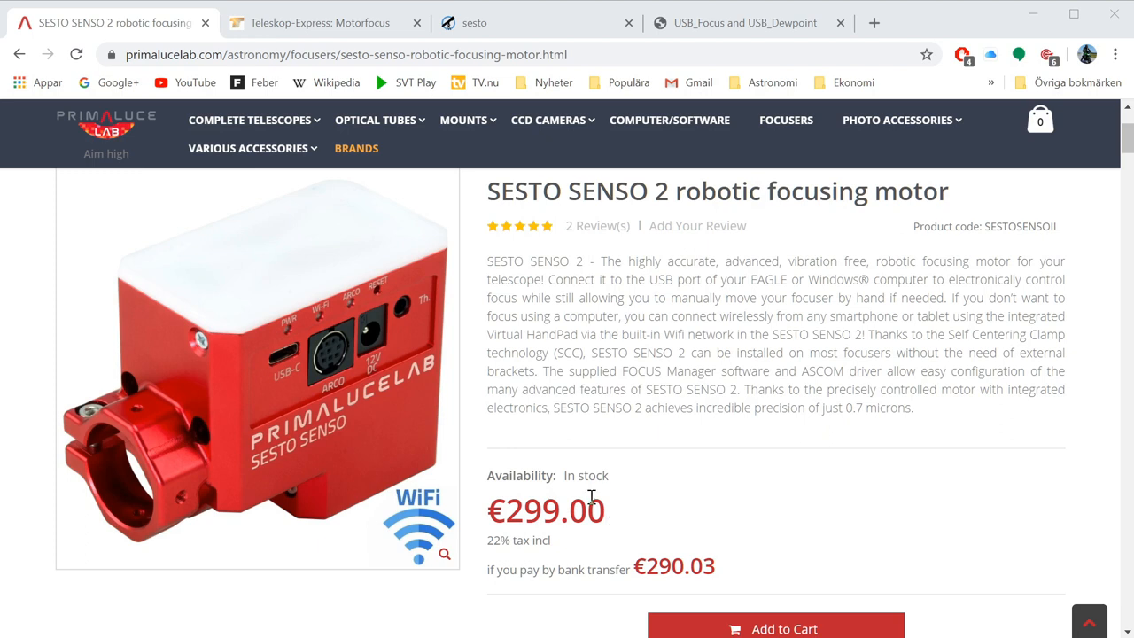
mouse_move(606, 523)
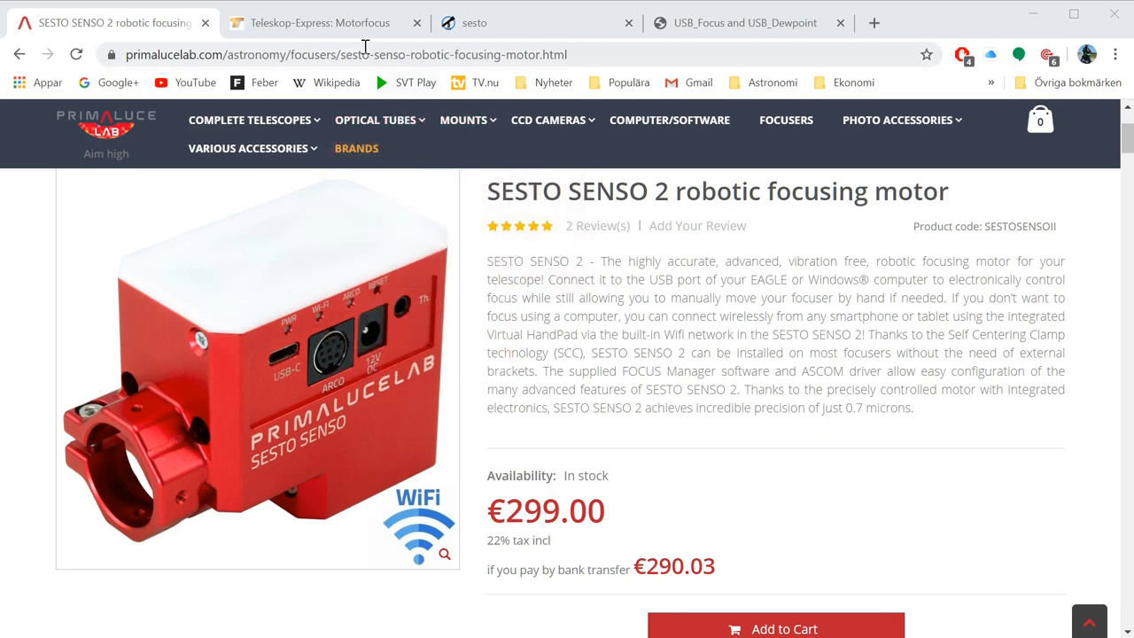
Switch to the Teleskop-Express Motorfocus page listing the PrimaLuceLab focusers.
click(318, 22)
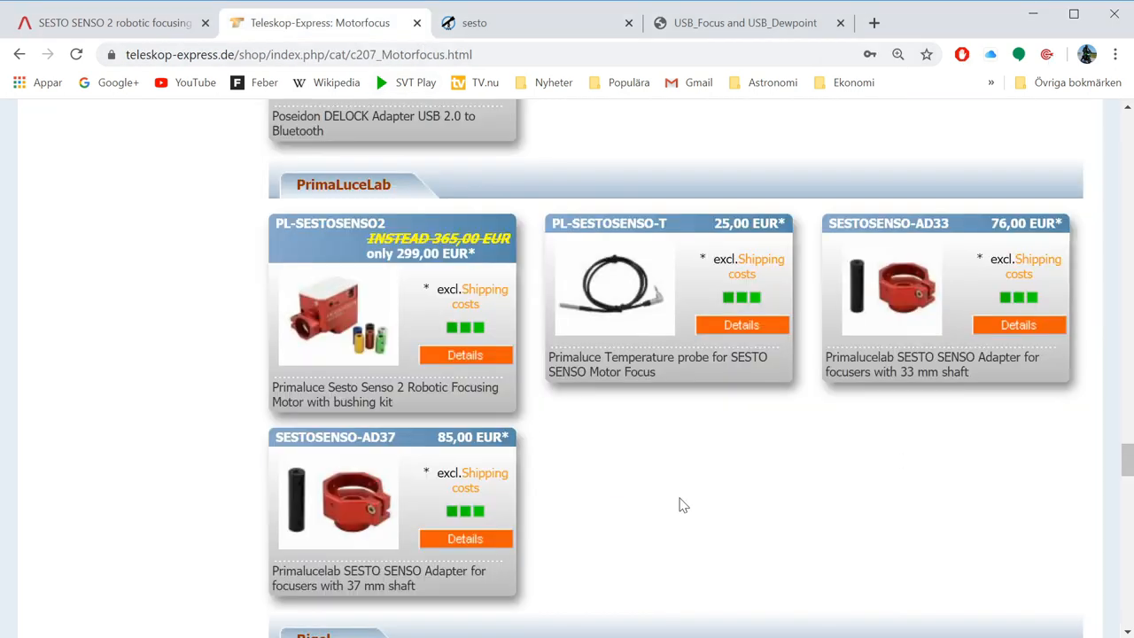
mouse_move(519, 348)
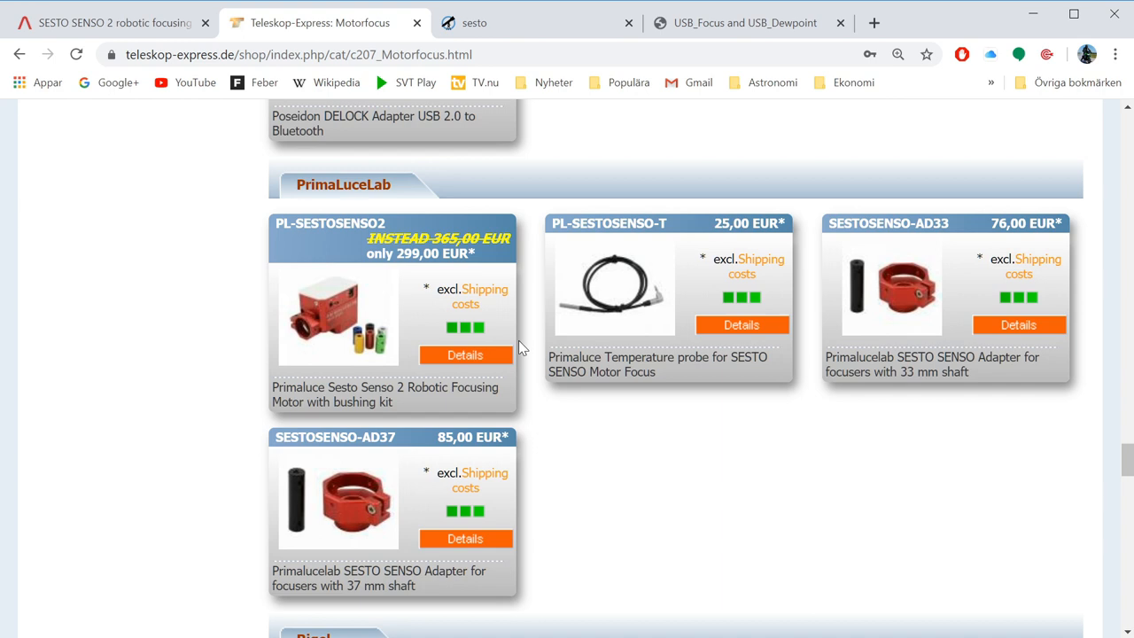
mouse_move(528, 354)
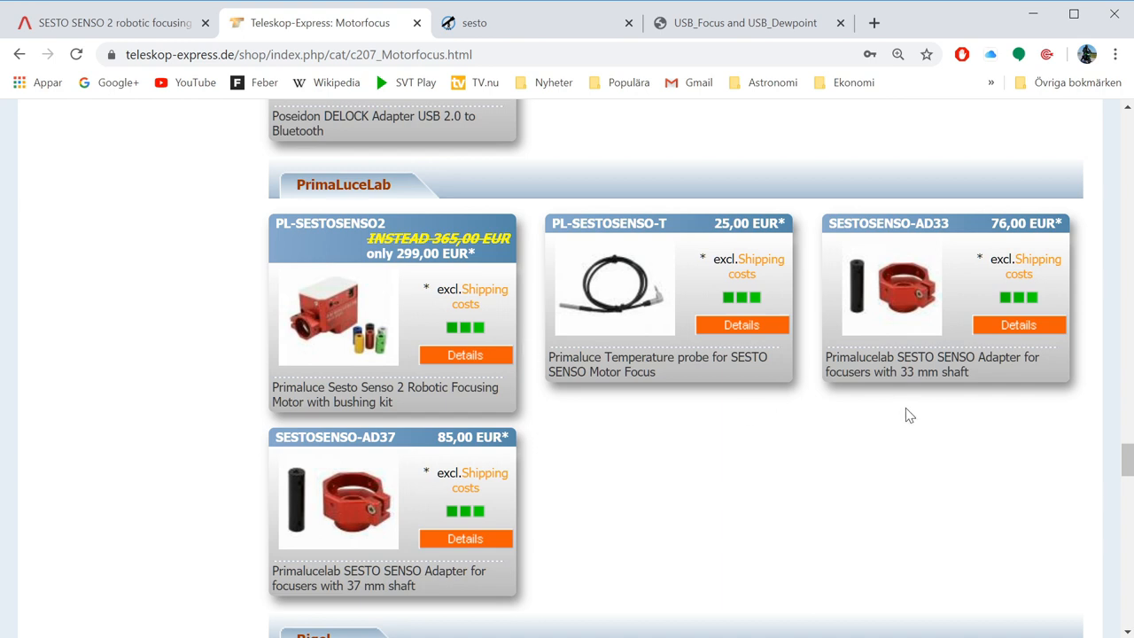
mouse_move(553, 571)
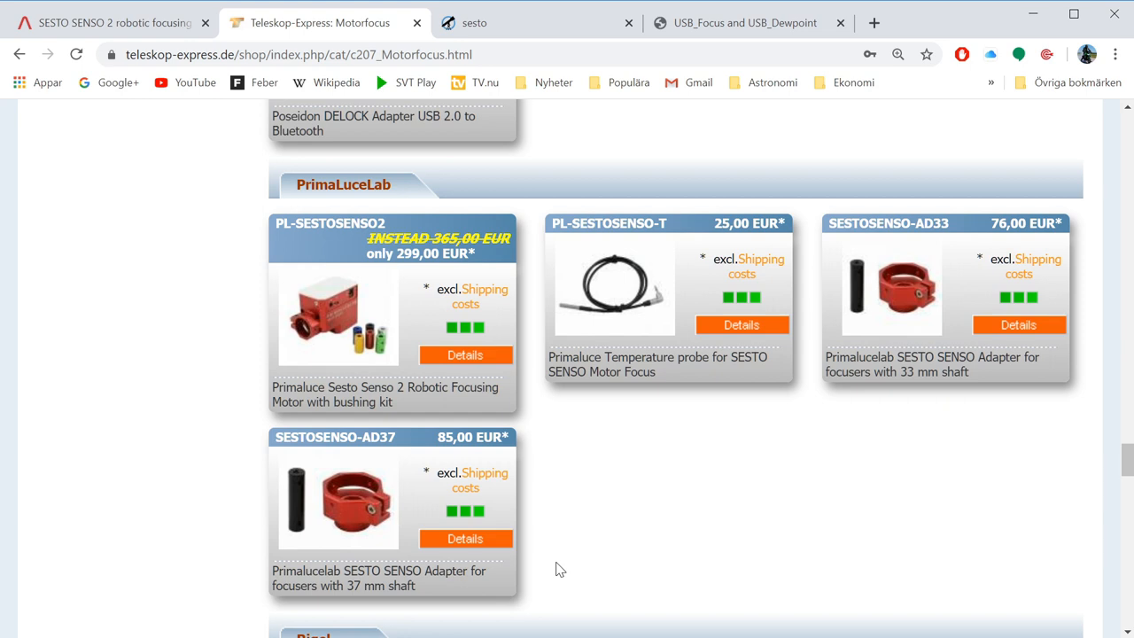
mouse_move(599, 561)
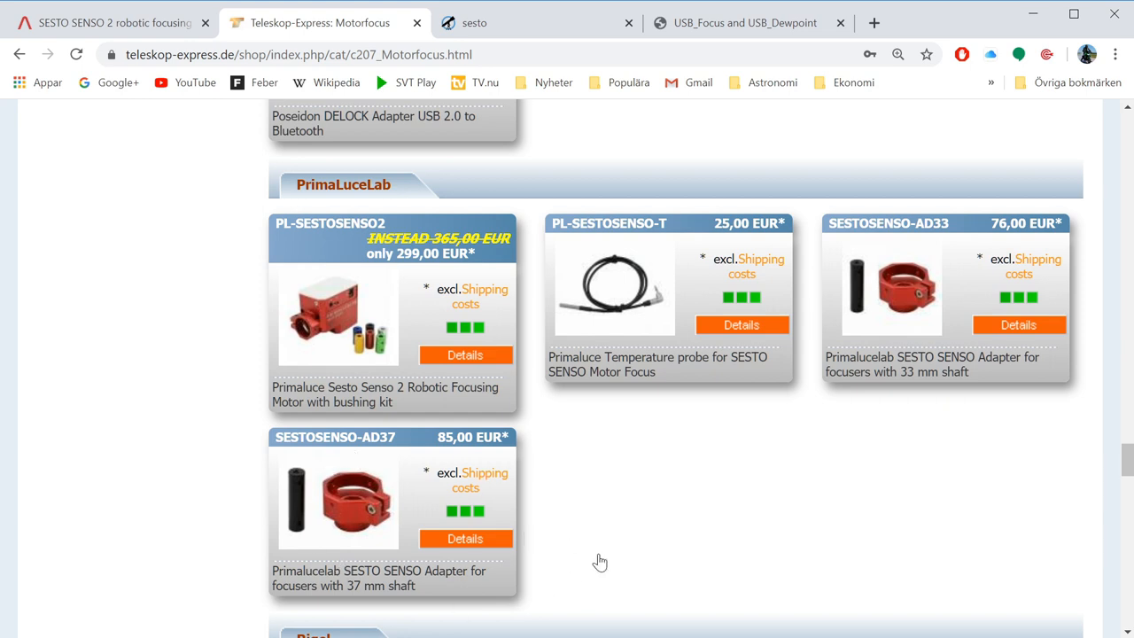
mouse_move(557, 528)
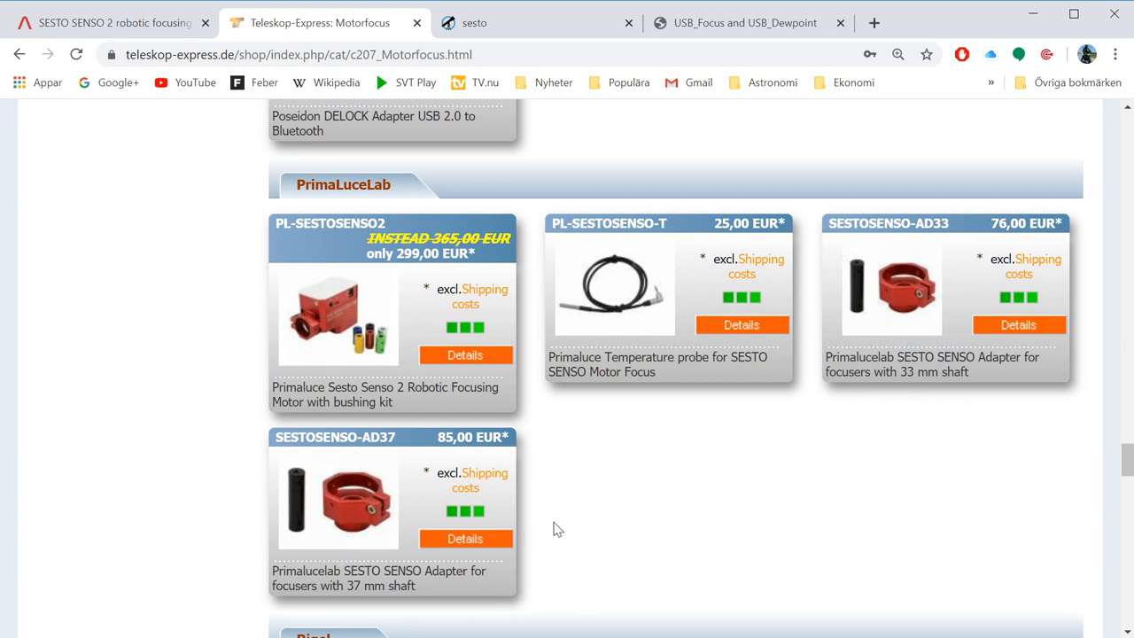
mouse_move(756, 549)
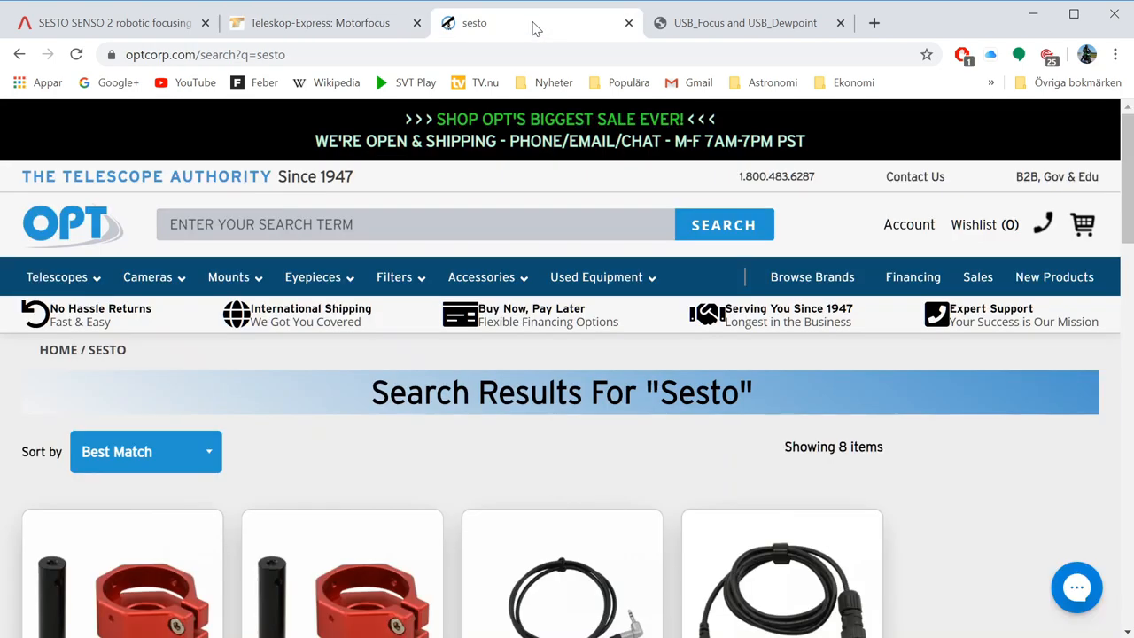
Scroll the OPT 'sesto' results down to the $299.00 SESTO SENSO 2 Robotic Focusing Motor.
scroll(down, 3)
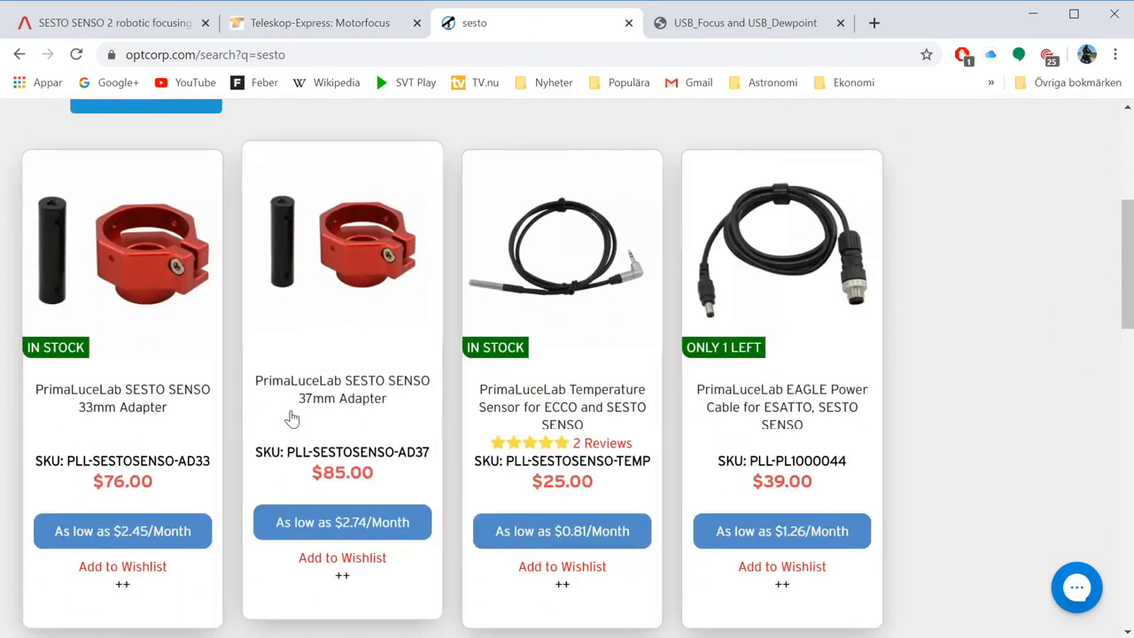
scroll(down, 3)
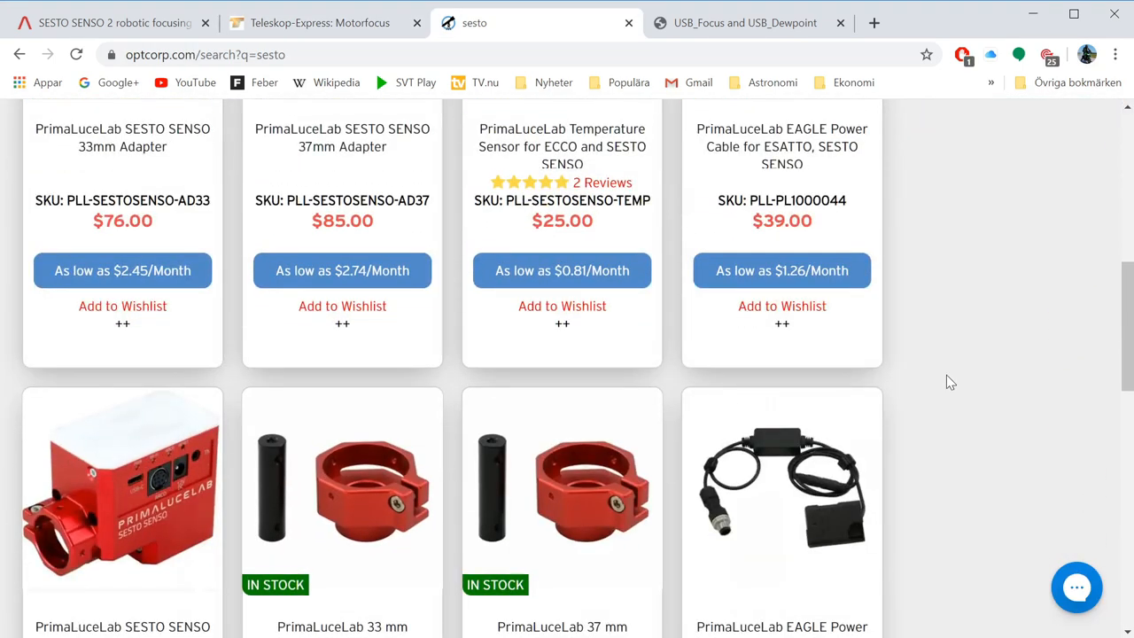
scroll(down, 3)
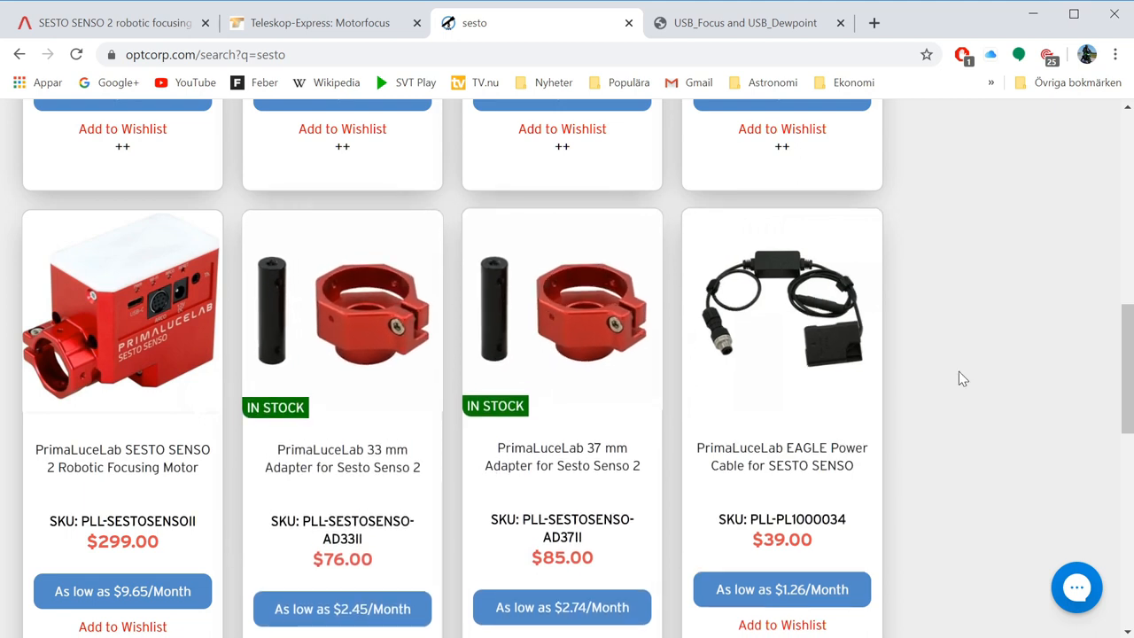
scroll(down, 3)
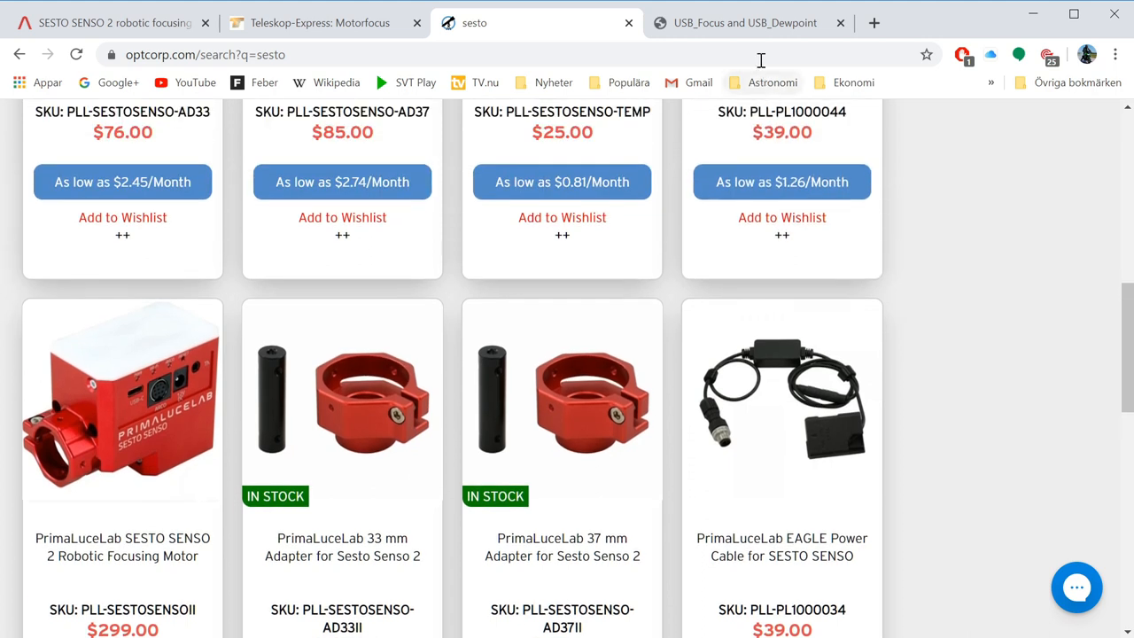
mouse_move(914, 379)
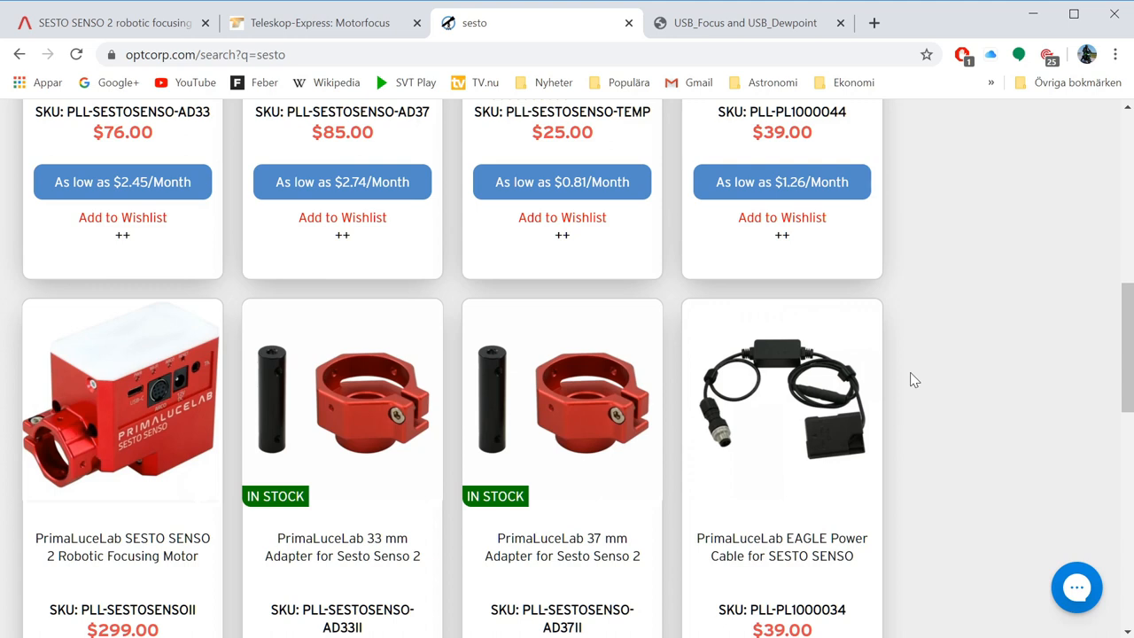
mouse_move(899, 412)
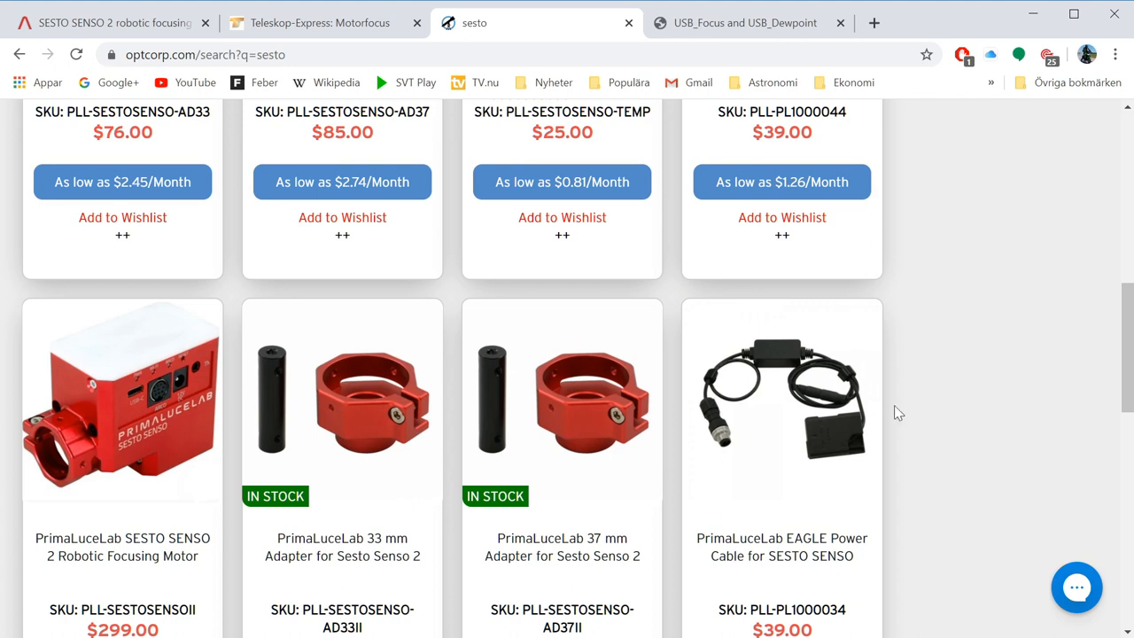
mouse_move(930, 371)
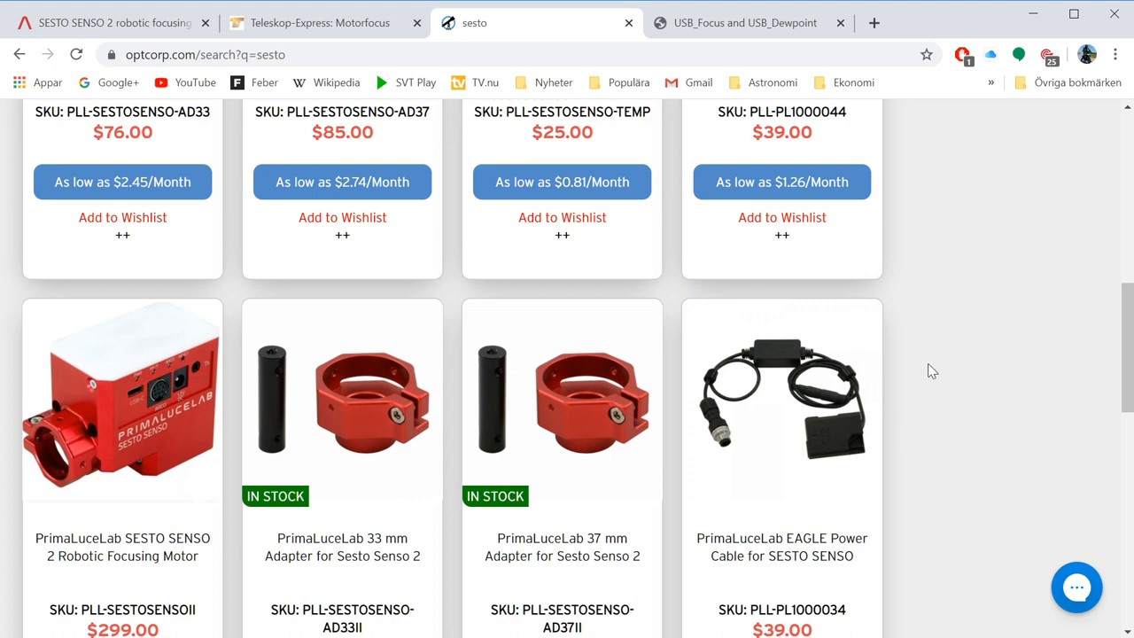
mouse_move(927, 387)
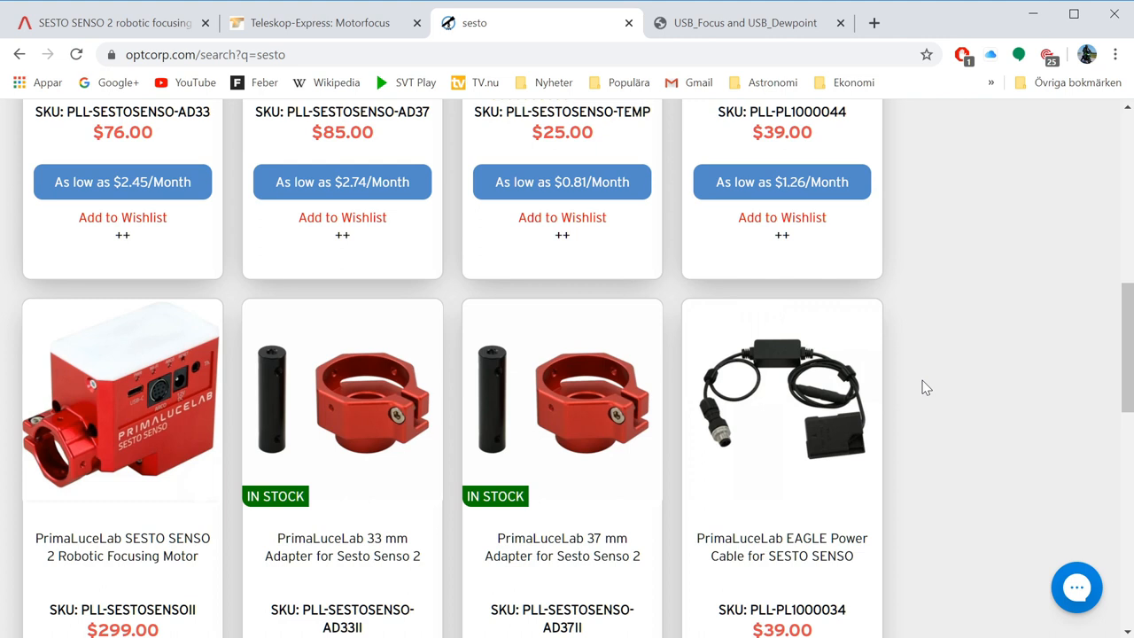
mouse_move(926, 87)
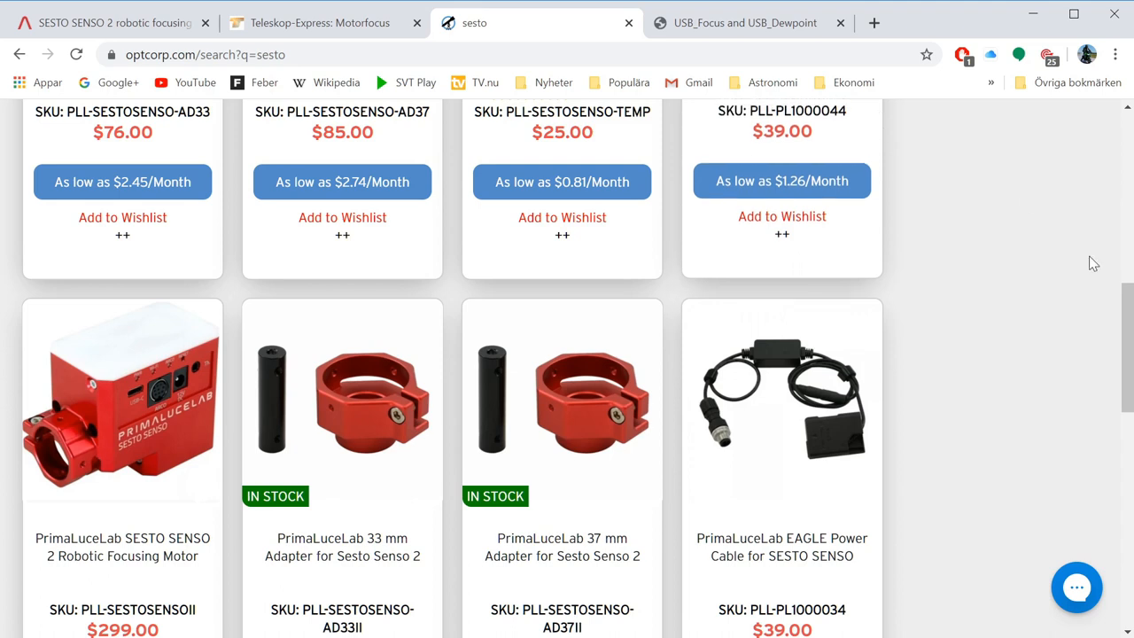
mouse_move(946, 155)
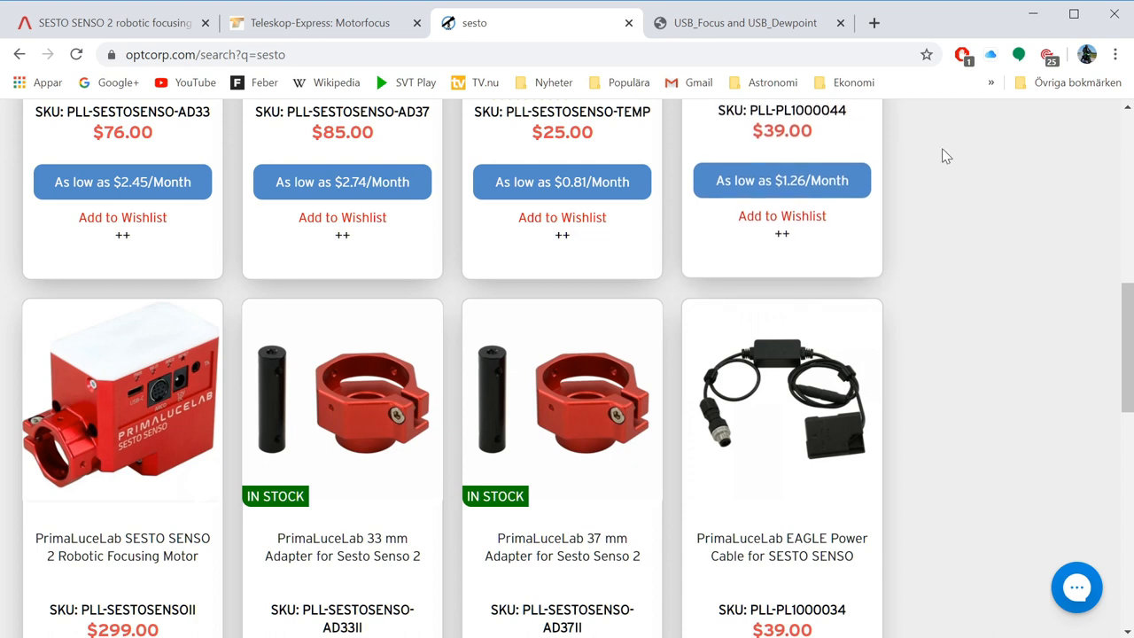
Open the usb-foc.us USB_Focus homepage from Google, then return to the €299.00 SESTO SENSO 2 page.
click(744, 22)
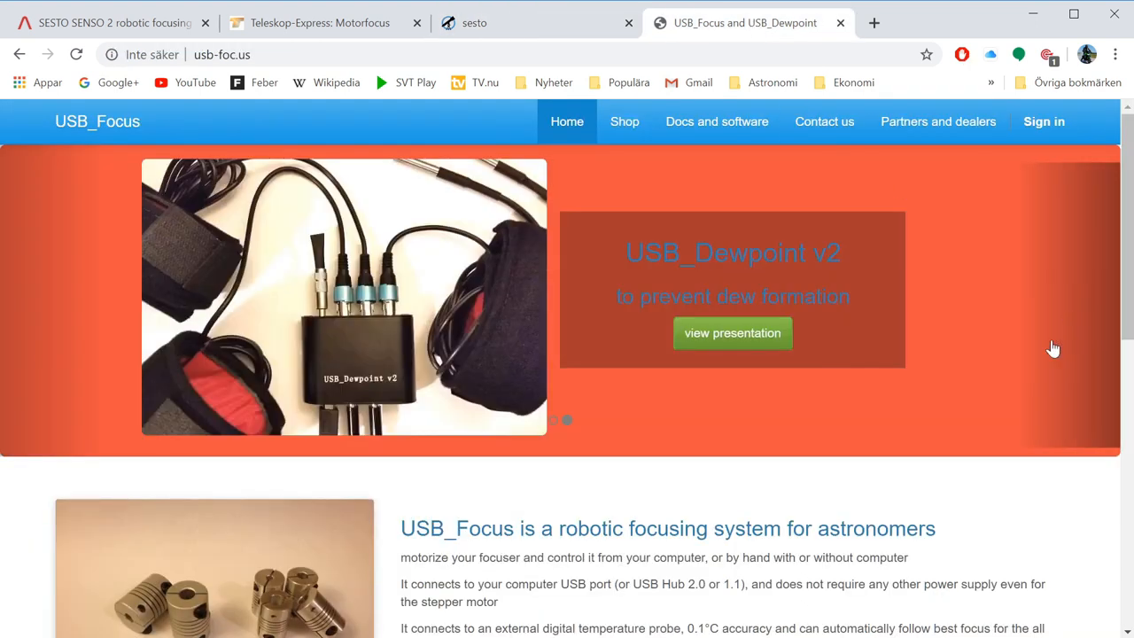
mouse_move(558, 485)
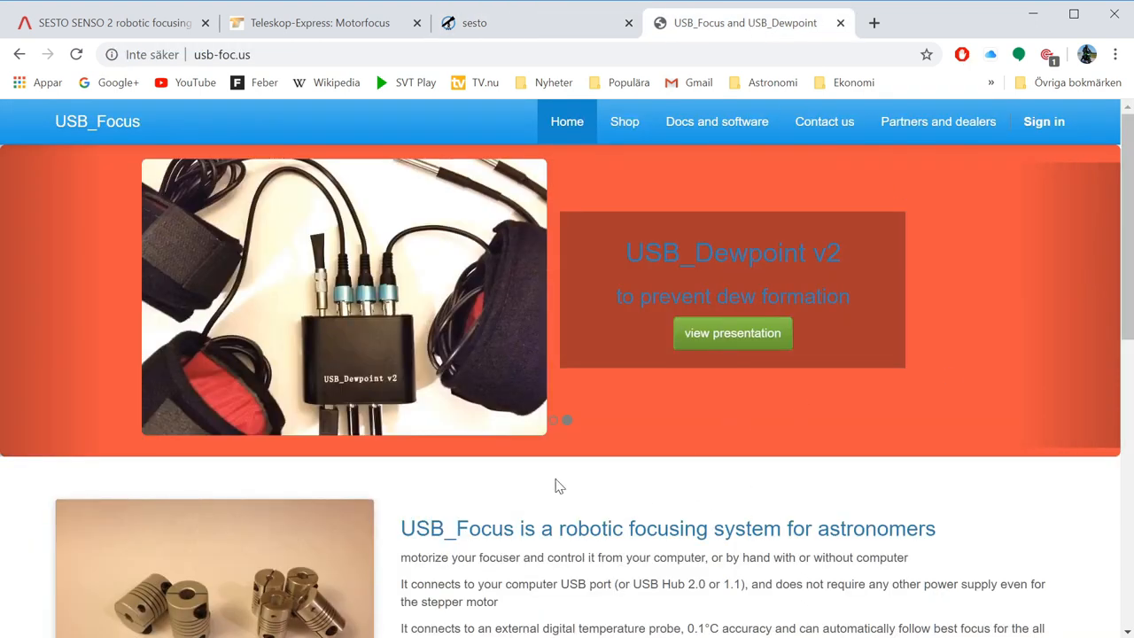
mouse_move(629, 157)
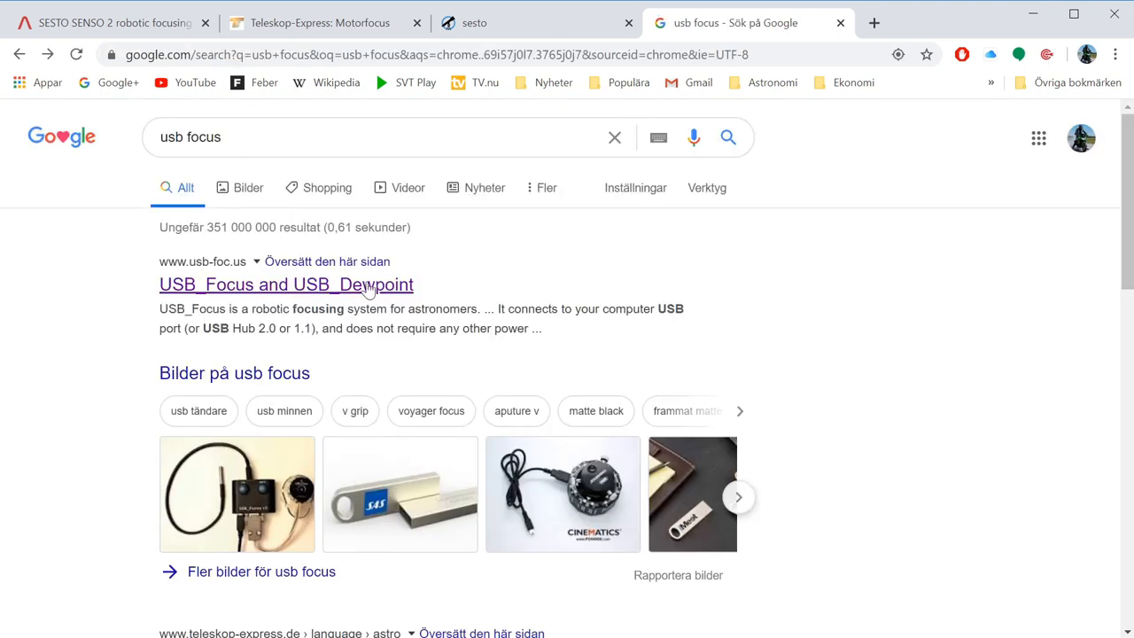
click(286, 284)
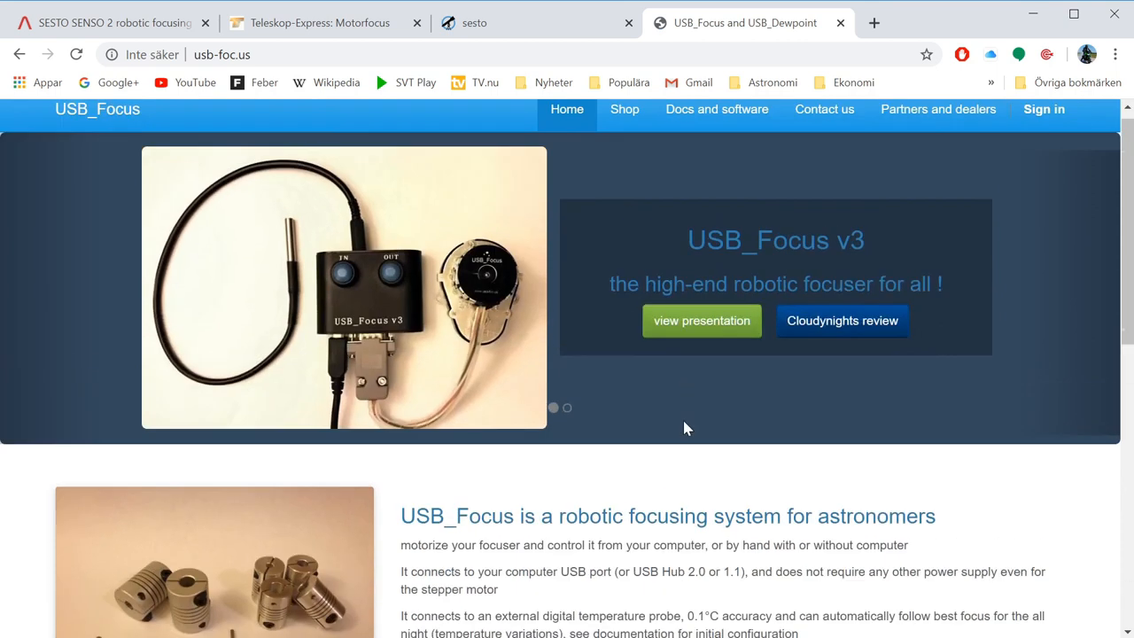
scroll(down, 3)
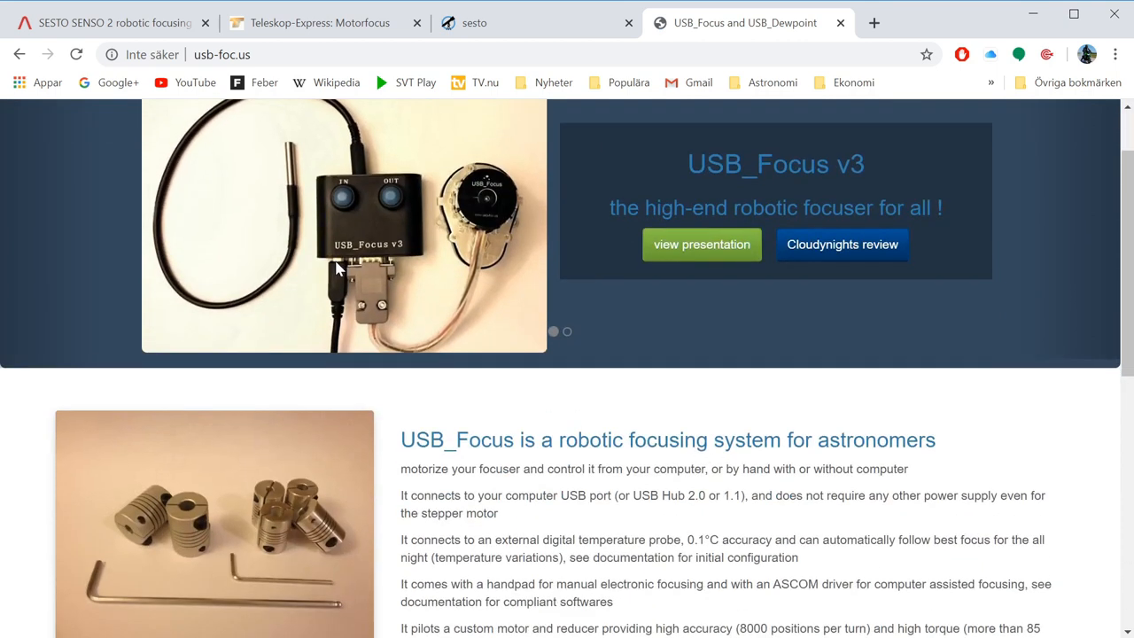
mouse_move(838, 515)
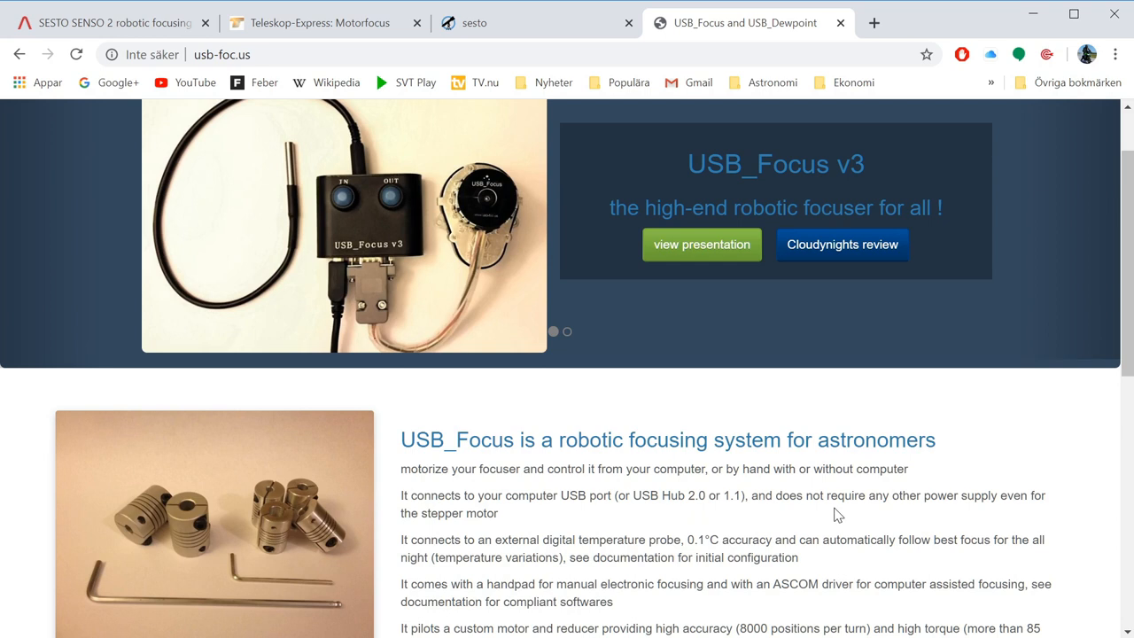
mouse_move(881, 479)
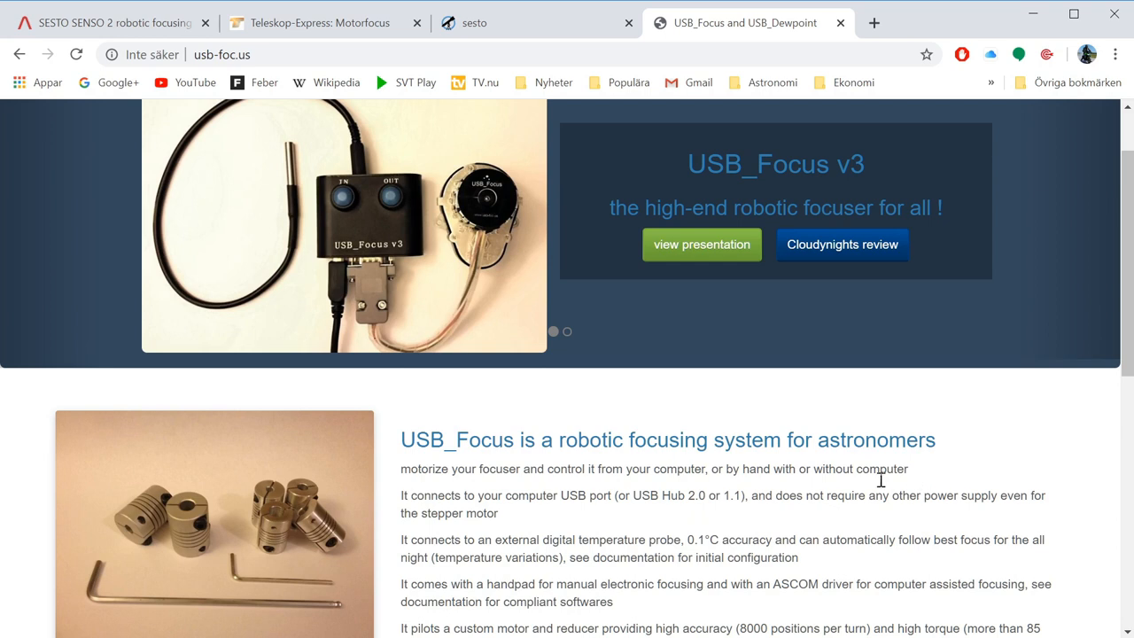
mouse_move(328, 177)
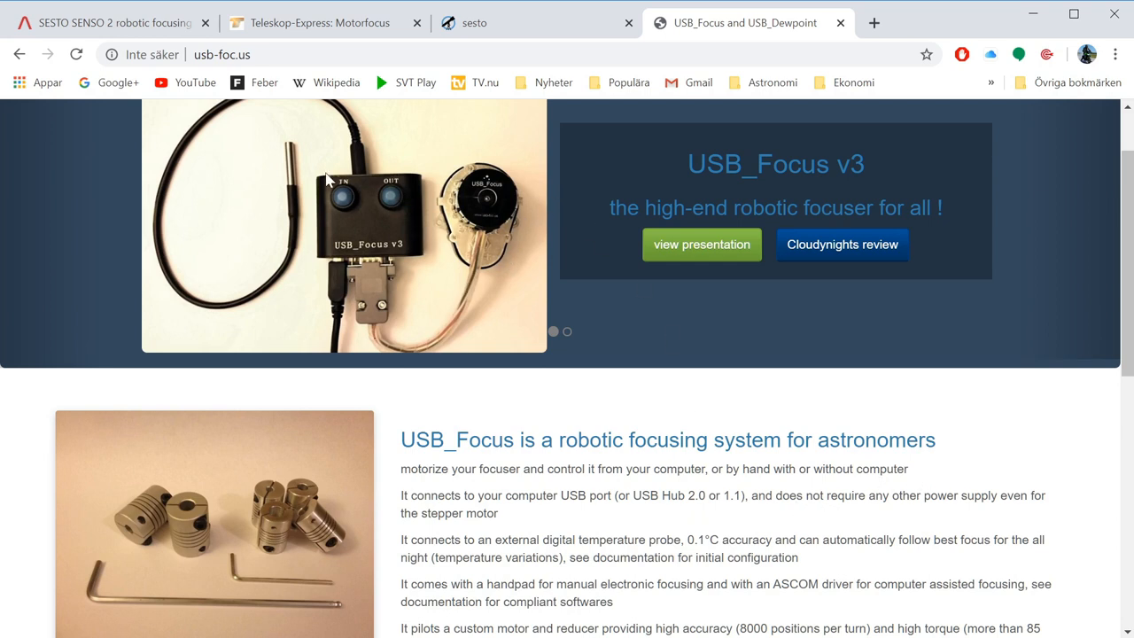
mouse_move(695, 629)
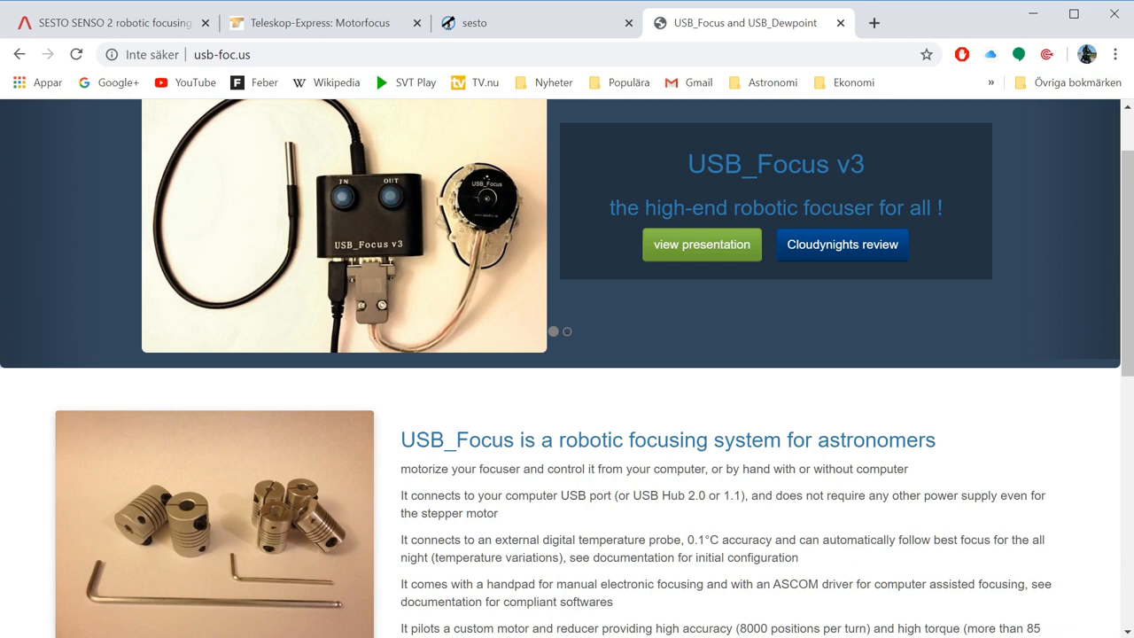
mouse_move(471, 343)
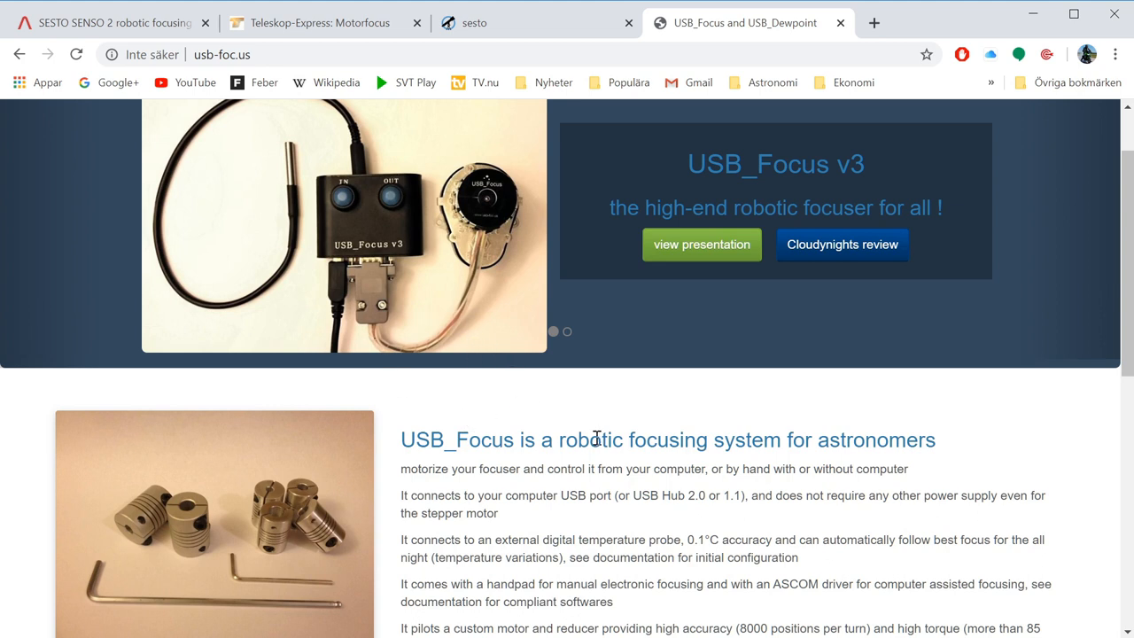
mouse_move(595, 441)
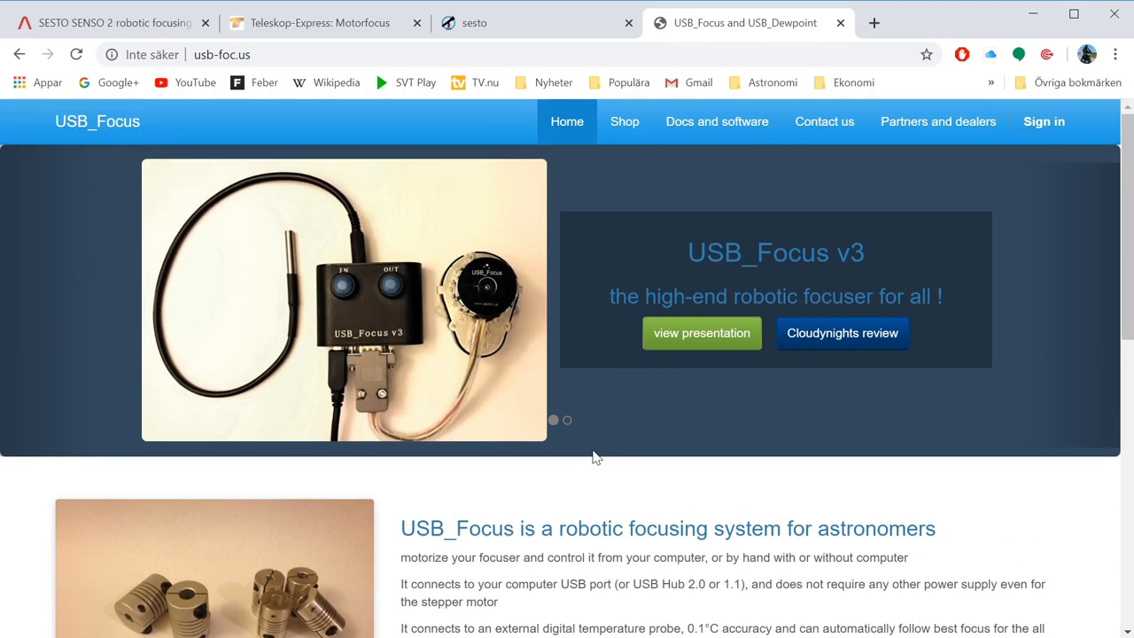
mouse_move(645, 601)
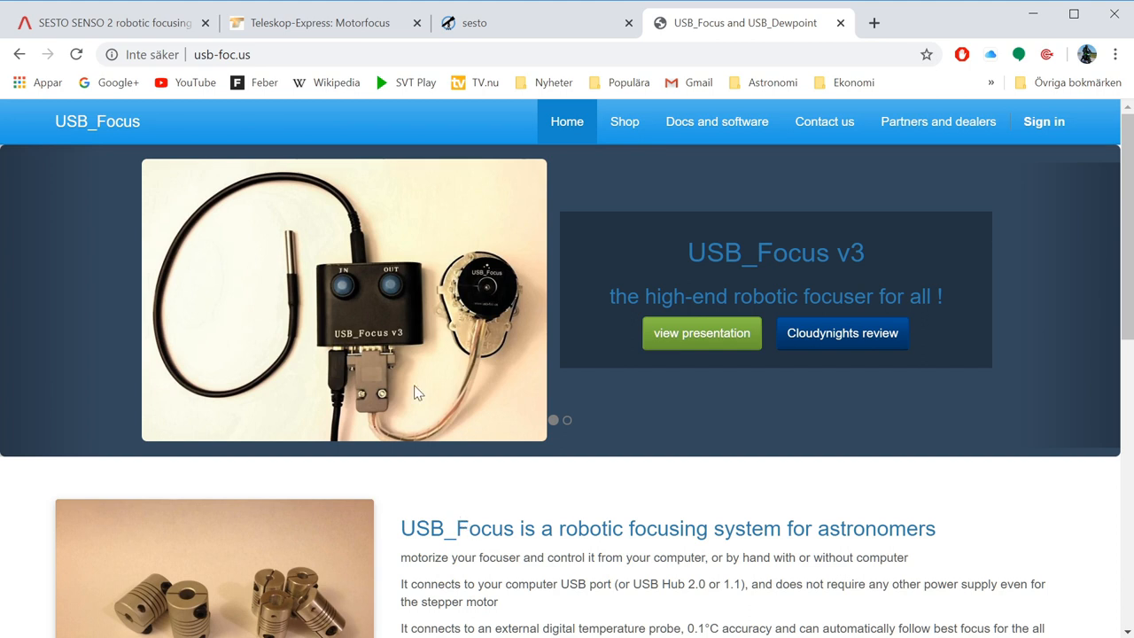
mouse_move(514, 299)
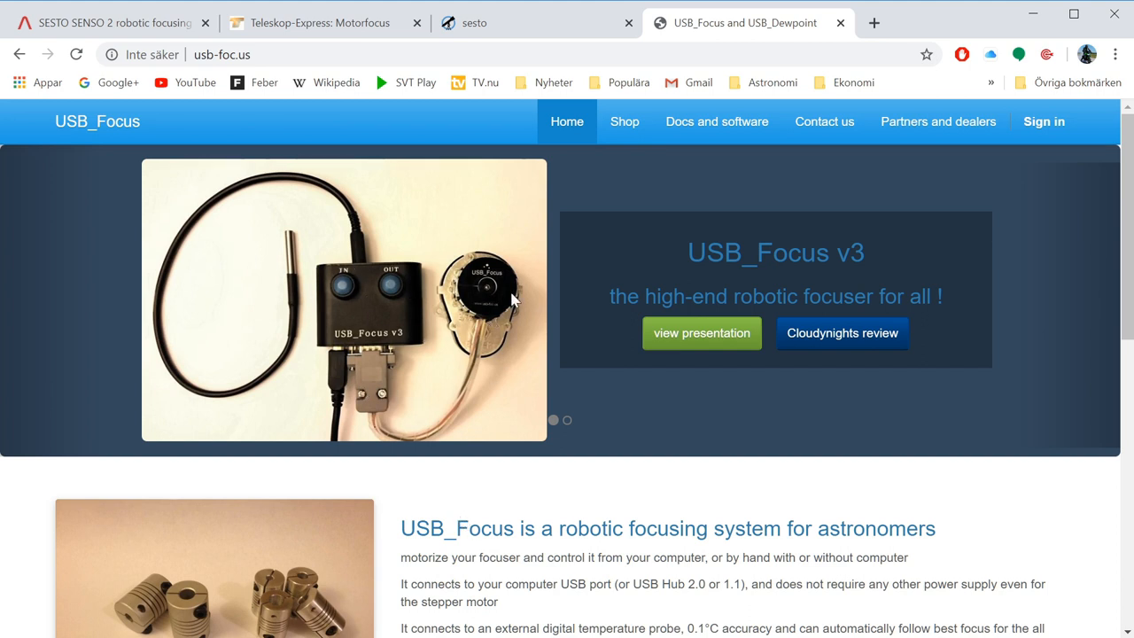
click(106, 23)
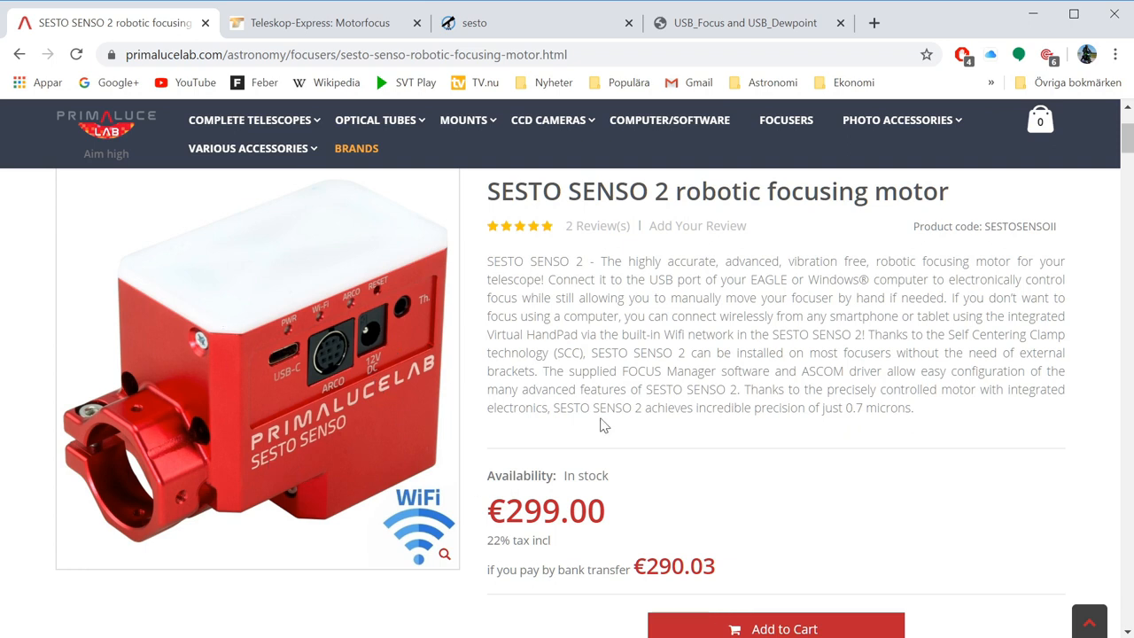
mouse_move(667, 383)
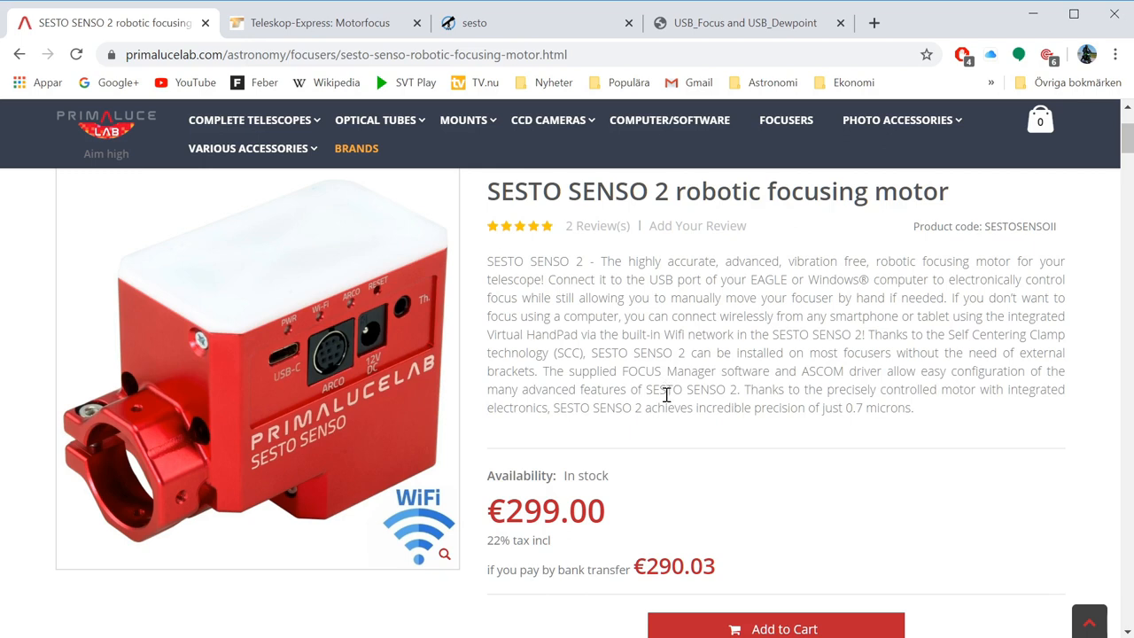
mouse_move(750, 356)
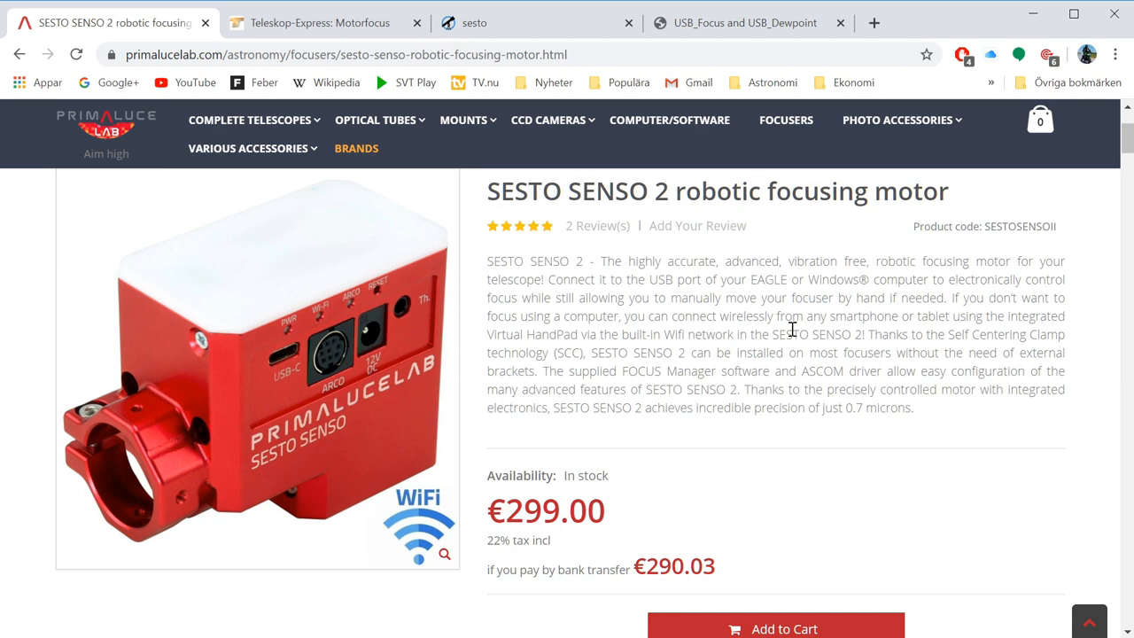
mouse_move(794, 329)
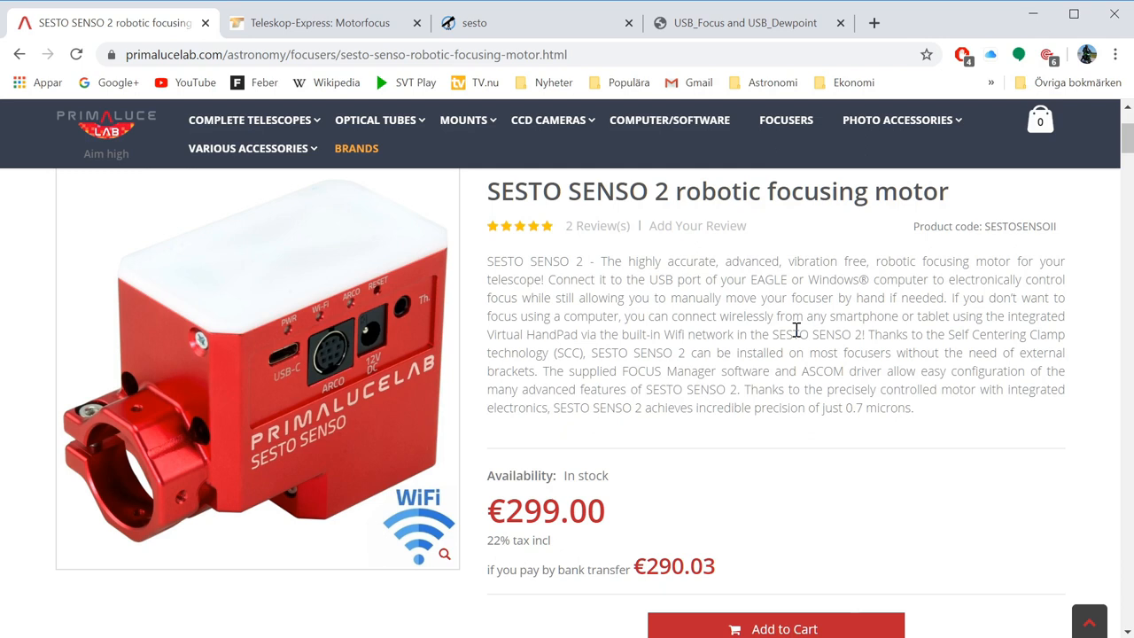
mouse_move(378, 628)
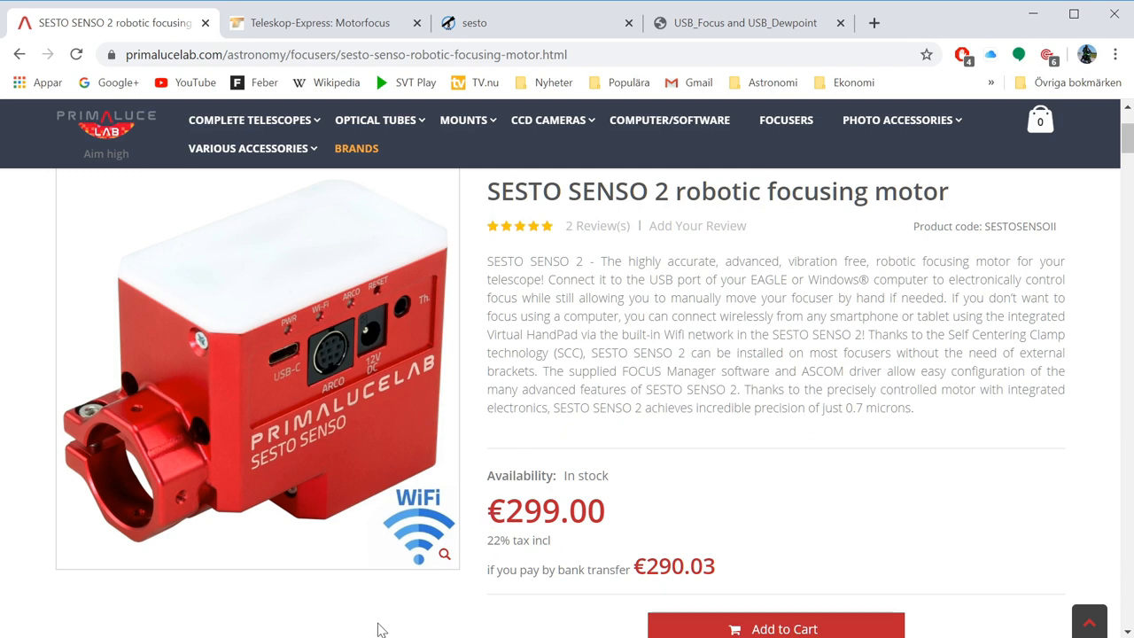
mouse_move(46, 634)
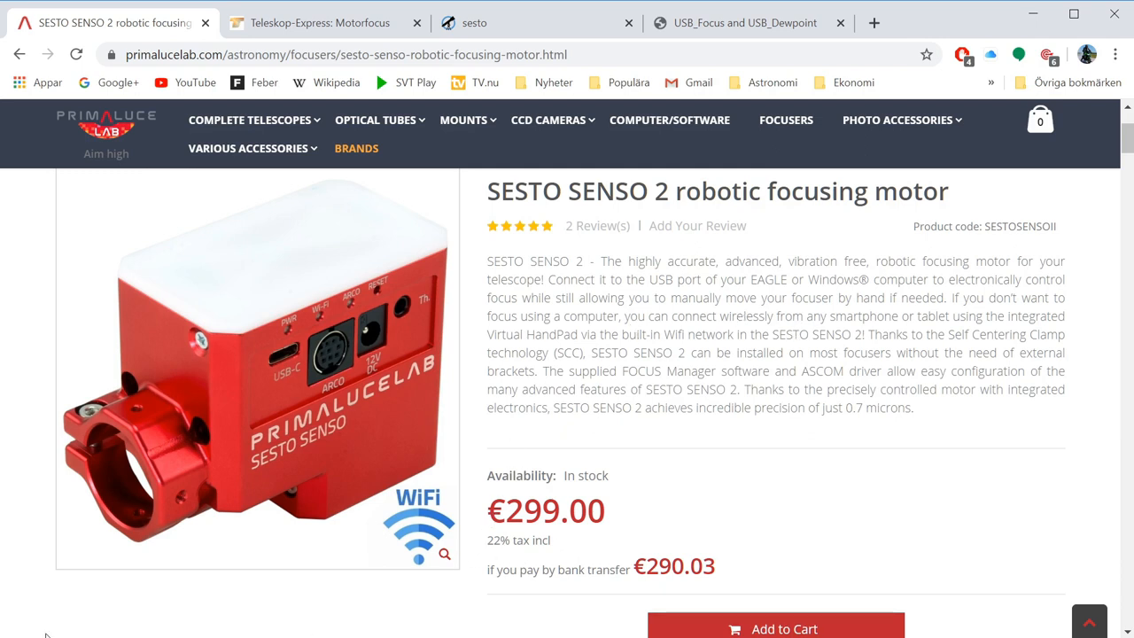